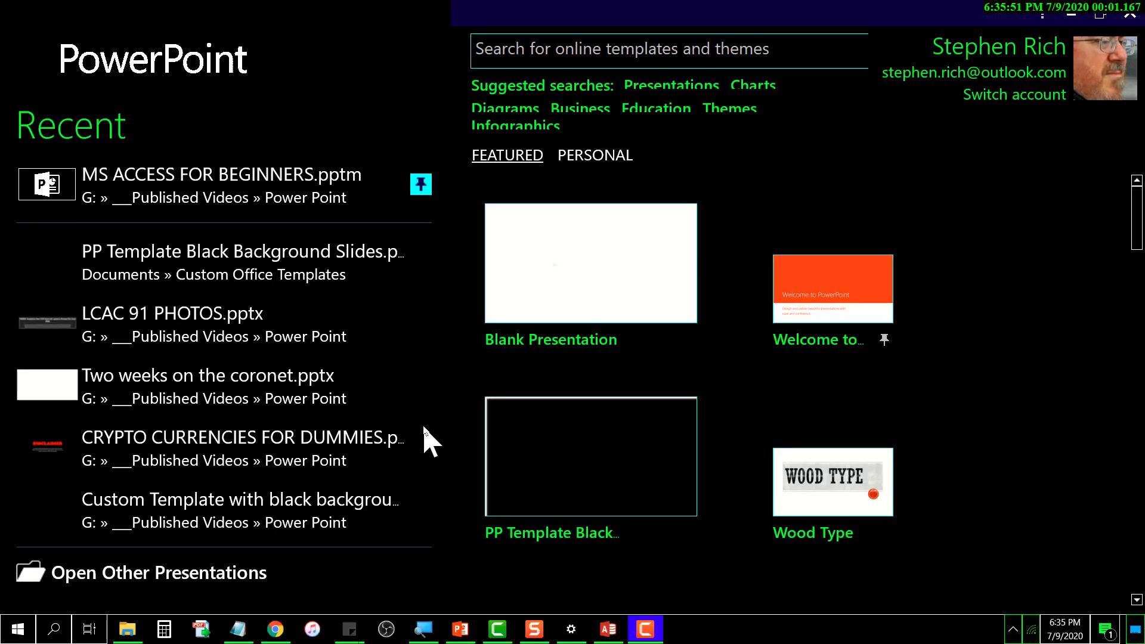
{"action": "mouse_move", "coordinate": [438, 416]}
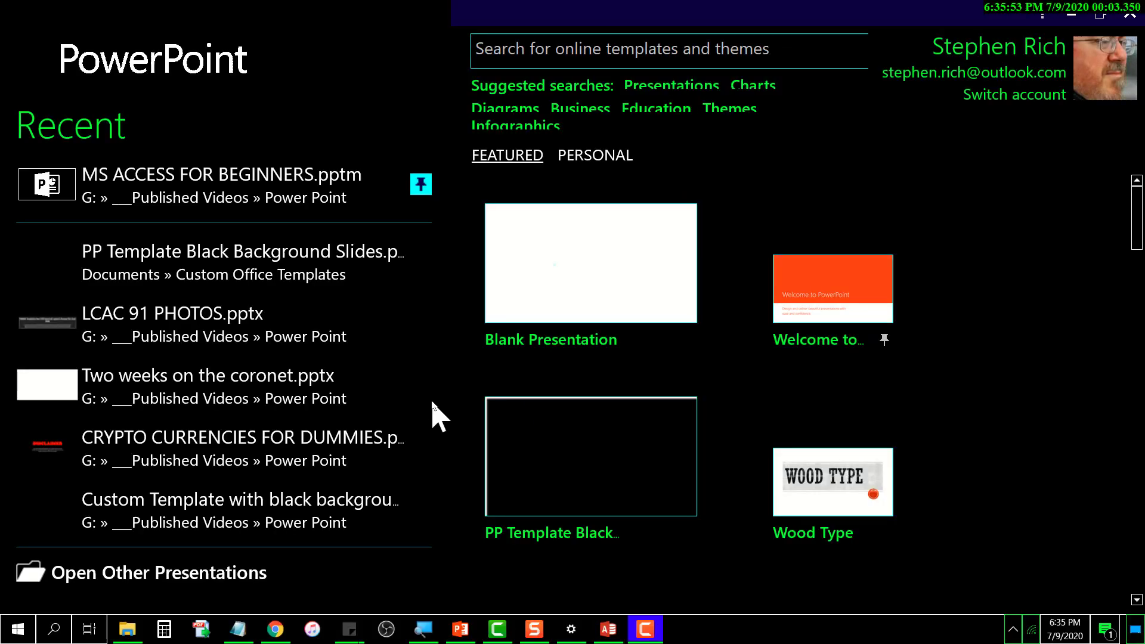
{"action": "mouse_move", "coordinate": [438, 423]}
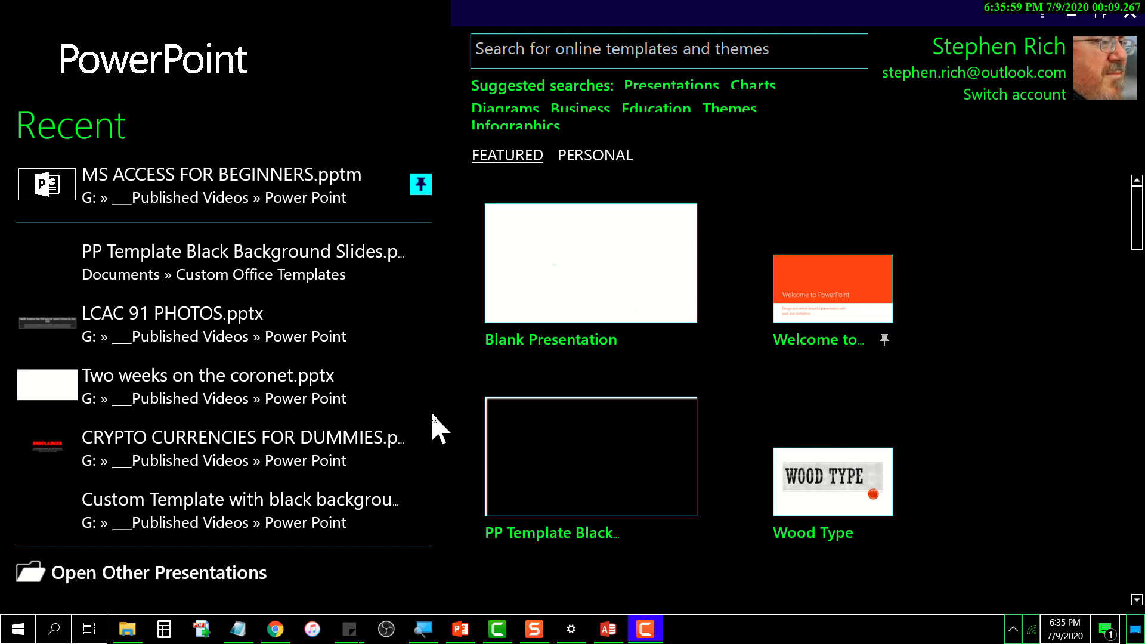
{"action": "mouse_move", "coordinate": [411, 405]}
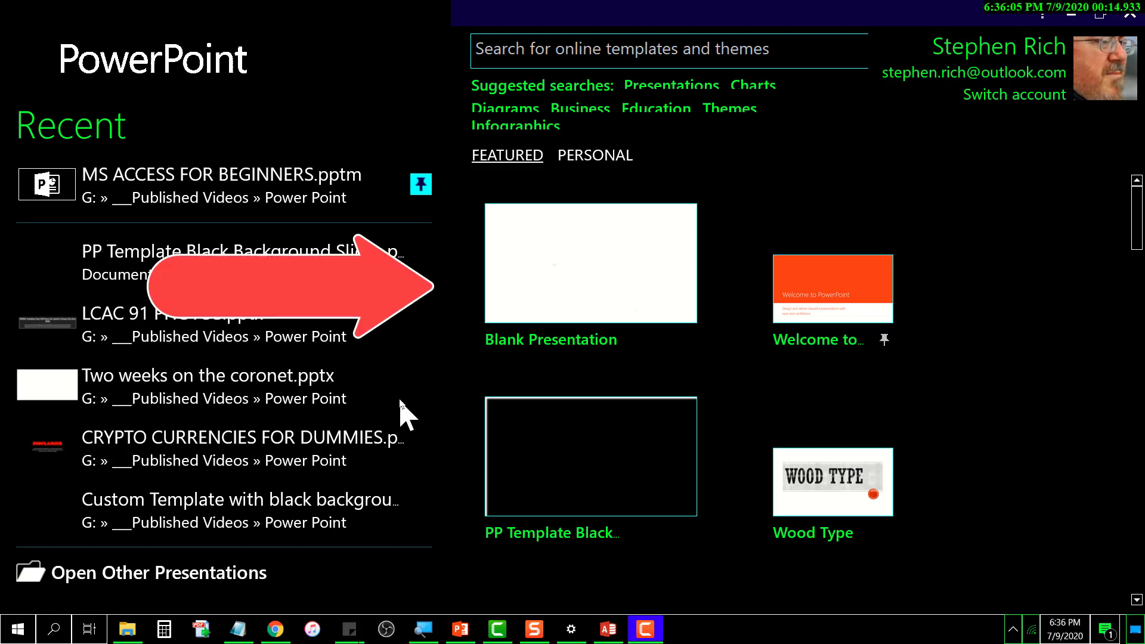
{"action": "mouse_move", "coordinate": [640, 485]}
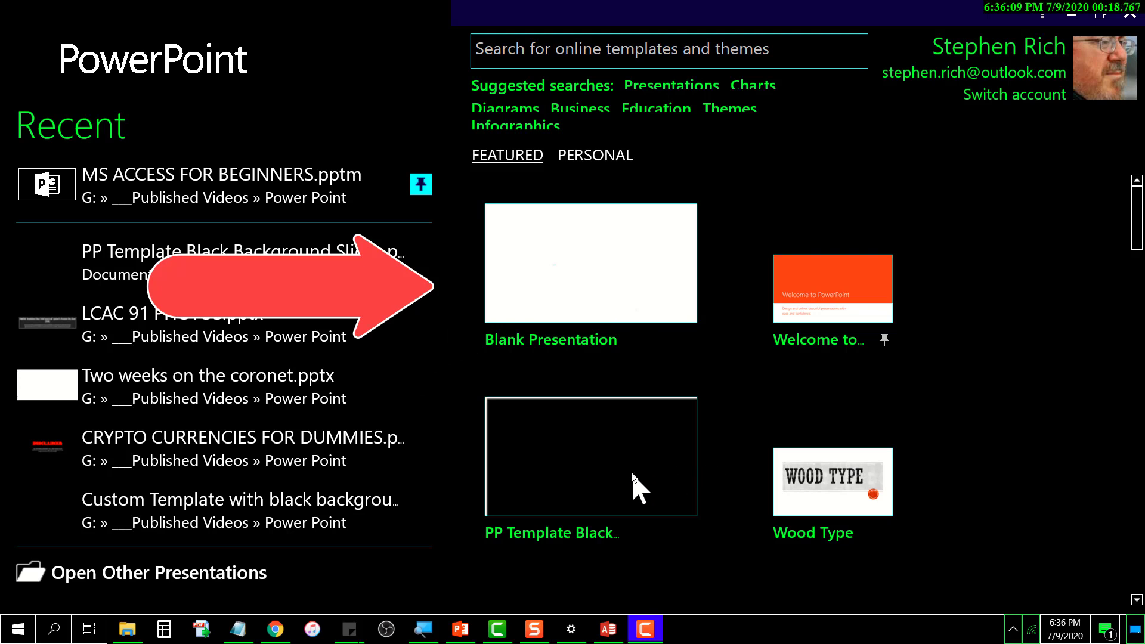
{"action": "mouse_move", "coordinate": [600, 464]}
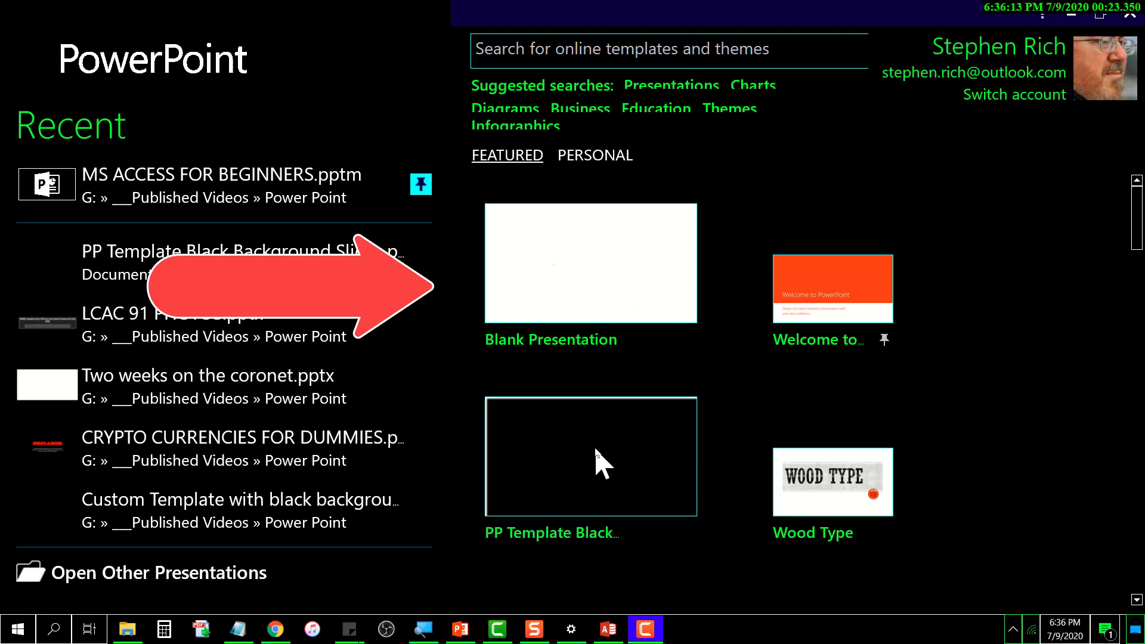
{"action": "mouse_move", "coordinate": [619, 305]}
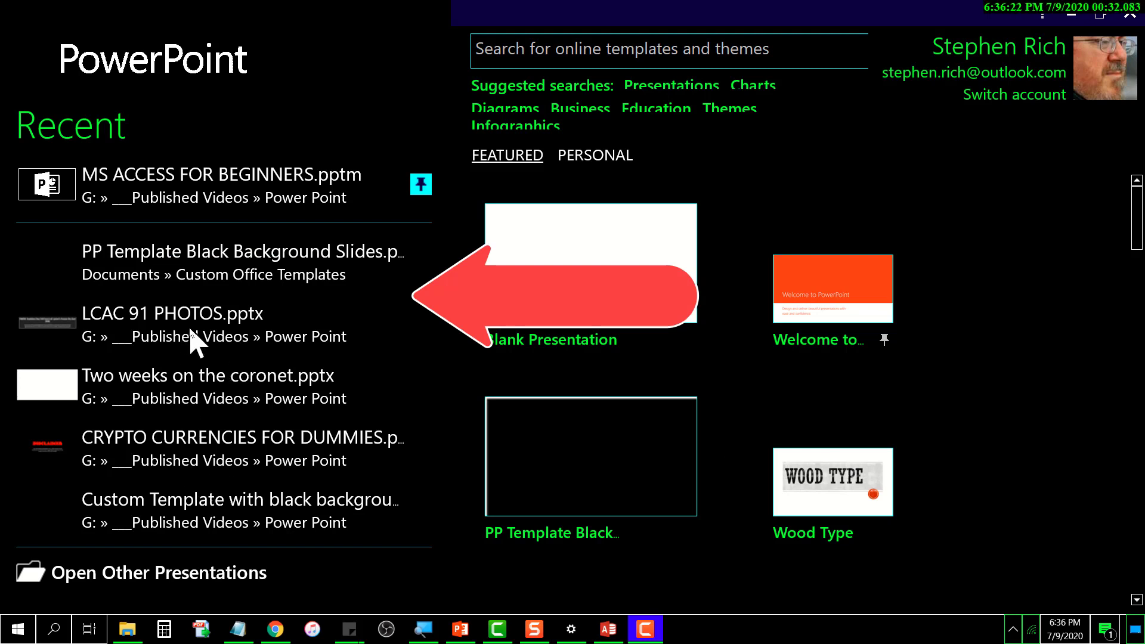
{"action": "mouse_move", "coordinate": [233, 434]}
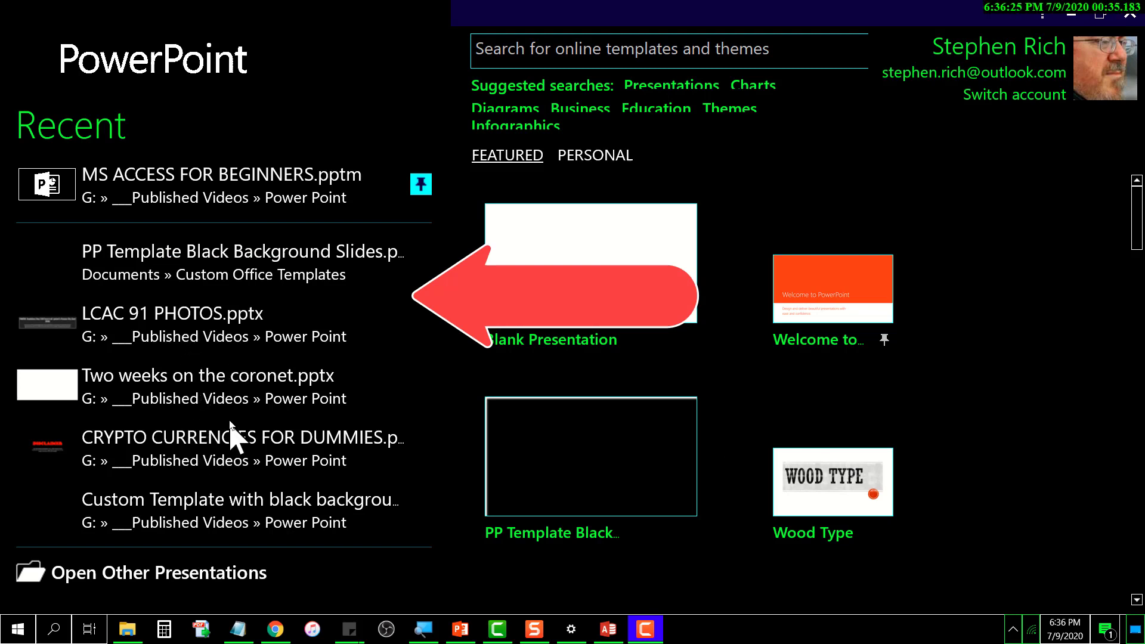
{"action": "mouse_move", "coordinate": [241, 409]}
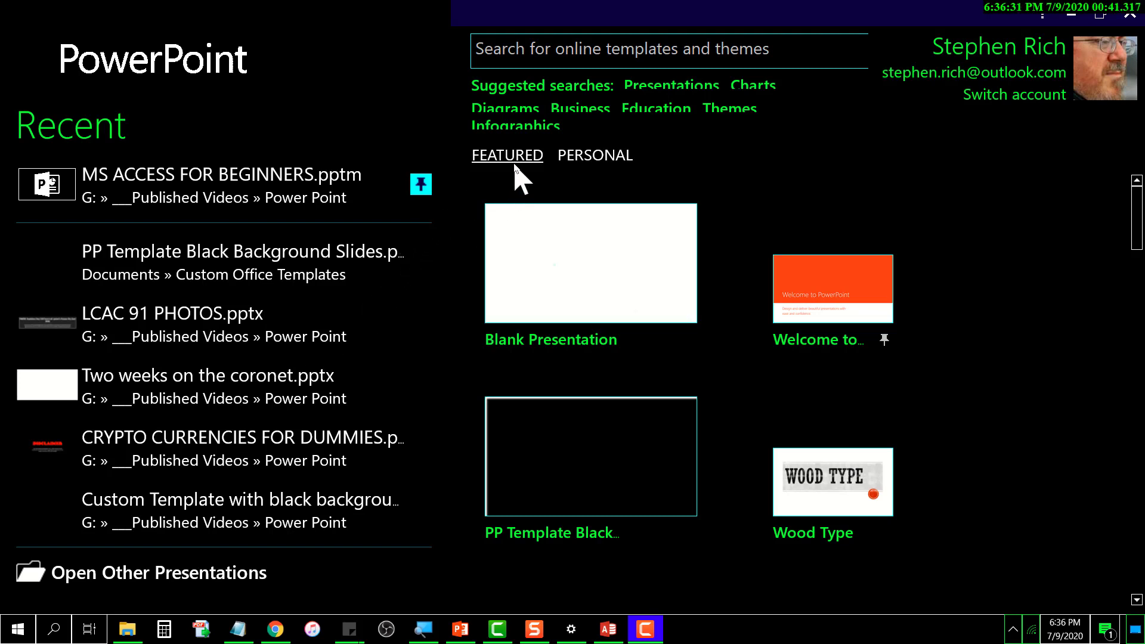
Step: Show the Personal templates list on the start screen
{"action": "left_click", "coordinate": [594, 155]}
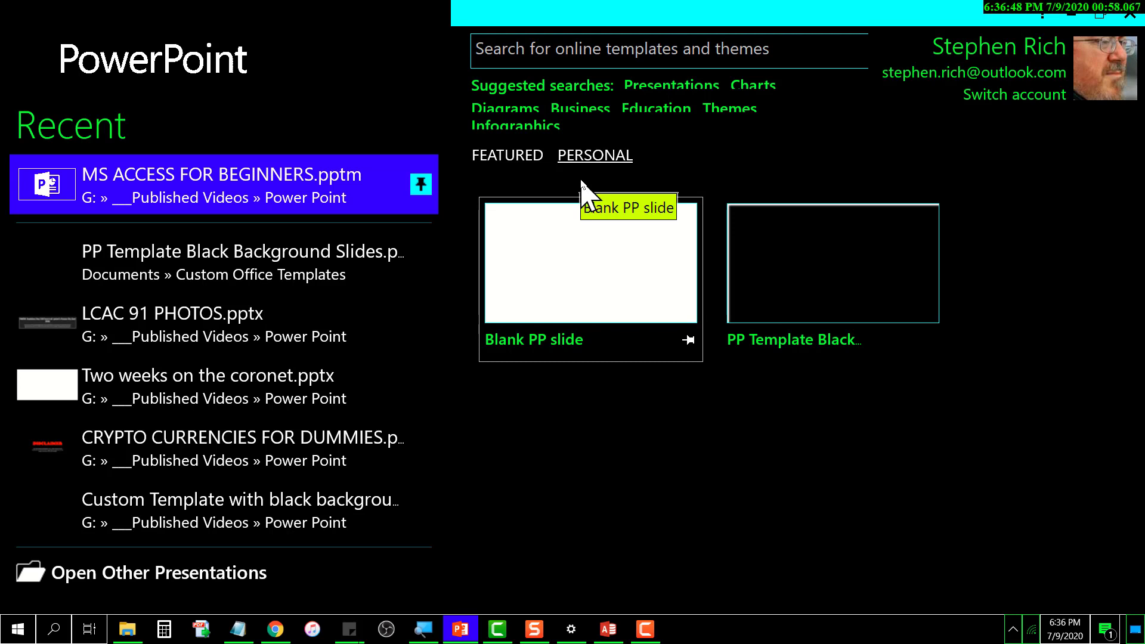
{"action": "mouse_move", "coordinate": [595, 300]}
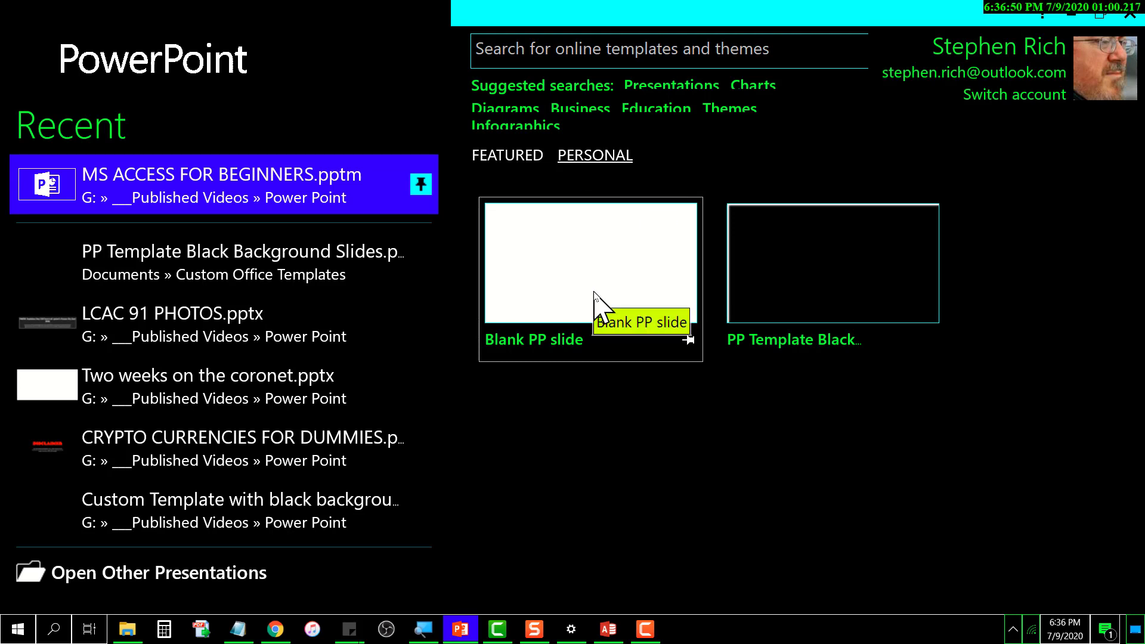
{"action": "mouse_move", "coordinate": [816, 303]}
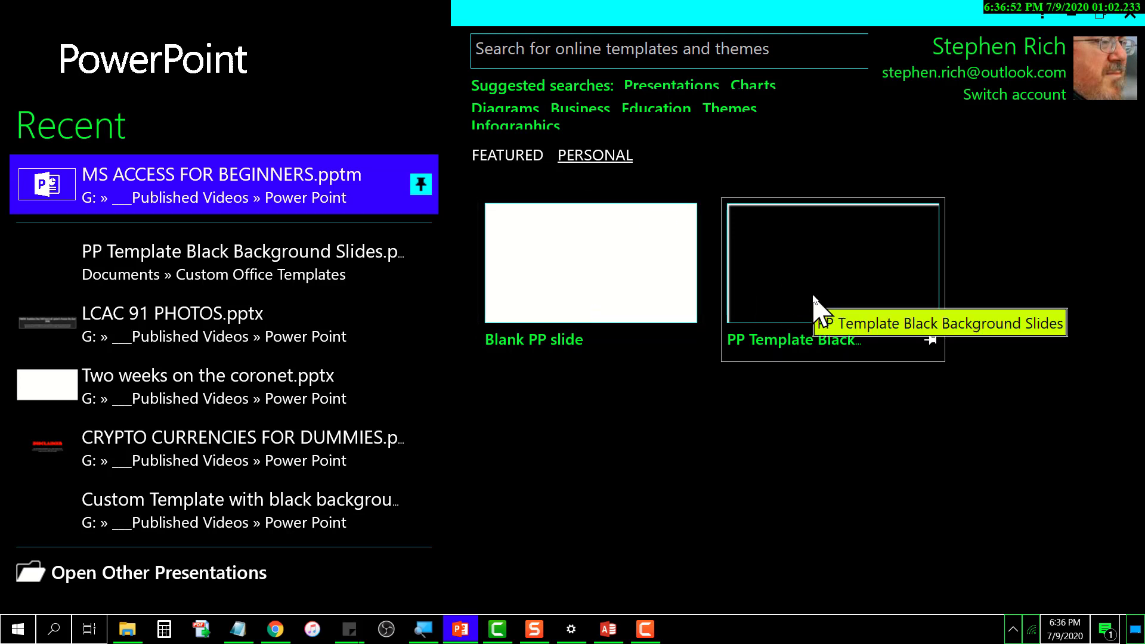
{"action": "mouse_move", "coordinate": [603, 317]}
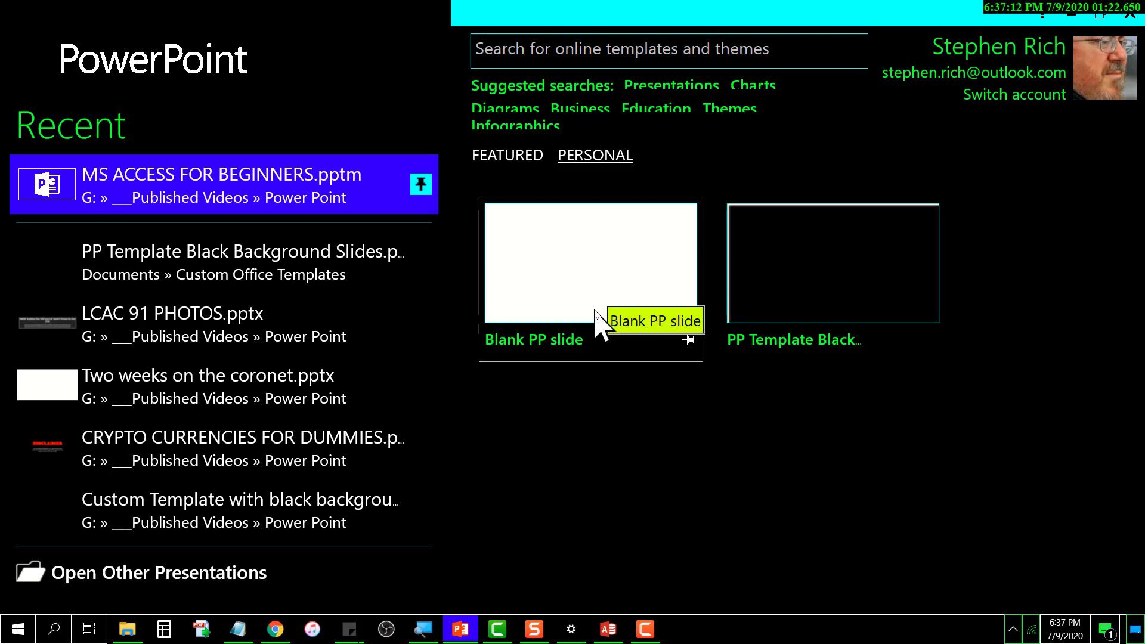
{"action": "mouse_move", "coordinate": [716, 282]}
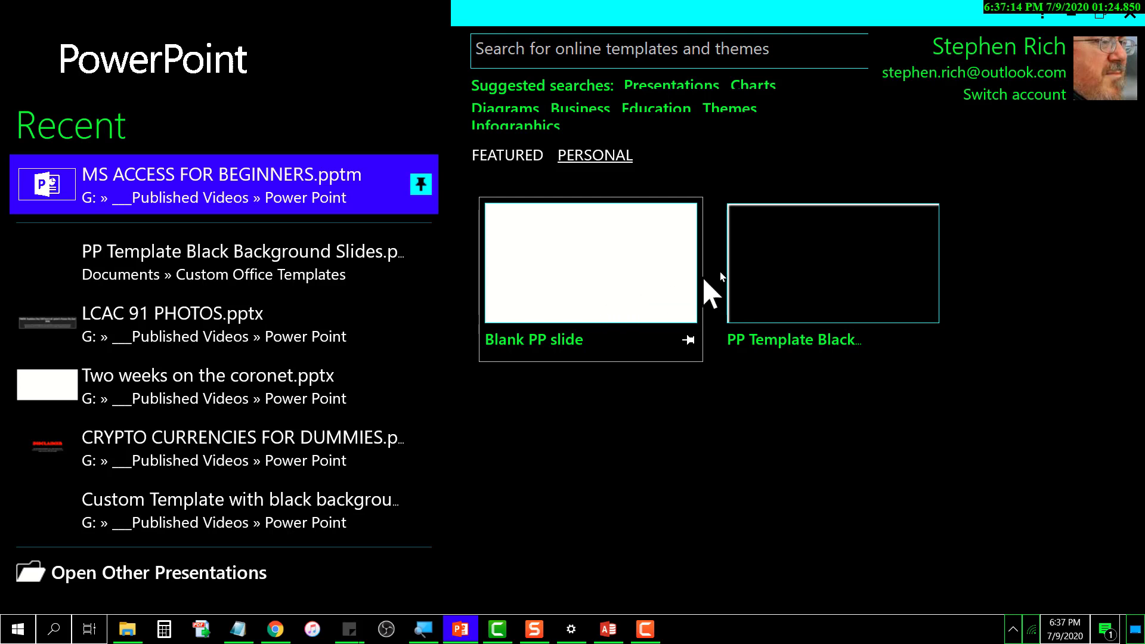
{"action": "mouse_move", "coordinate": [829, 288]}
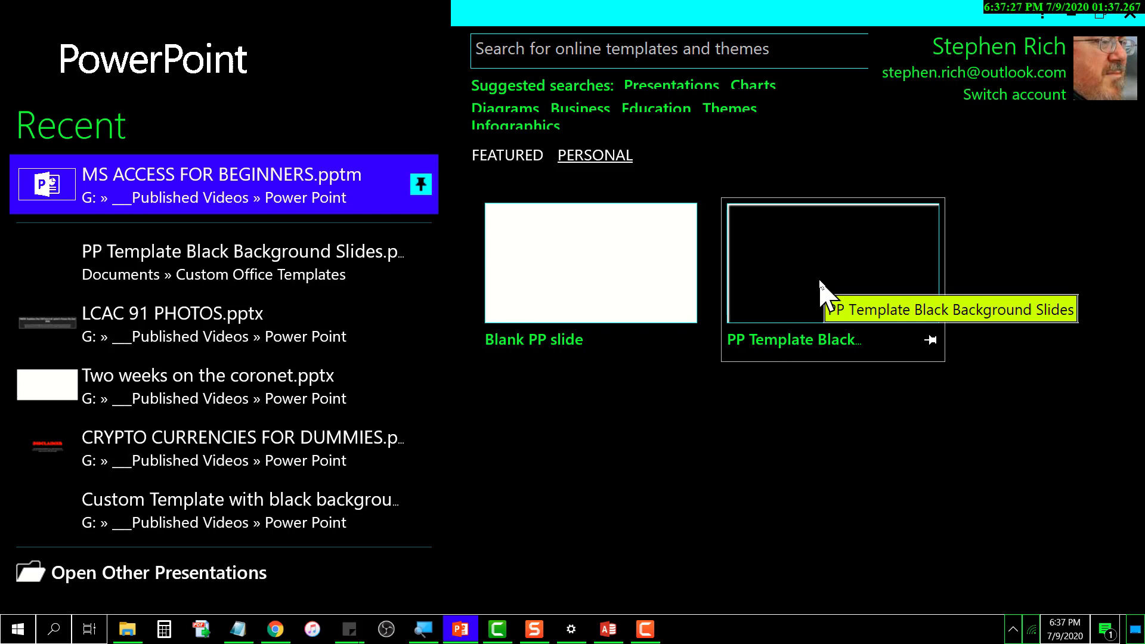
{"action": "mouse_move", "coordinate": [826, 303]}
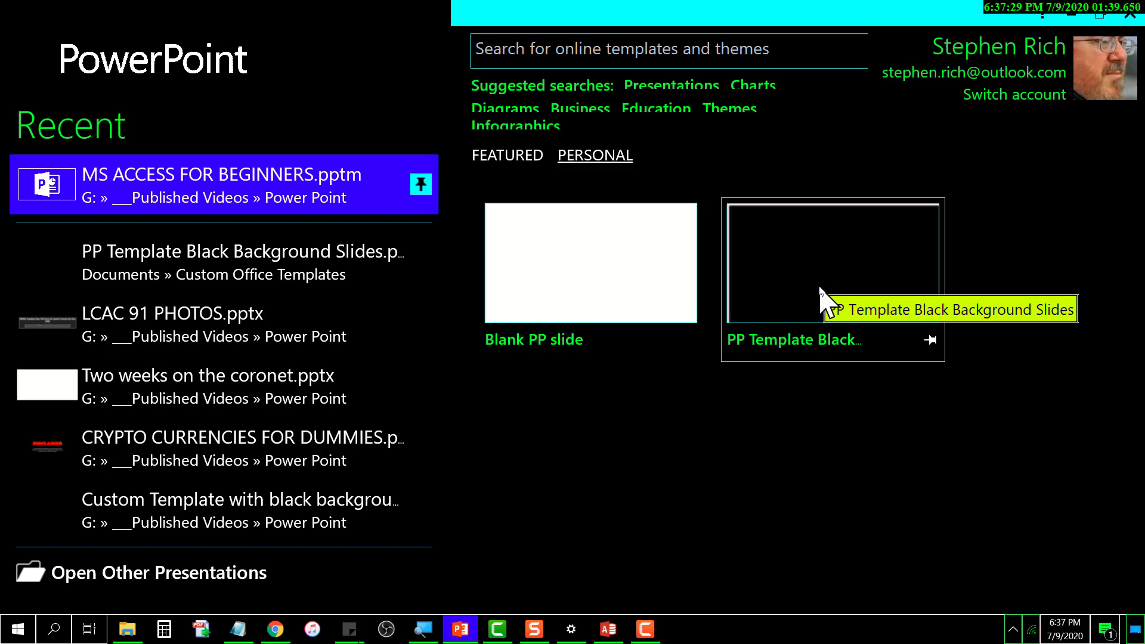
{"action": "mouse_move", "coordinate": [821, 300]}
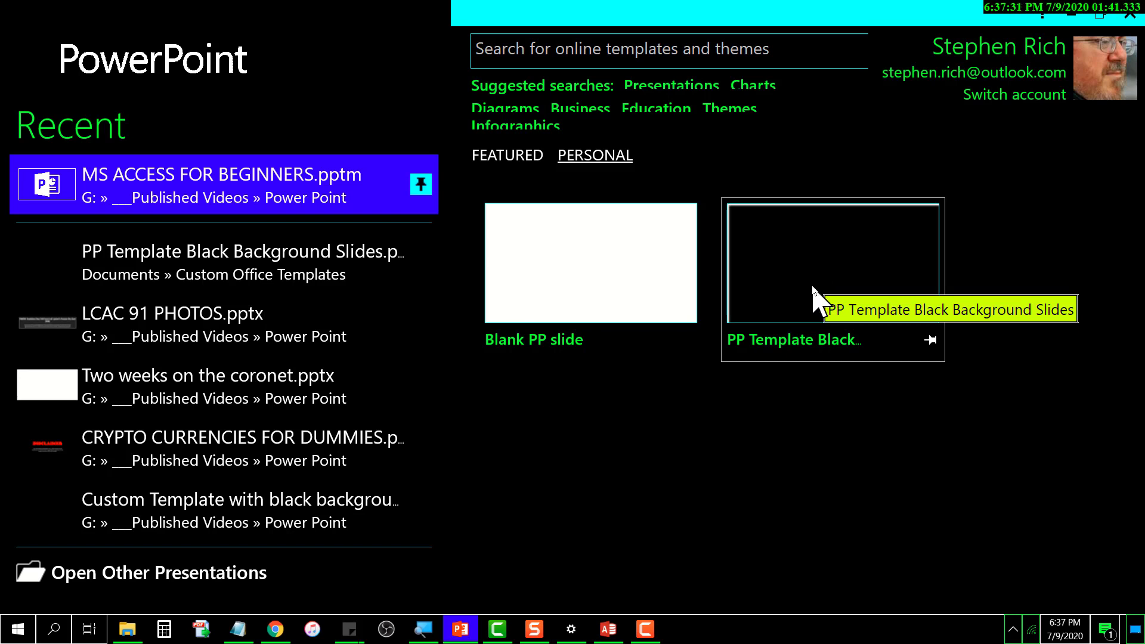
{"action": "mouse_move", "coordinate": [769, 311]}
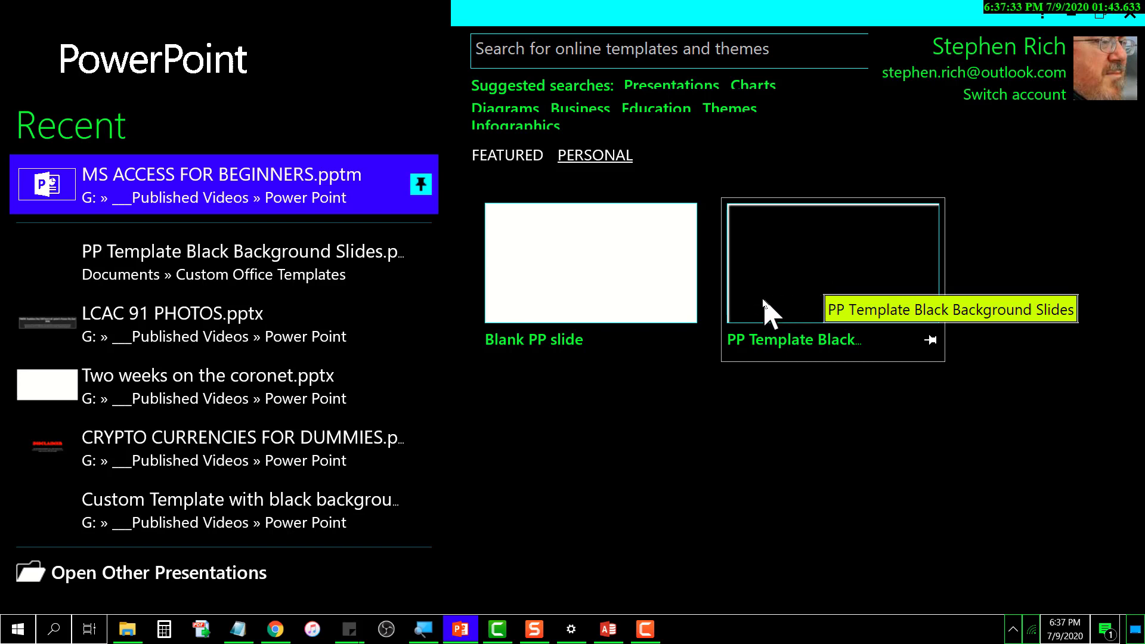
{"action": "mouse_move", "coordinate": [752, 309]}
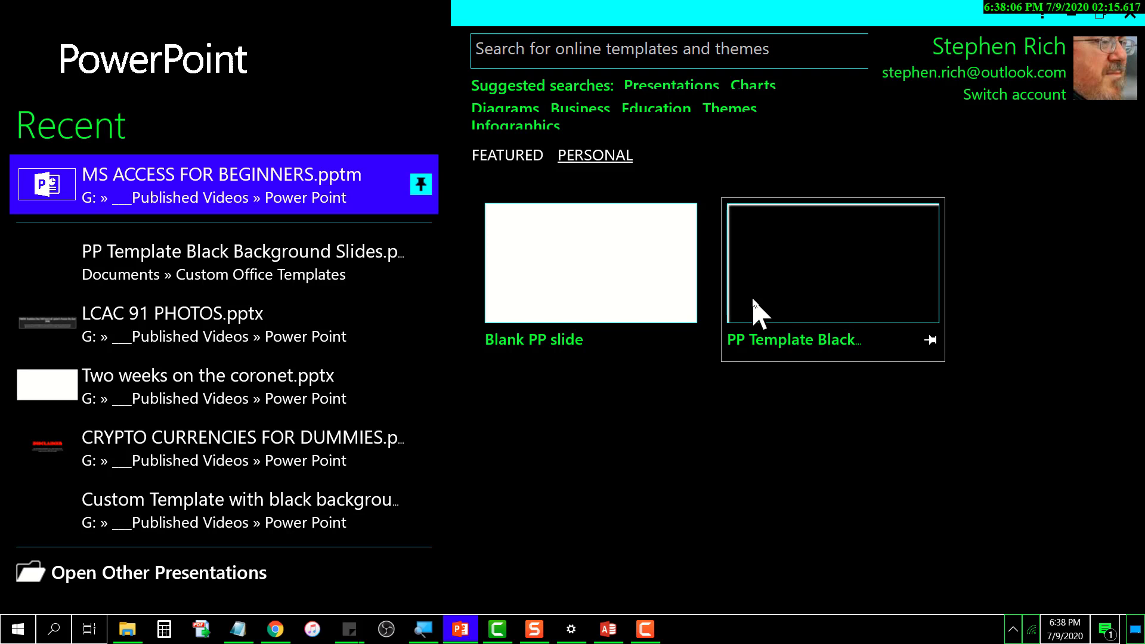
Step: Start a new blank presentation and bring up the View ribbon
{"action": "left_click", "coordinate": [589, 263]}
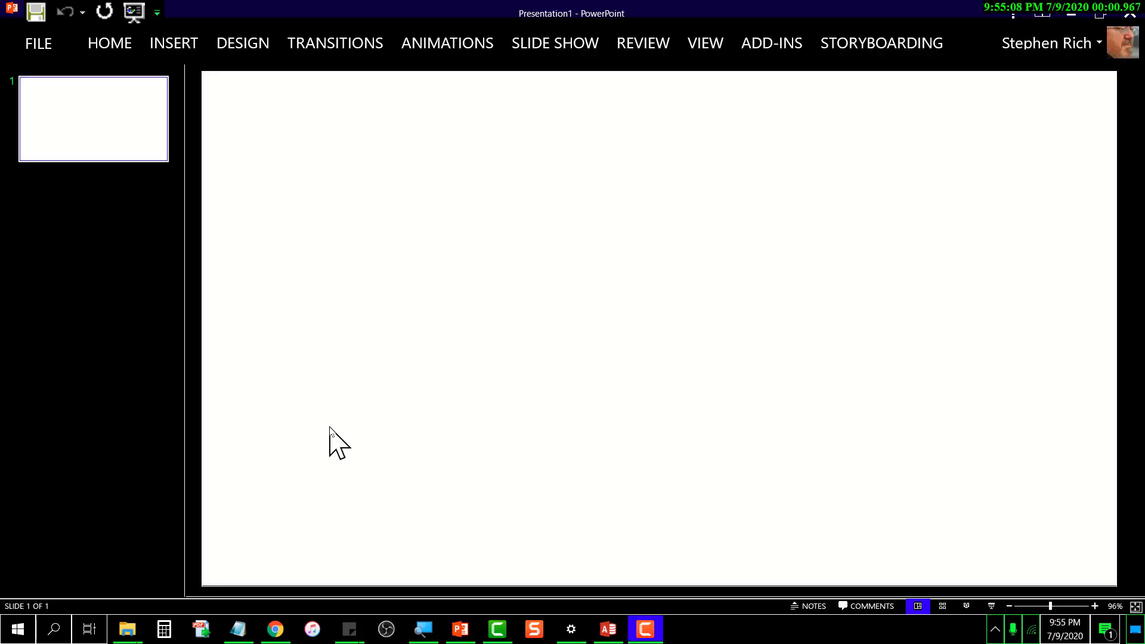
{"action": "mouse_move", "coordinate": [421, 396]}
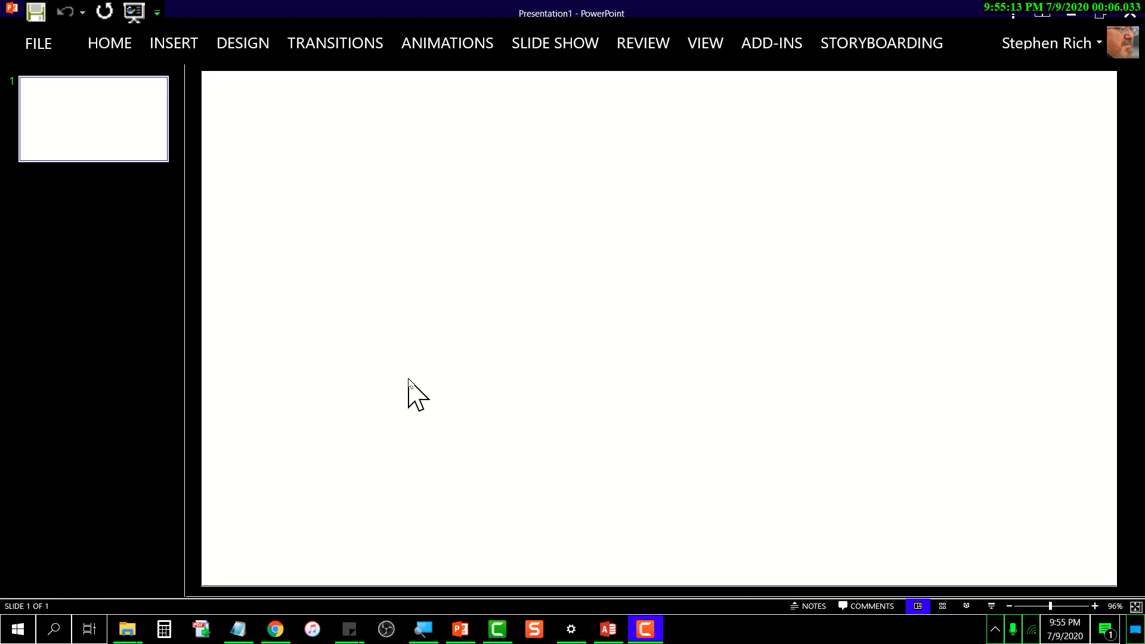
{"action": "mouse_move", "coordinate": [412, 343]}
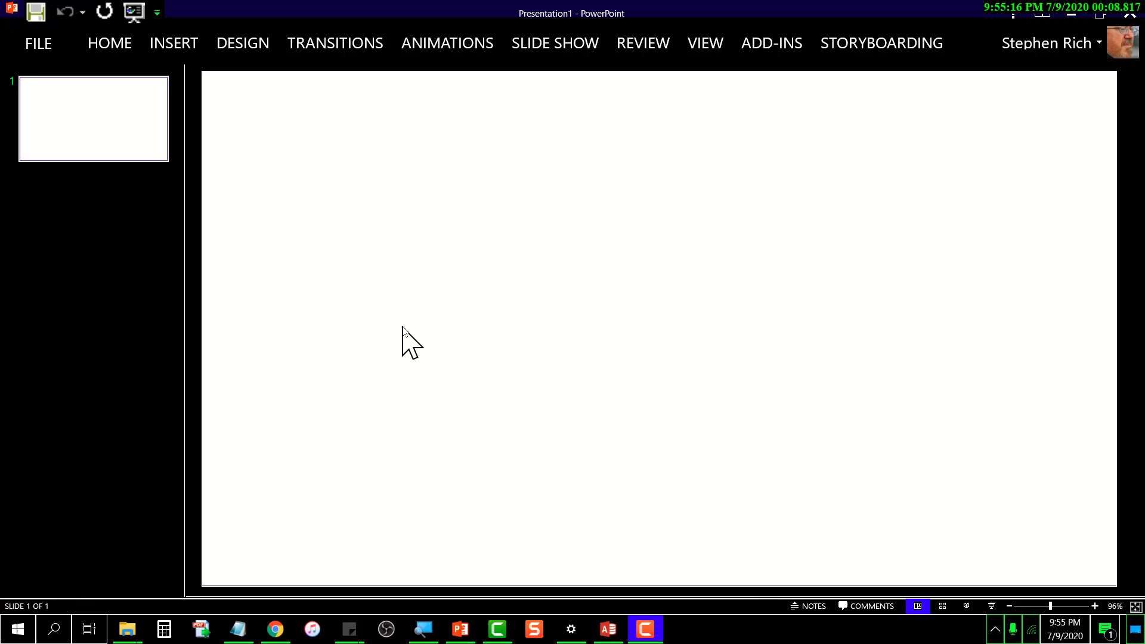
{"action": "mouse_move", "coordinate": [707, 55]}
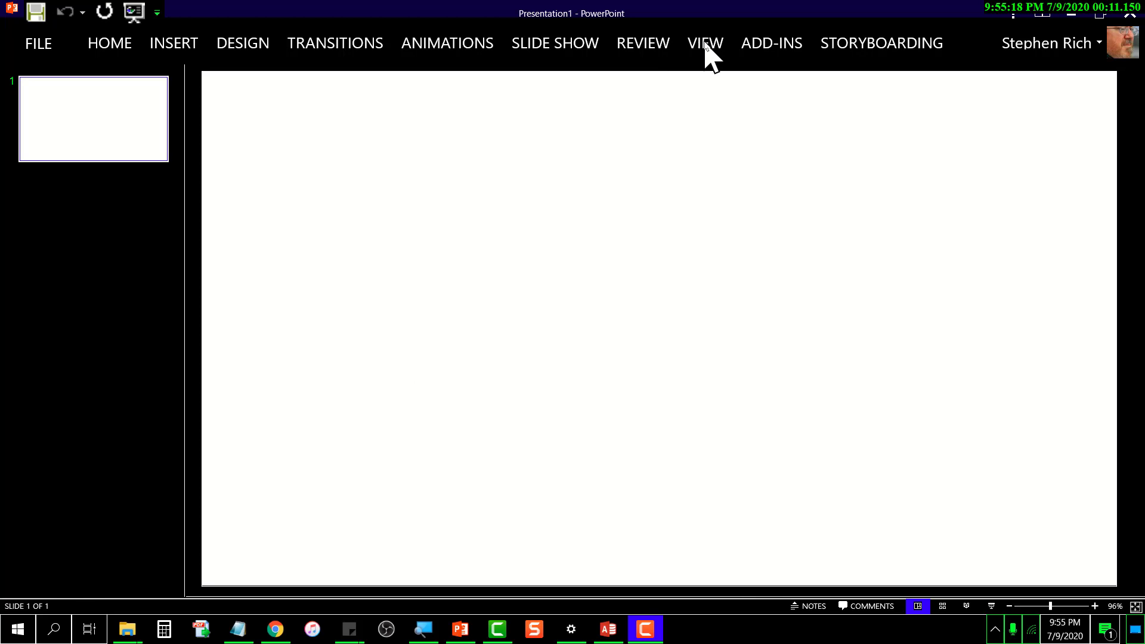
{"action": "left_click", "coordinate": [704, 43]}
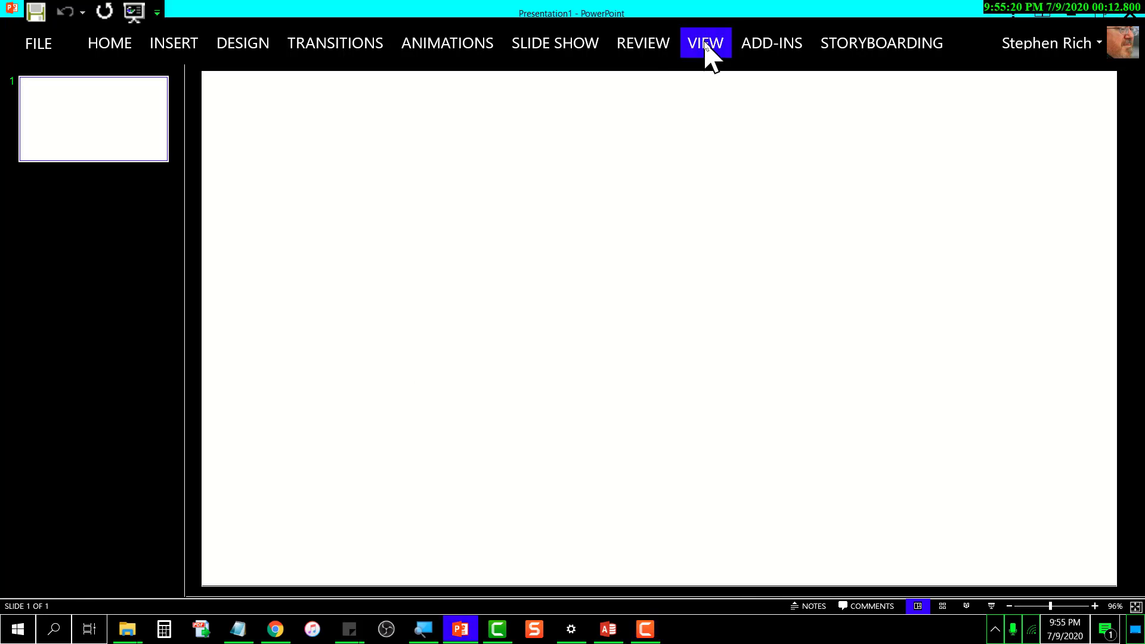
{"action": "left_click", "coordinate": [704, 43]}
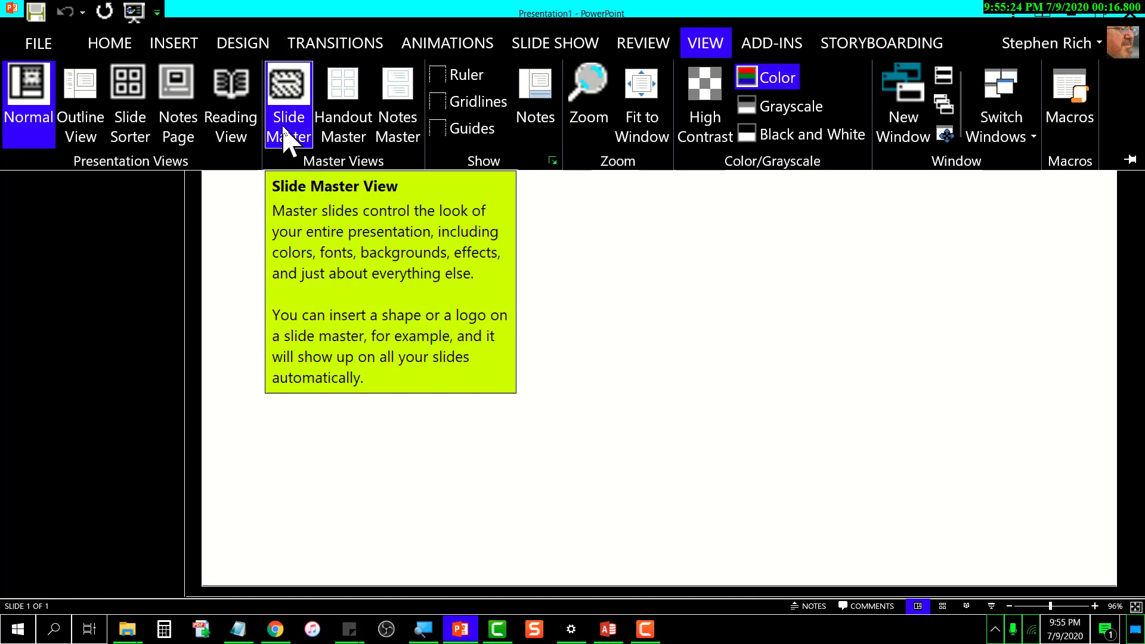
{"action": "left_click", "coordinate": [287, 103]}
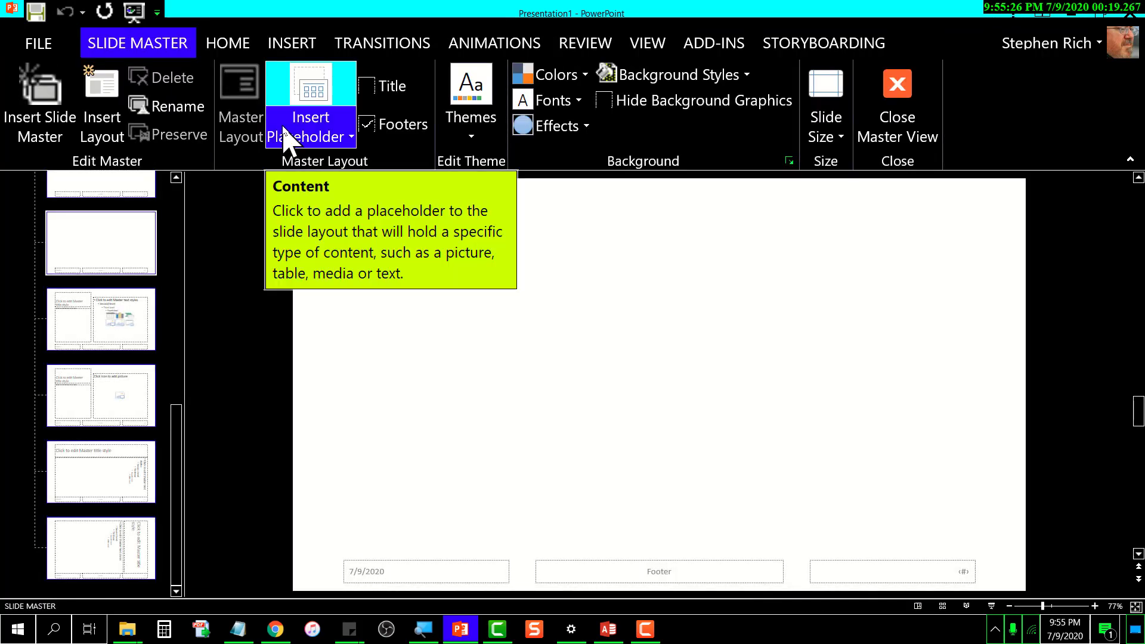
{"action": "mouse_move", "coordinate": [144, 265]}
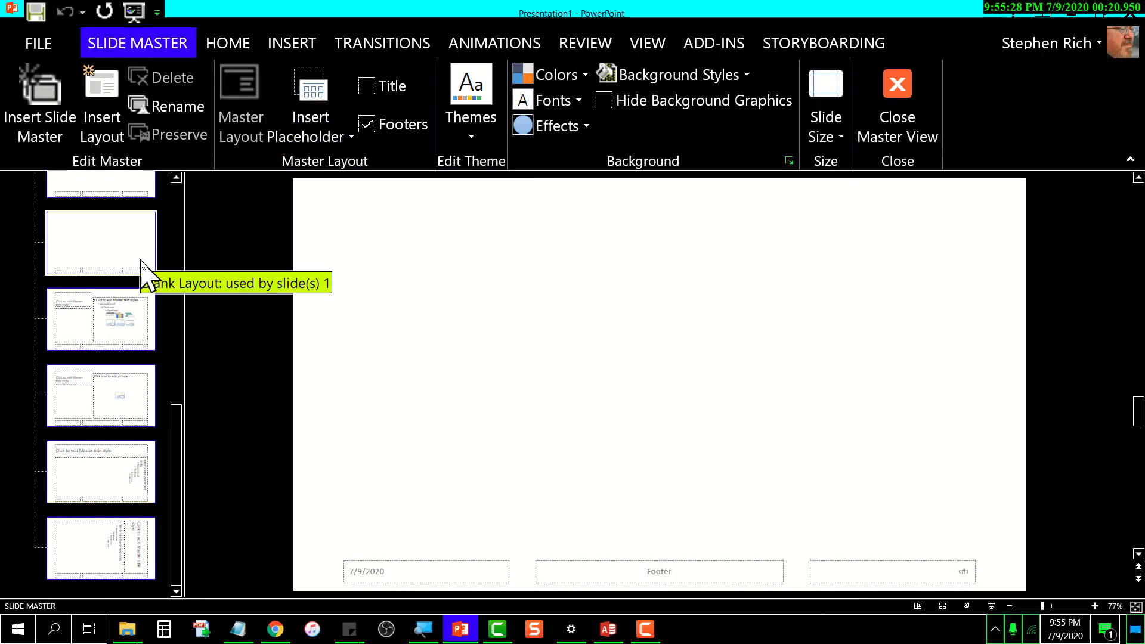
{"action": "scroll", "scroll_direction": "down", "scroll_amount": 3}
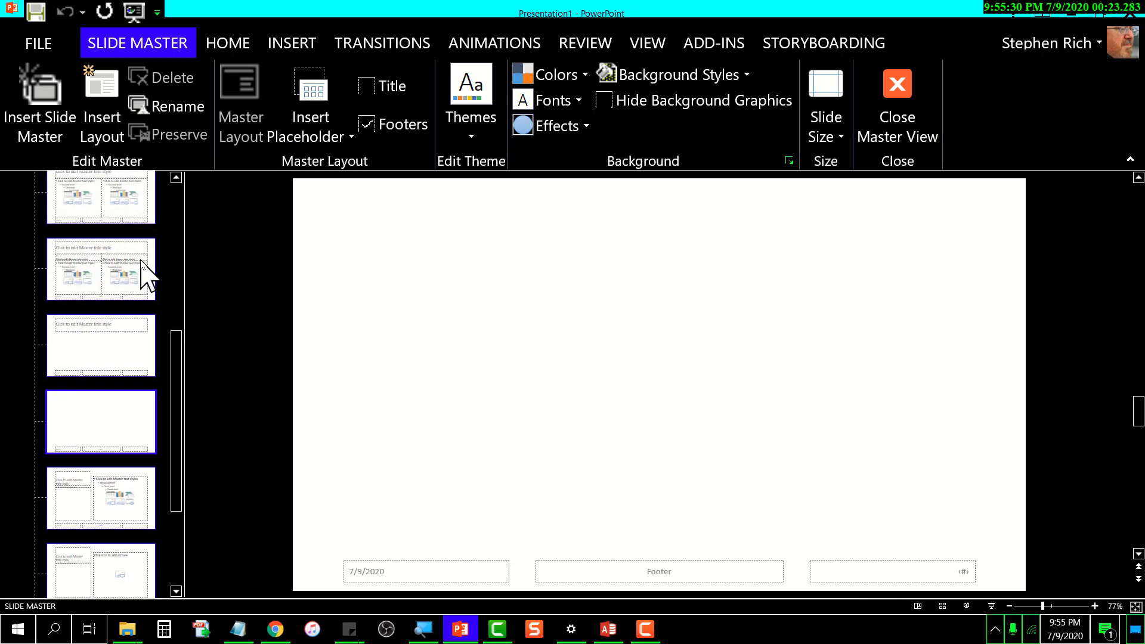
{"action": "scroll", "scroll_direction": "up", "scroll_amount": 3}
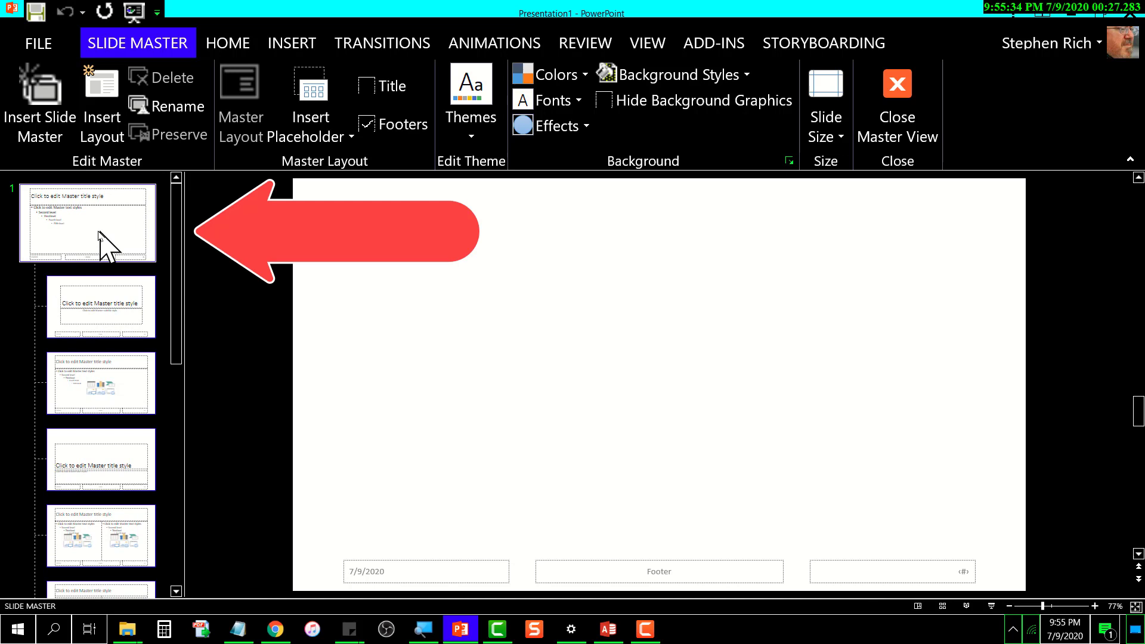
{"action": "mouse_move", "coordinate": [137, 251]}
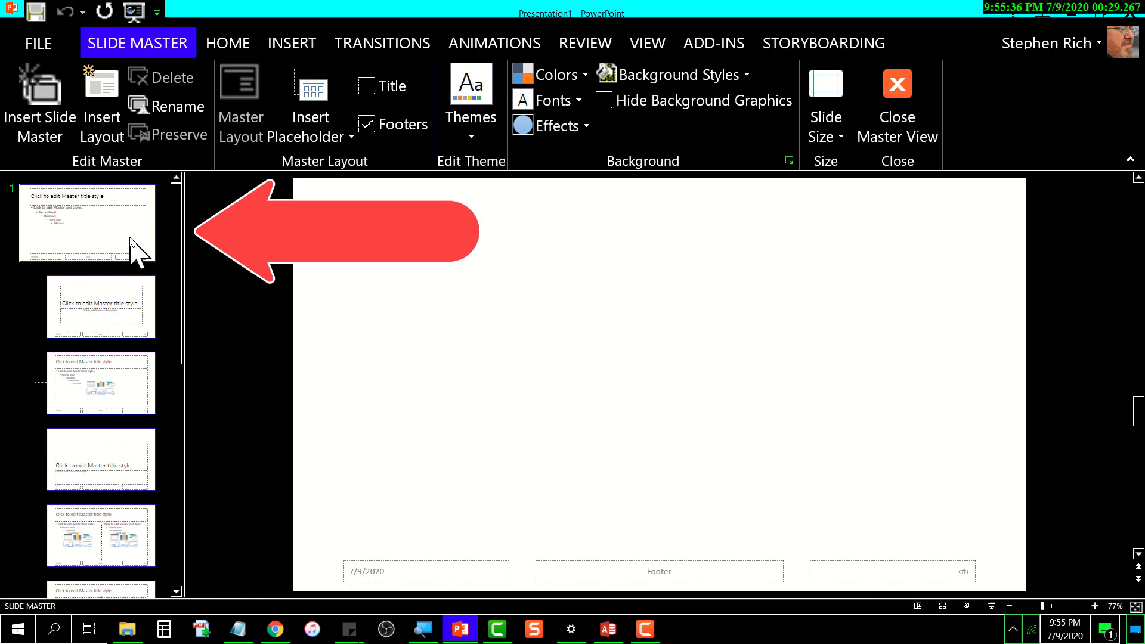
{"action": "mouse_move", "coordinate": [51, 252]}
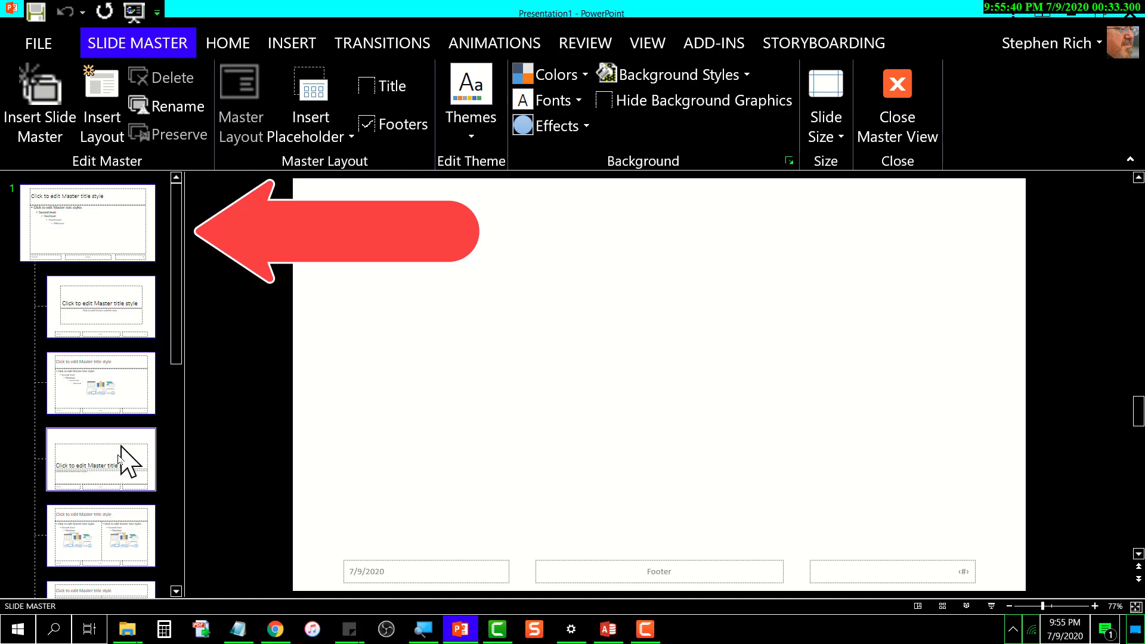
{"action": "mouse_move", "coordinate": [69, 219]}
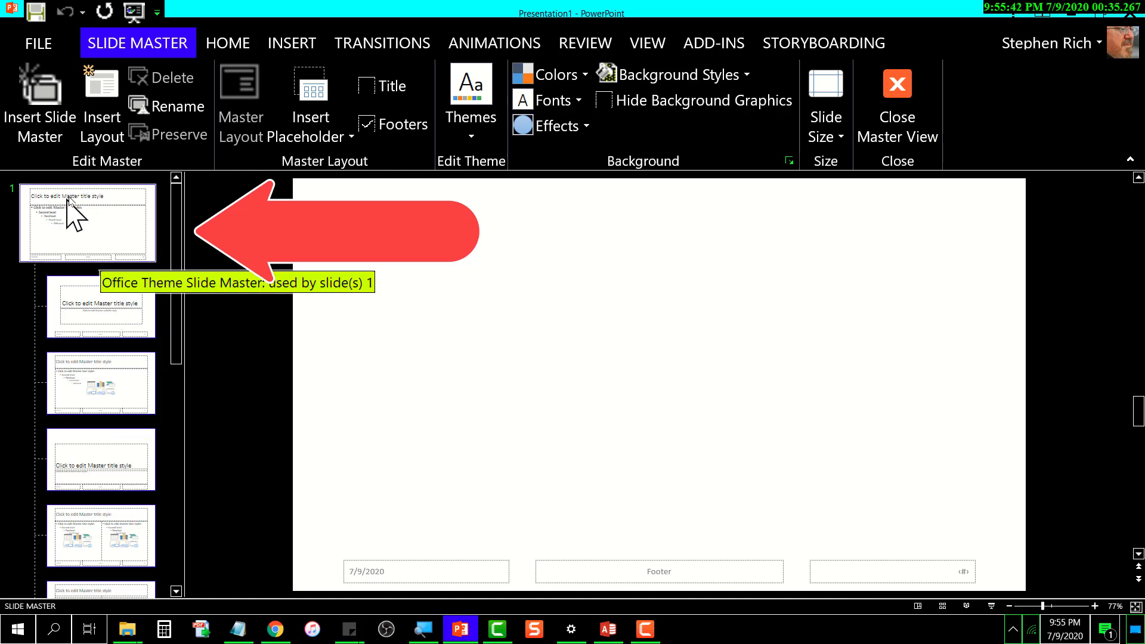
{"action": "mouse_move", "coordinate": [141, 246]}
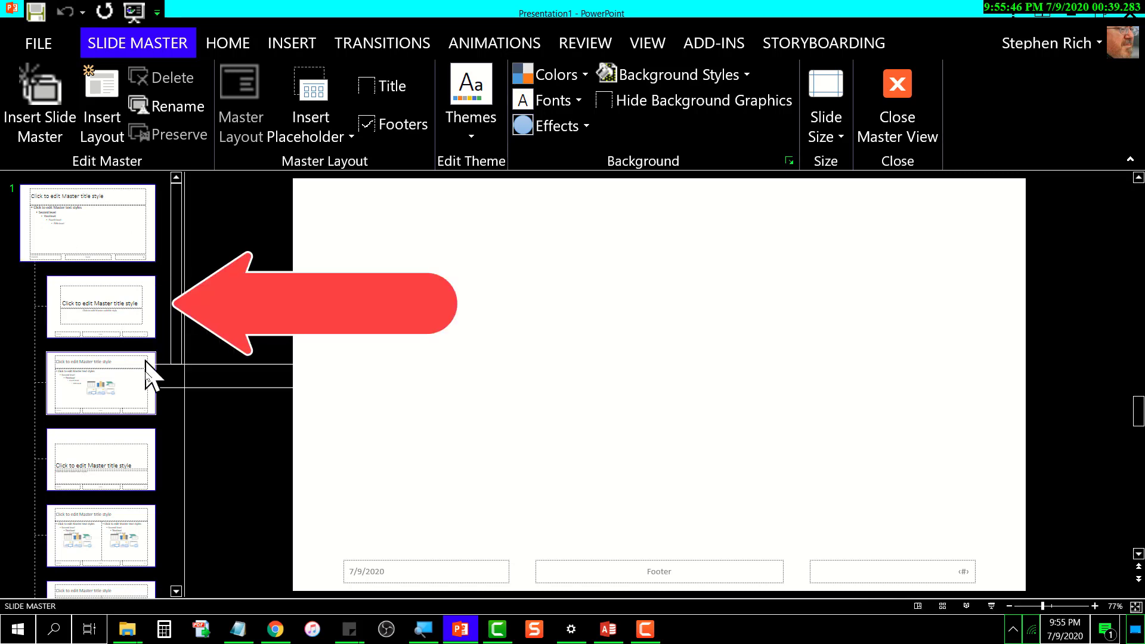
{"action": "mouse_move", "coordinate": [103, 402]}
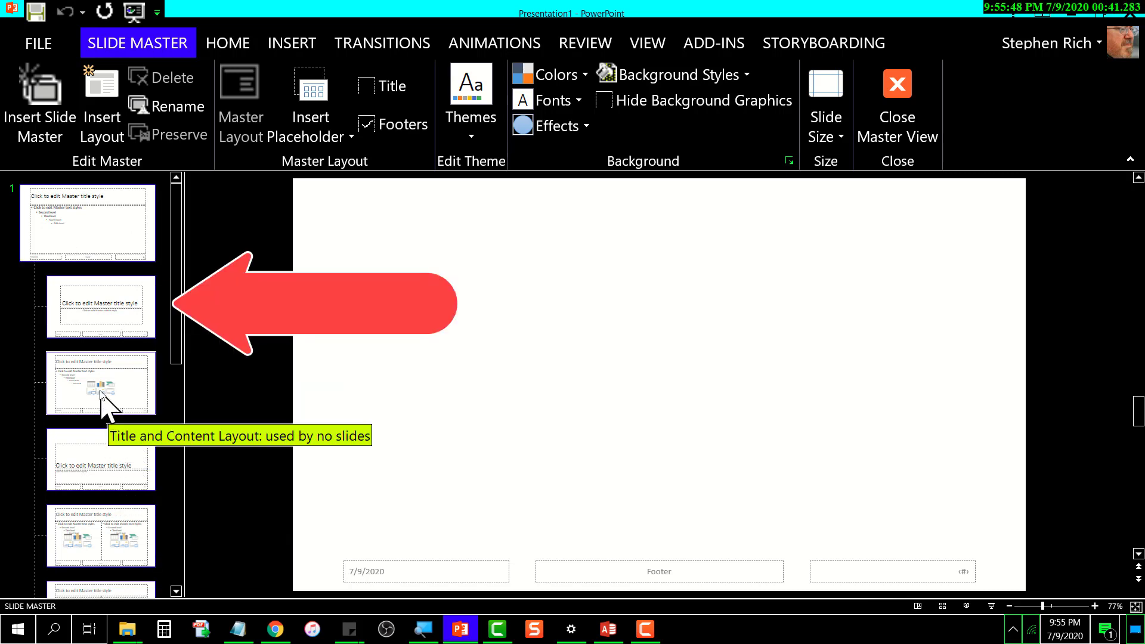
{"action": "mouse_move", "coordinate": [151, 402]}
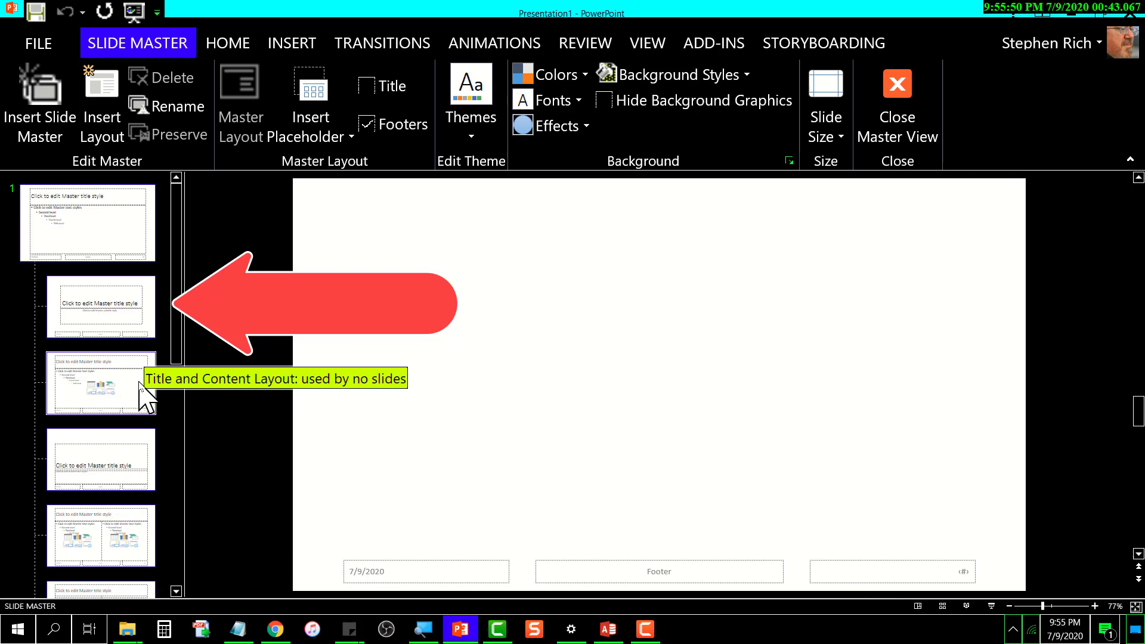
{"action": "mouse_move", "coordinate": [162, 505]}
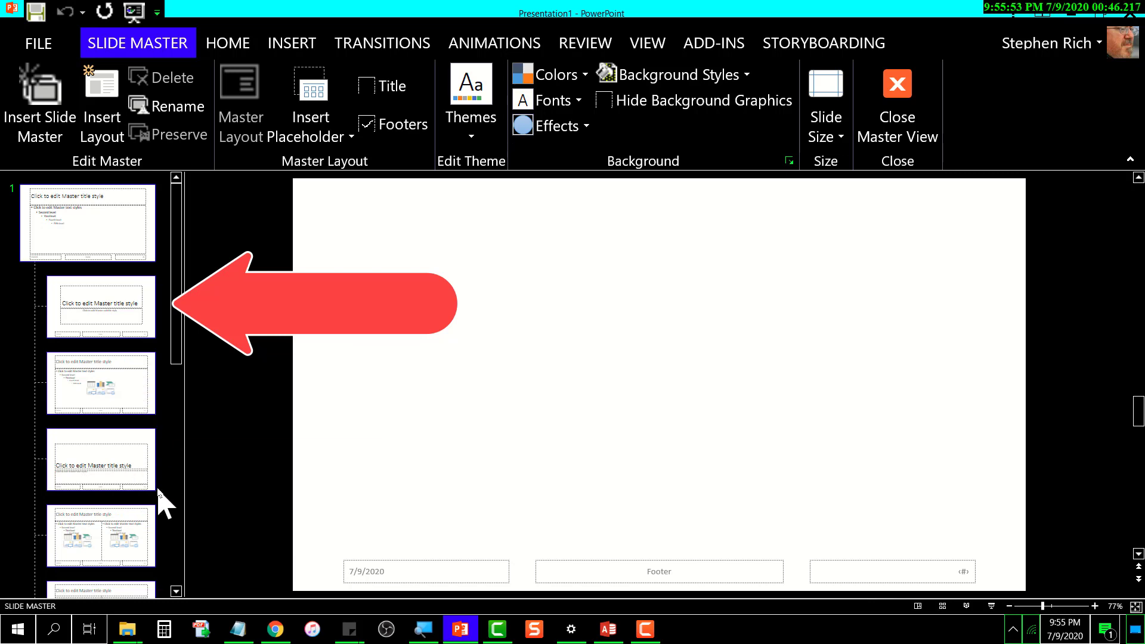
{"action": "mouse_move", "coordinate": [131, 536]}
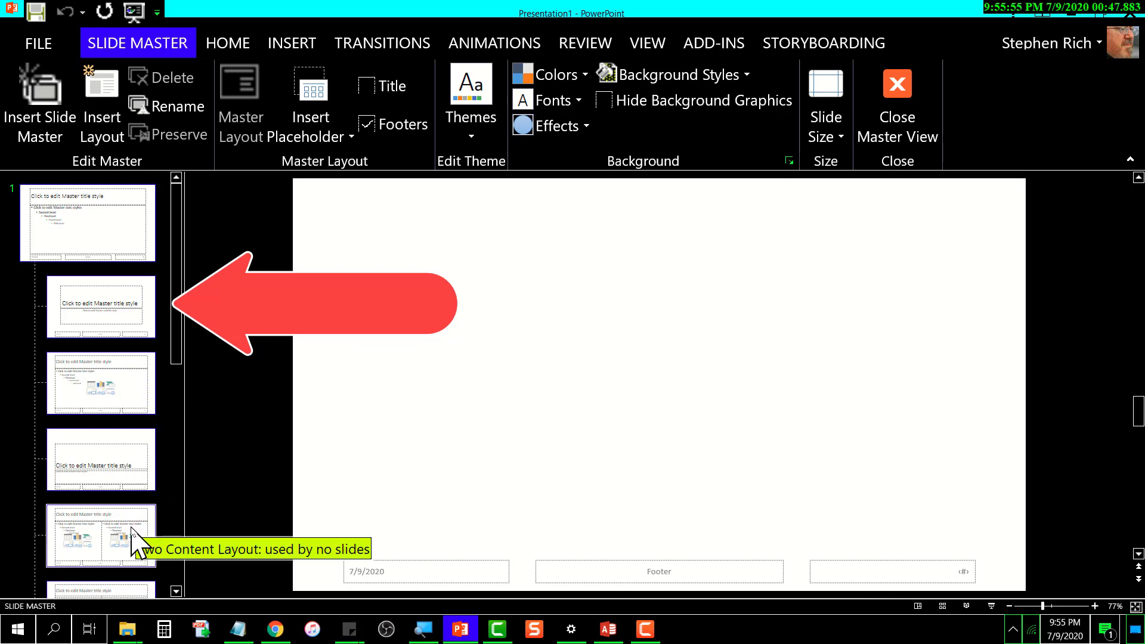
{"action": "mouse_move", "coordinate": [113, 351]}
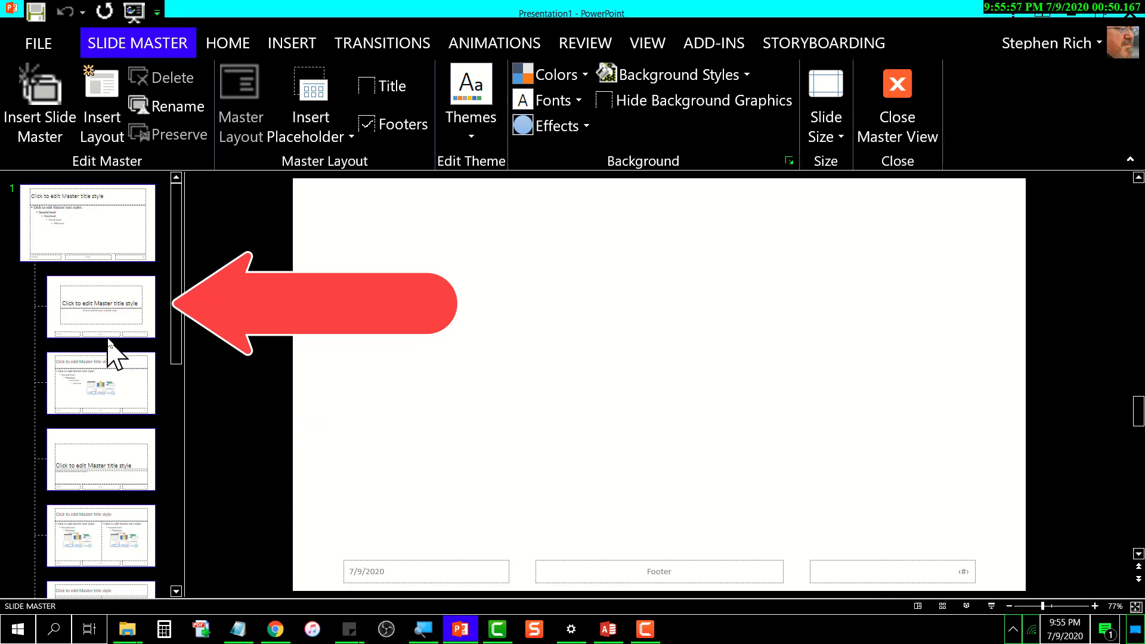
{"action": "mouse_move", "coordinate": [143, 405]}
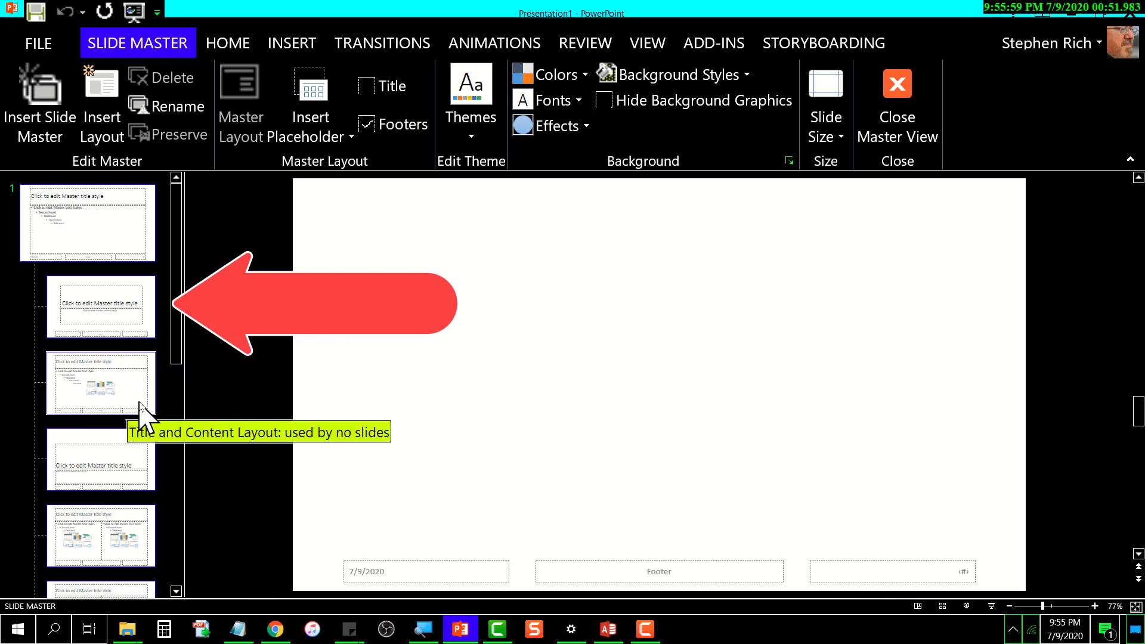
{"action": "mouse_move", "coordinate": [154, 400]}
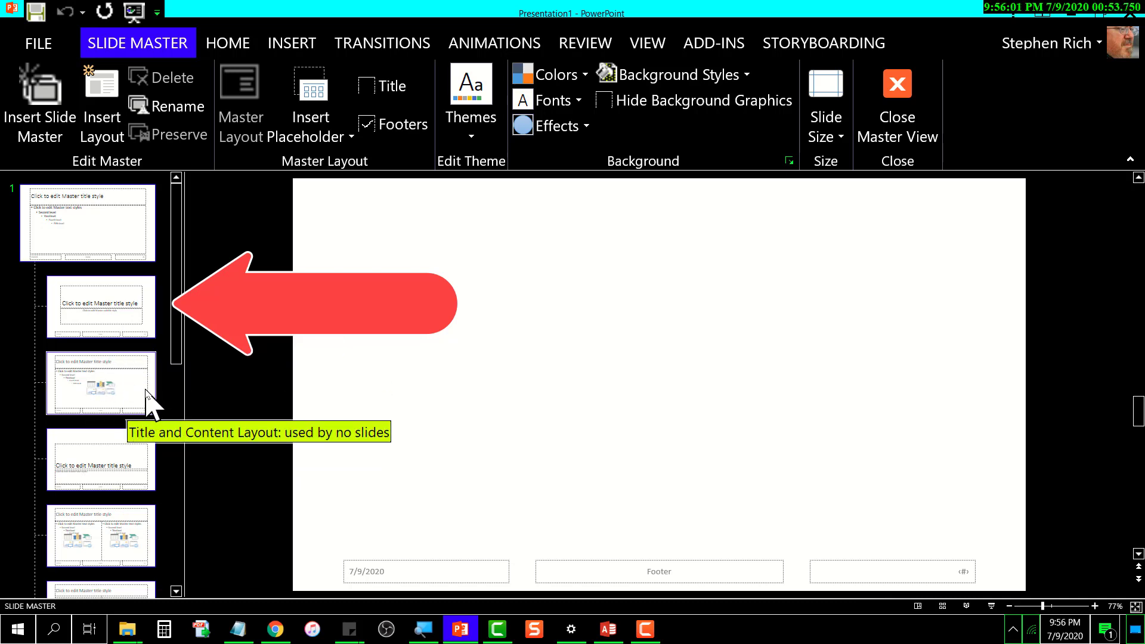
{"action": "mouse_move", "coordinate": [143, 395]}
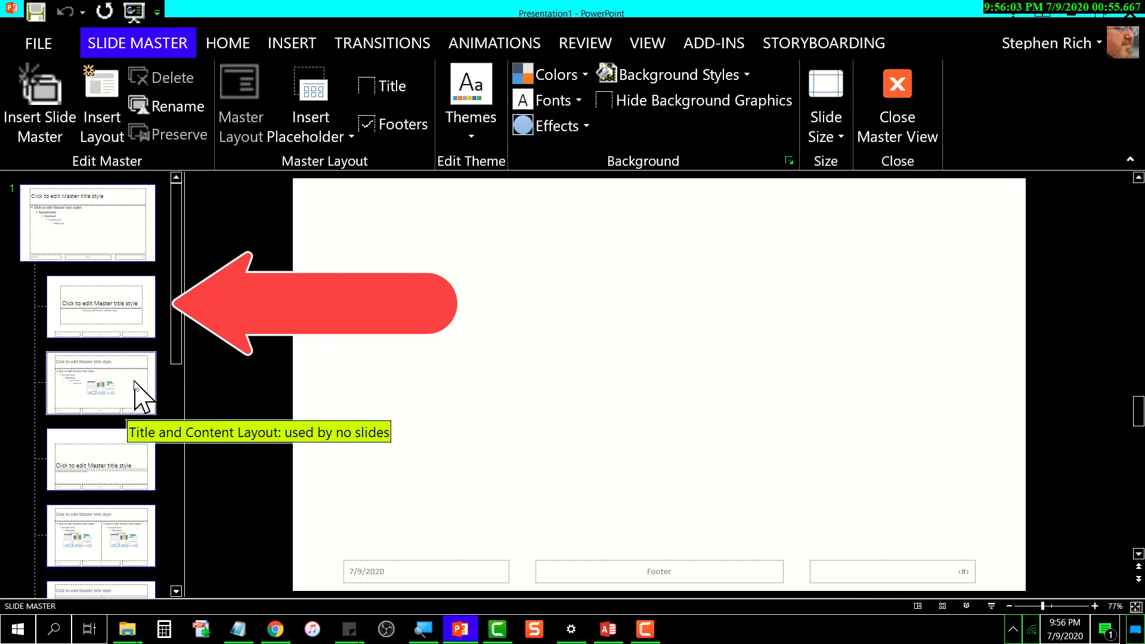
{"action": "mouse_move", "coordinate": [113, 445]}
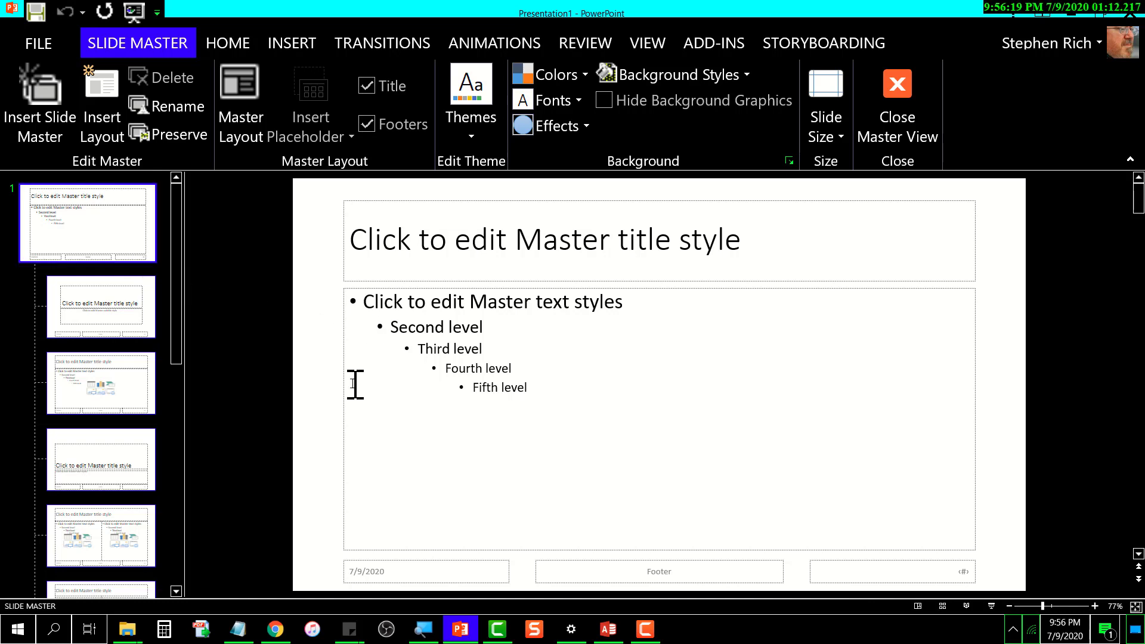
{"action": "mouse_move", "coordinate": [324, 419]}
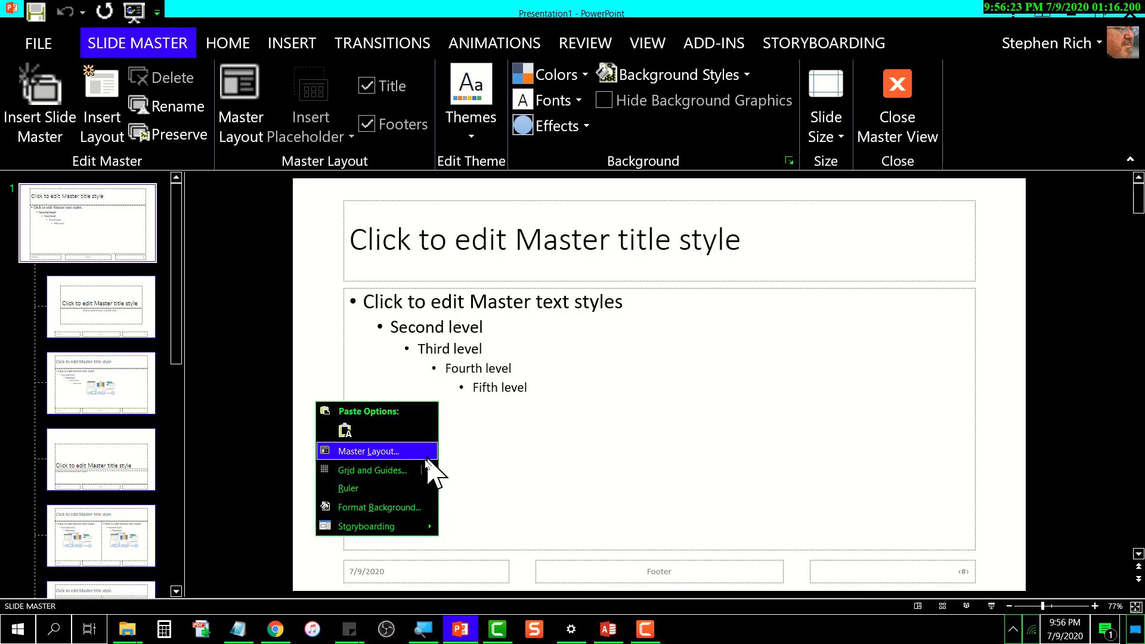
{"action": "mouse_move", "coordinate": [380, 519]}
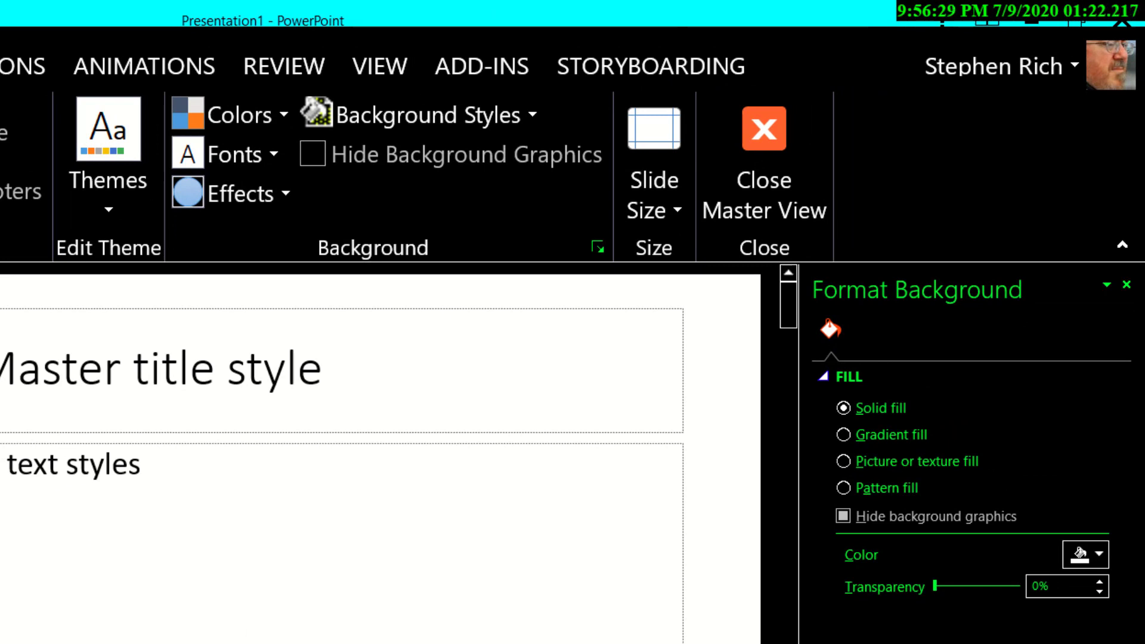
{"action": "mouse_move", "coordinate": [990, 551]}
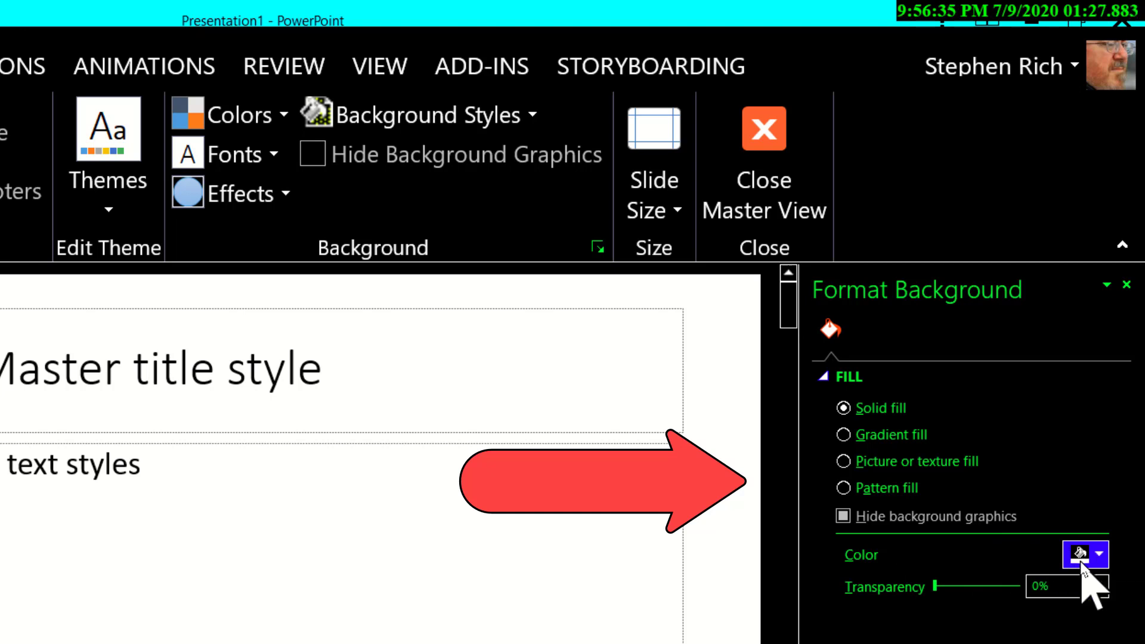
Step: Choose black as the solid fill colour for the slide master background
{"action": "left_click", "coordinate": [1098, 557]}
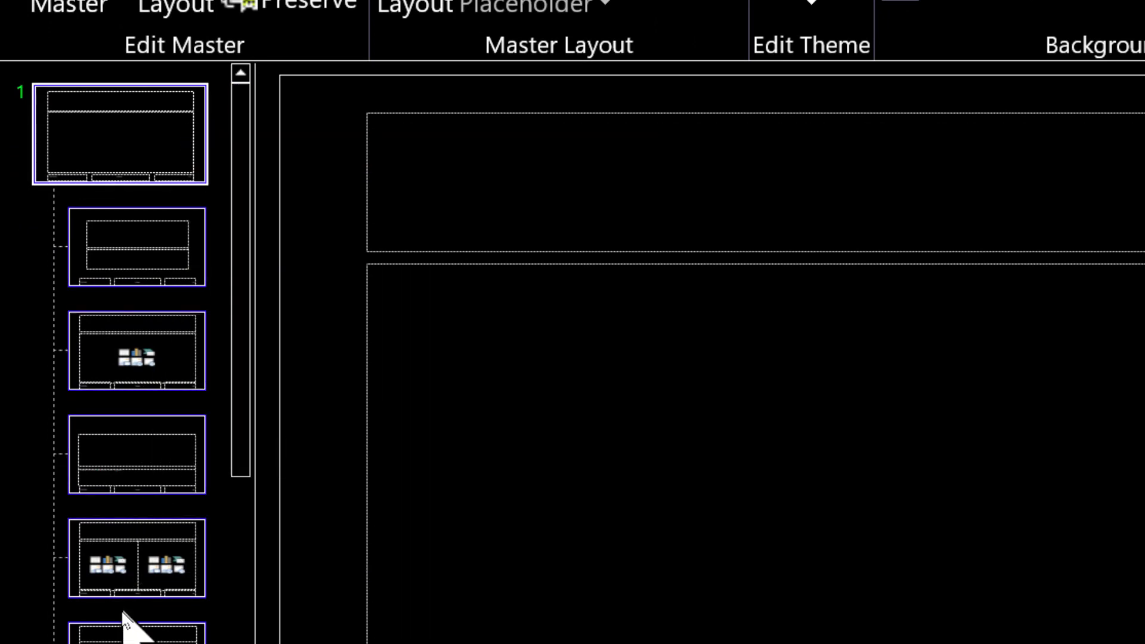
{"action": "mouse_move", "coordinate": [83, 161]}
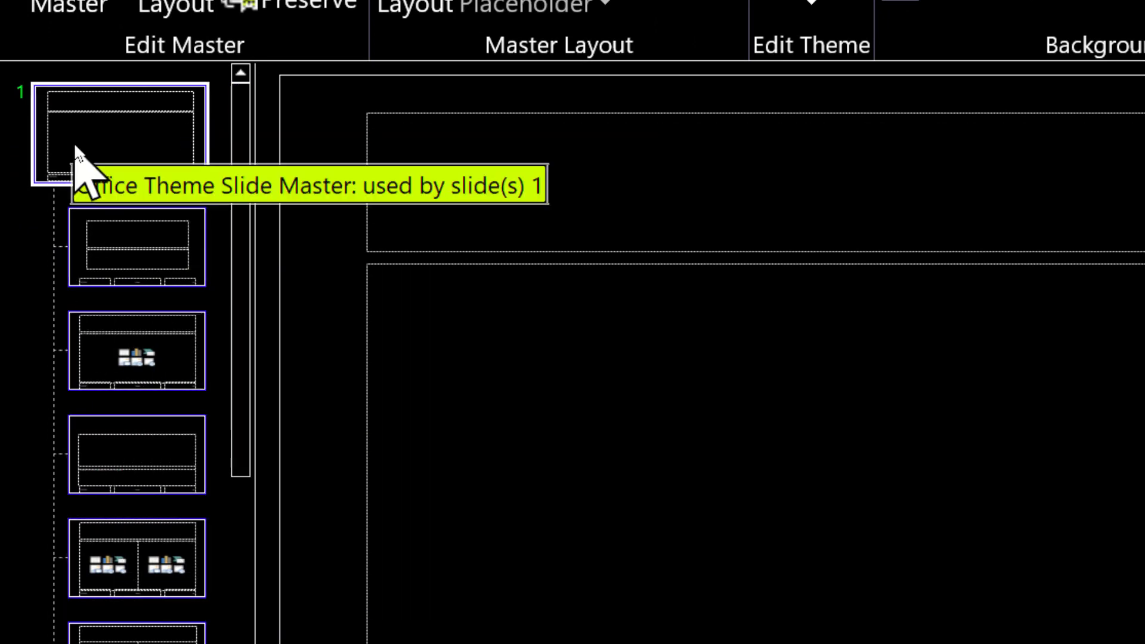
{"action": "mouse_move", "coordinate": [194, 106]}
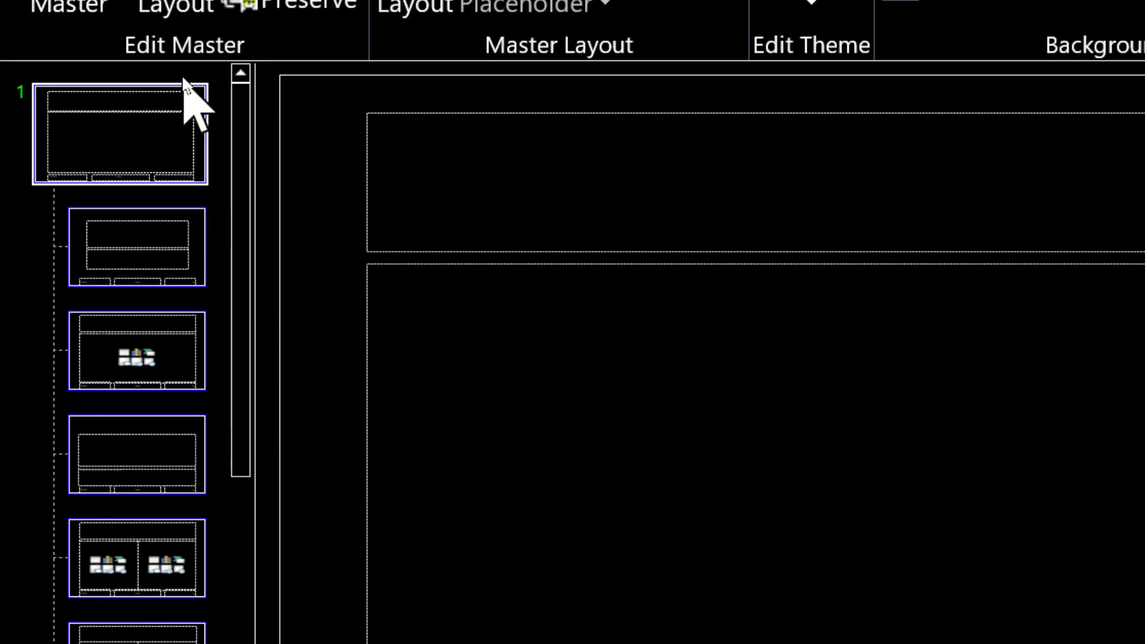
{"action": "mouse_move", "coordinate": [207, 168]}
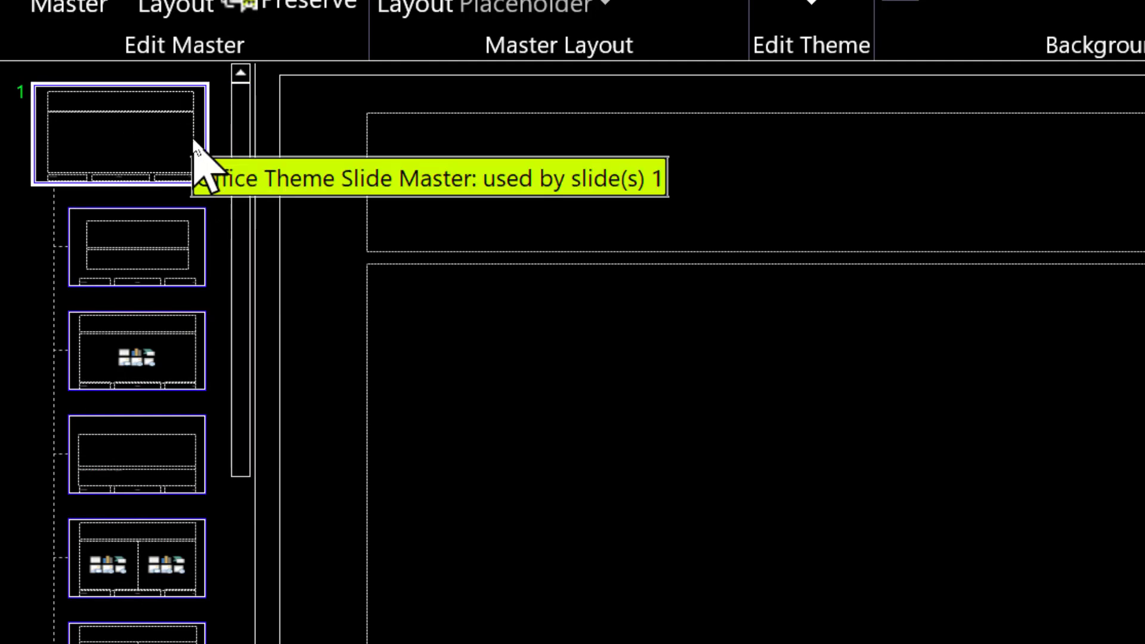
{"action": "mouse_move", "coordinate": [179, 164]}
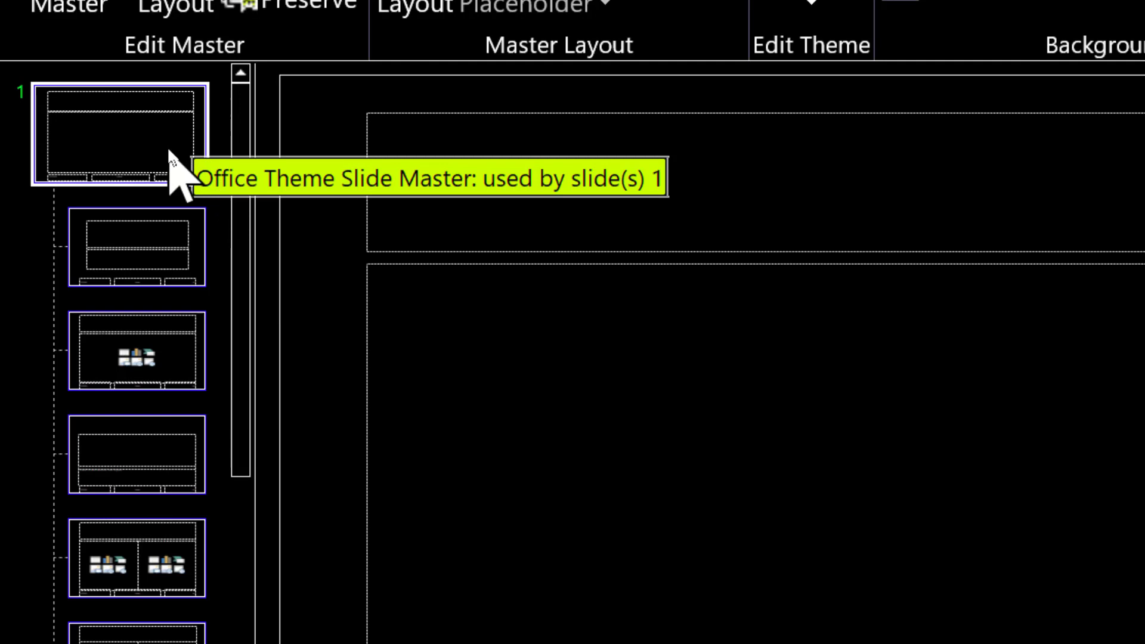
{"action": "mouse_move", "coordinate": [182, 175]}
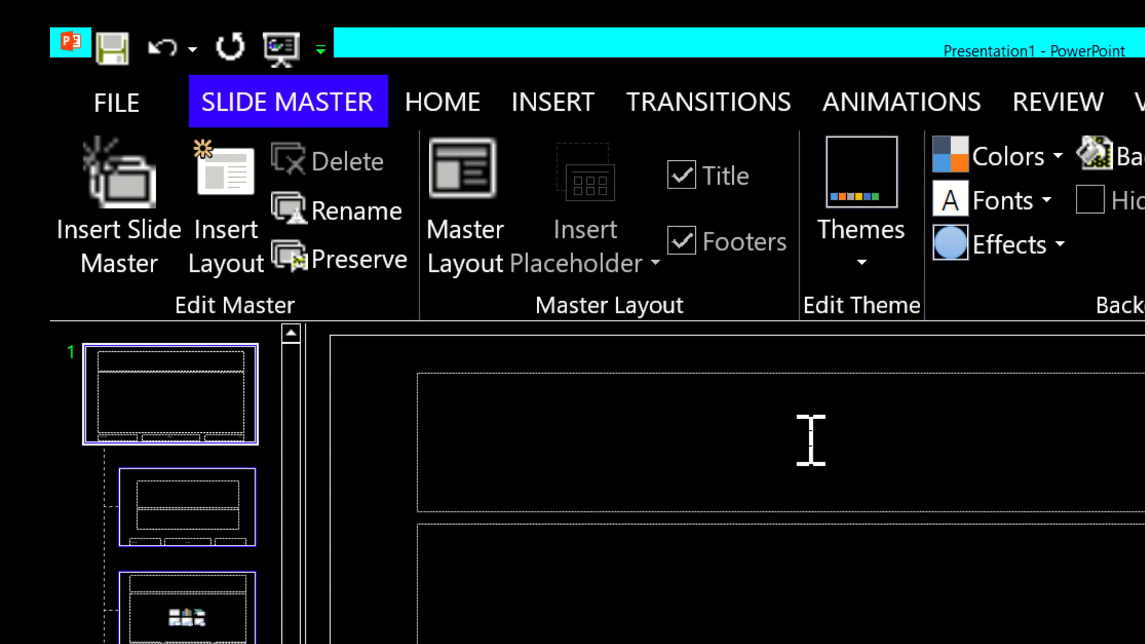
{"action": "mouse_move", "coordinate": [815, 451]}
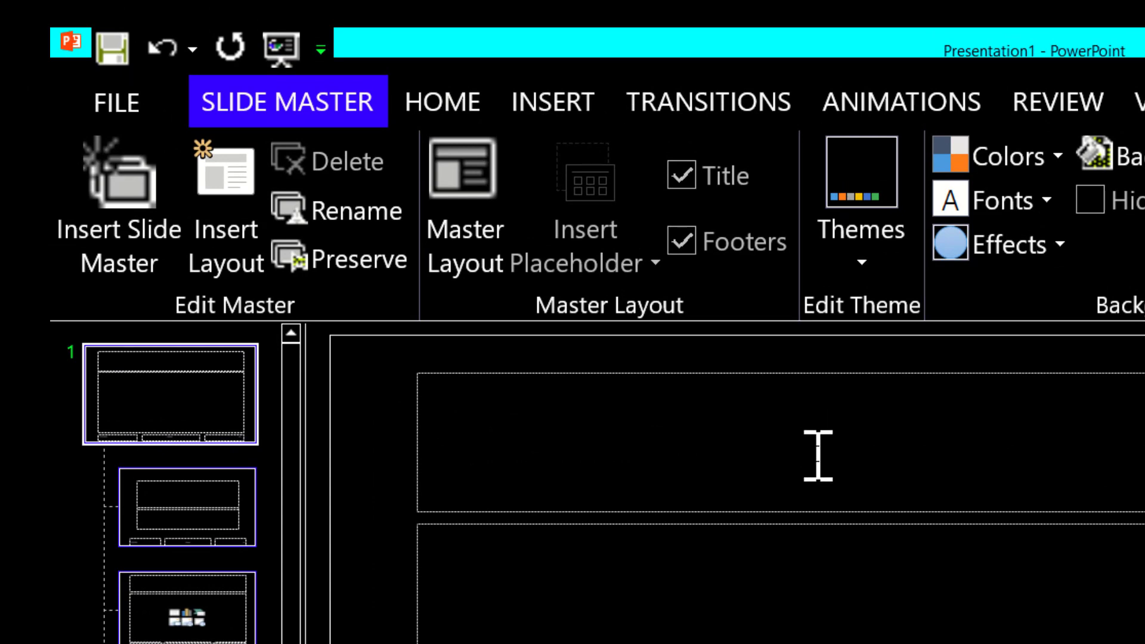
{"action": "mouse_move", "coordinate": [504, 299]}
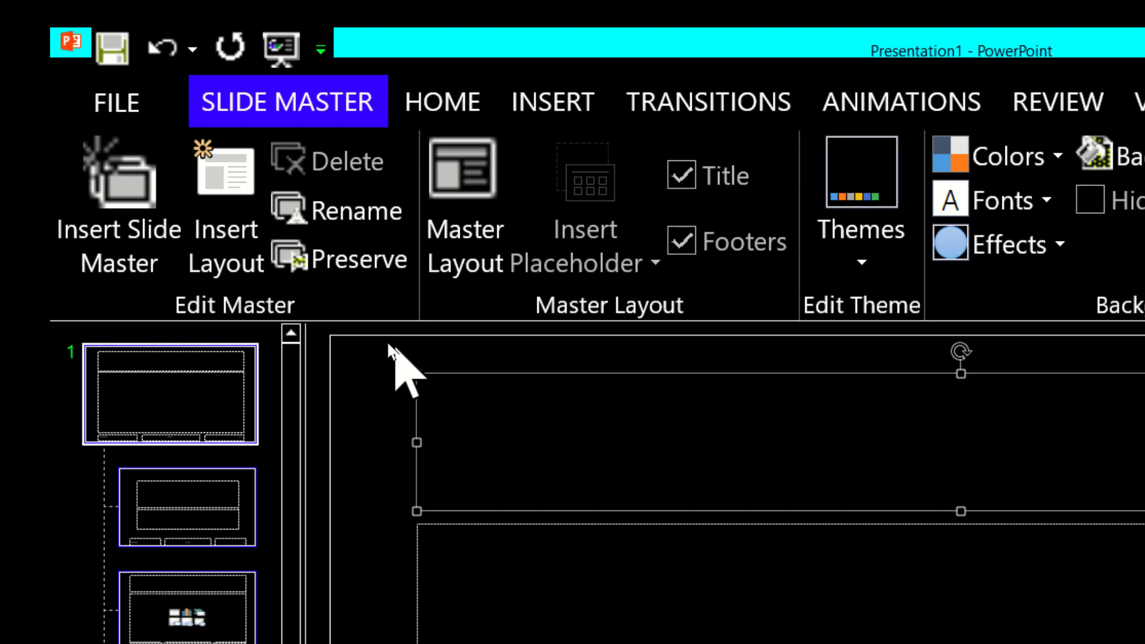
{"action": "mouse_move", "coordinate": [479, 59]}
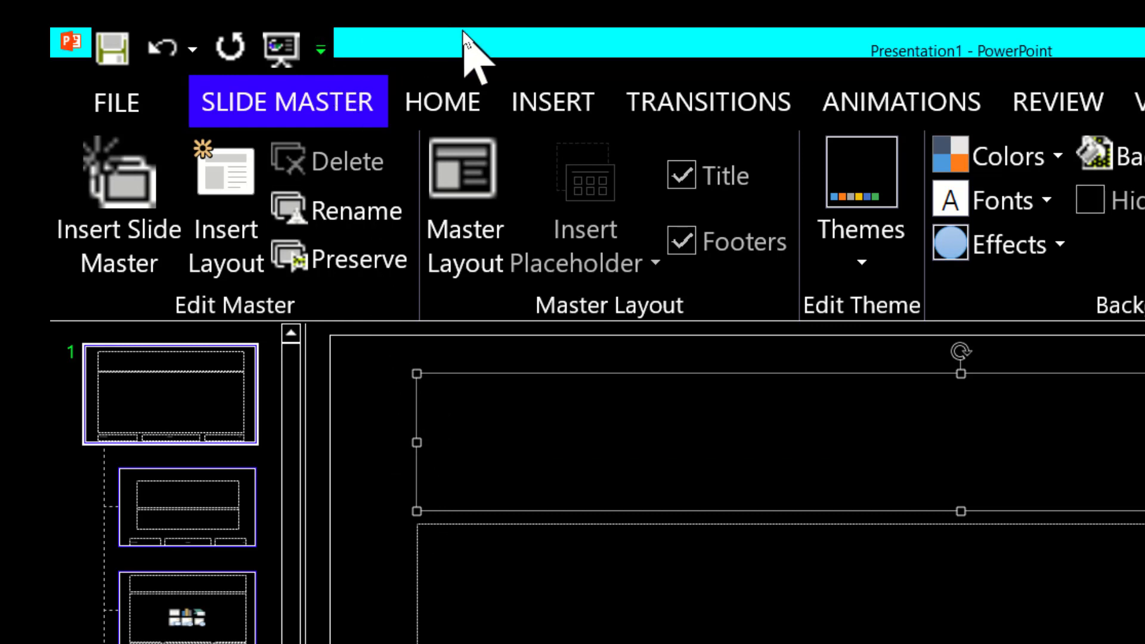
Step: Colour the master title text with the standard blue font colour
{"action": "left_click", "coordinate": [443, 101]}
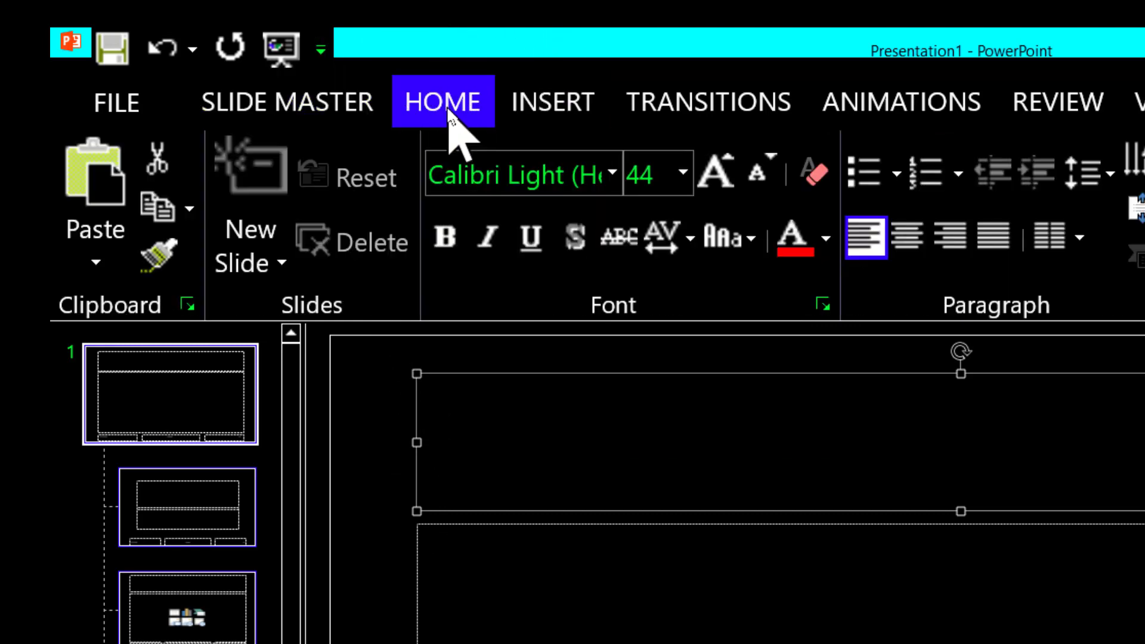
{"action": "mouse_move", "coordinate": [792, 238]}
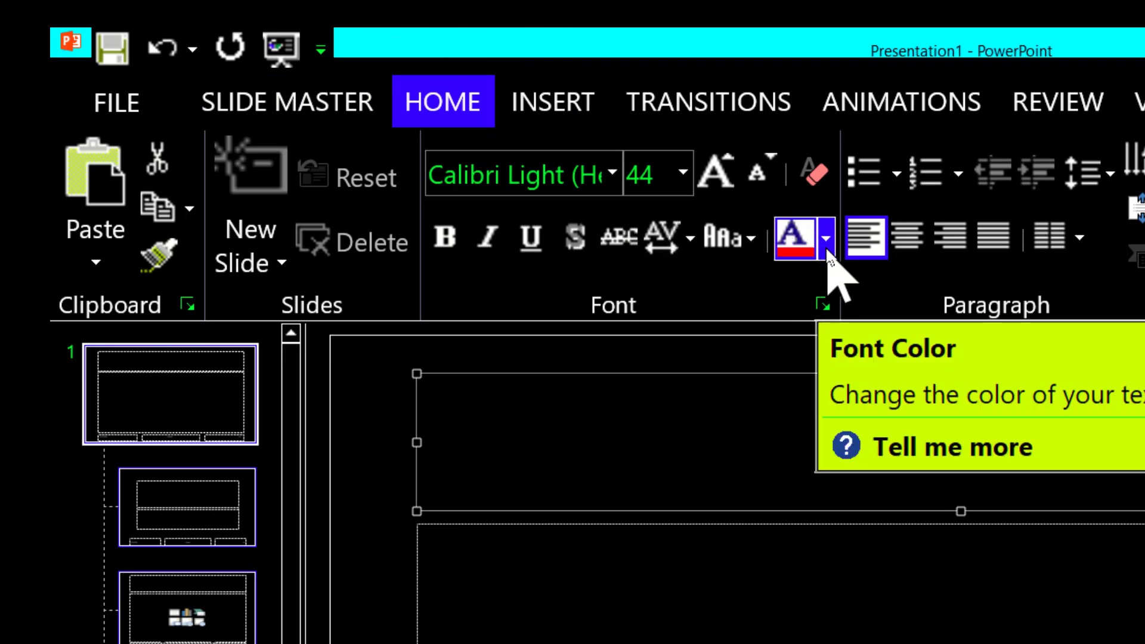
{"action": "left_click", "coordinate": [825, 238]}
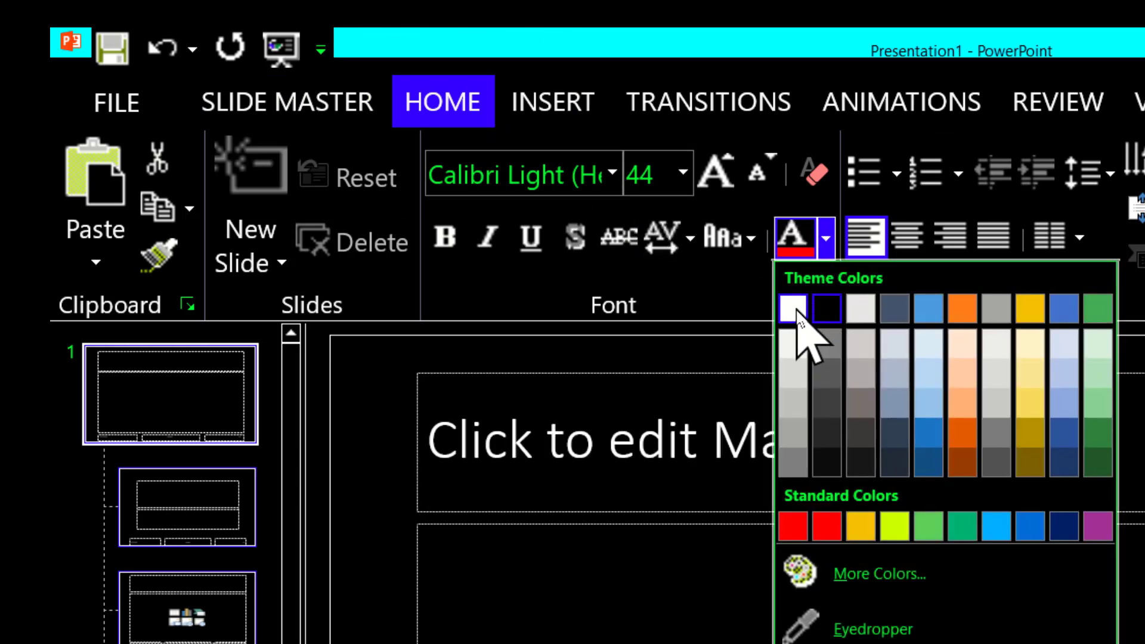
{"action": "mouse_move", "coordinate": [799, 329]}
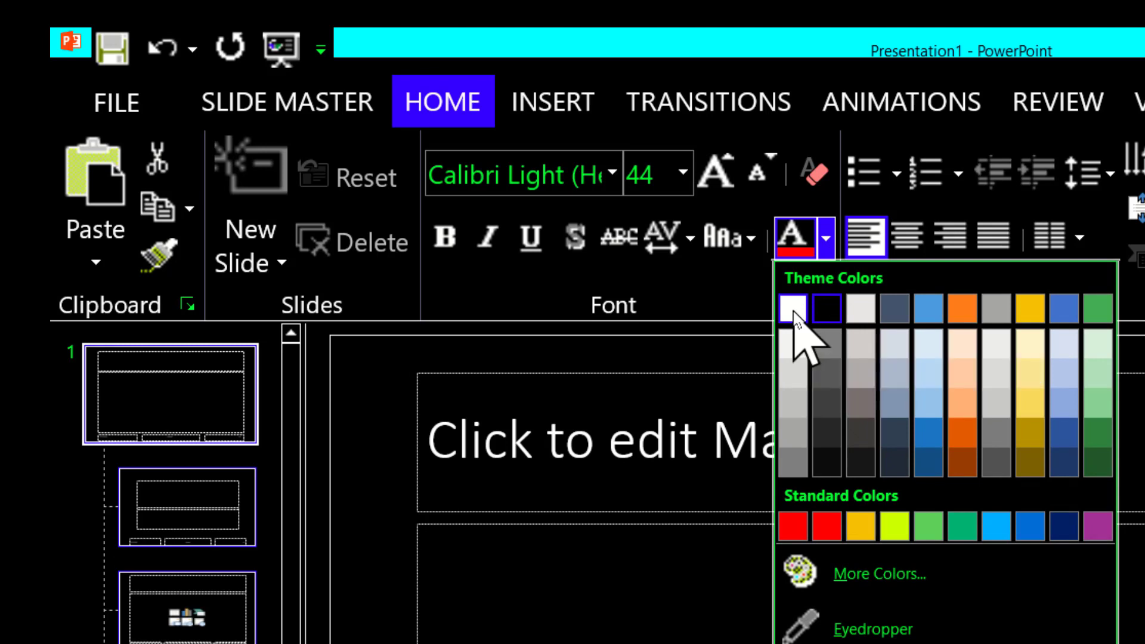
{"action": "mouse_move", "coordinate": [894, 343]}
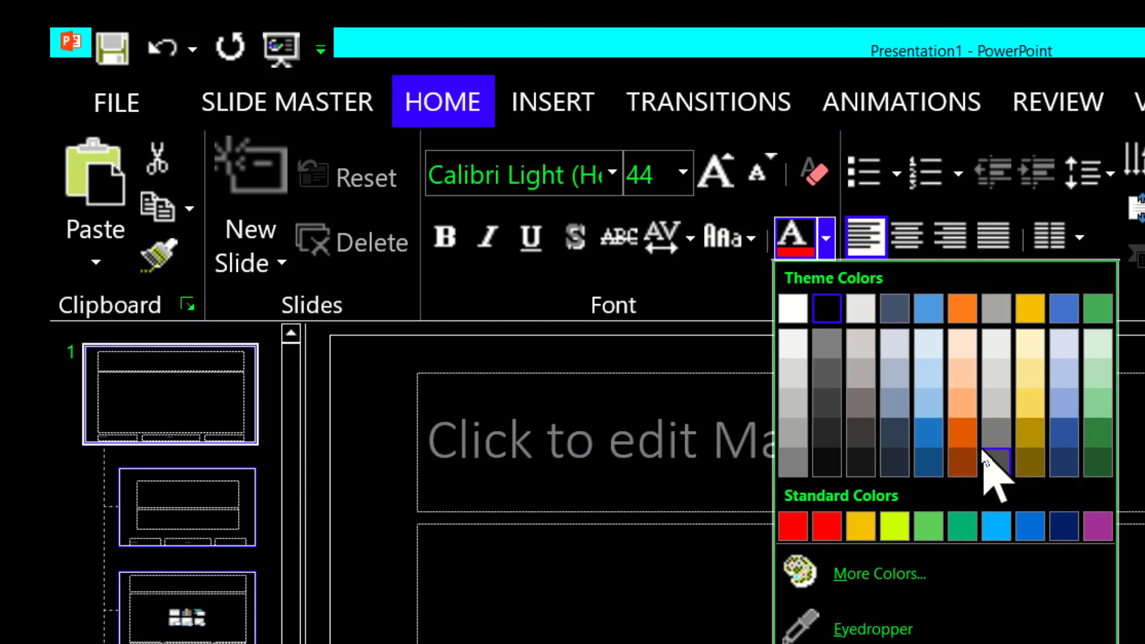
{"action": "mouse_move", "coordinate": [964, 464]}
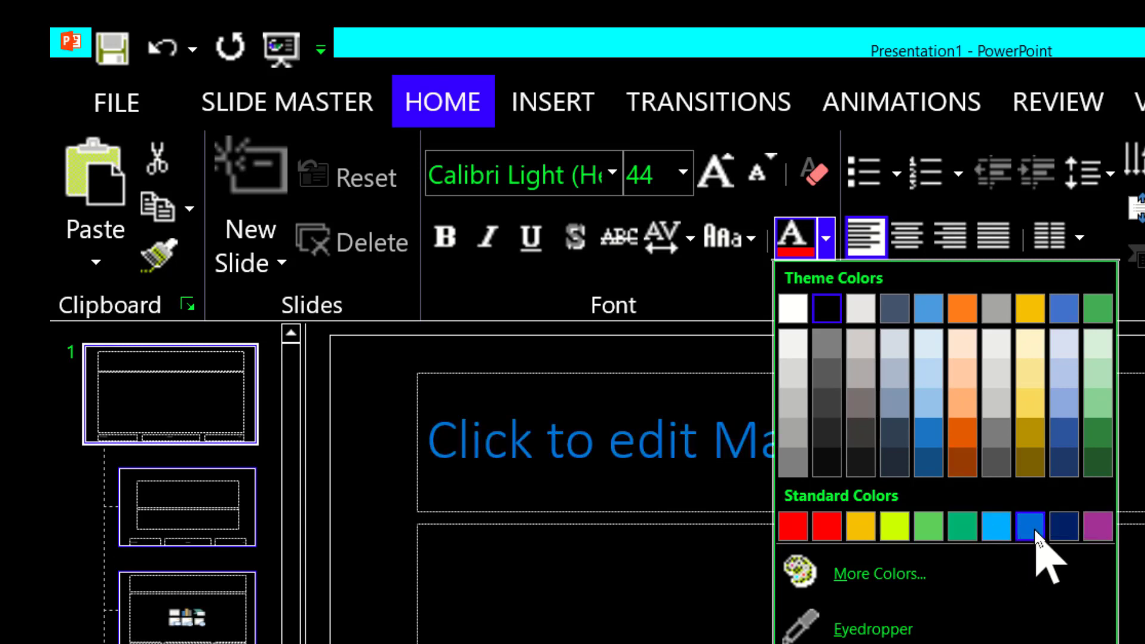
{"action": "left_click", "coordinate": [1030, 528]}
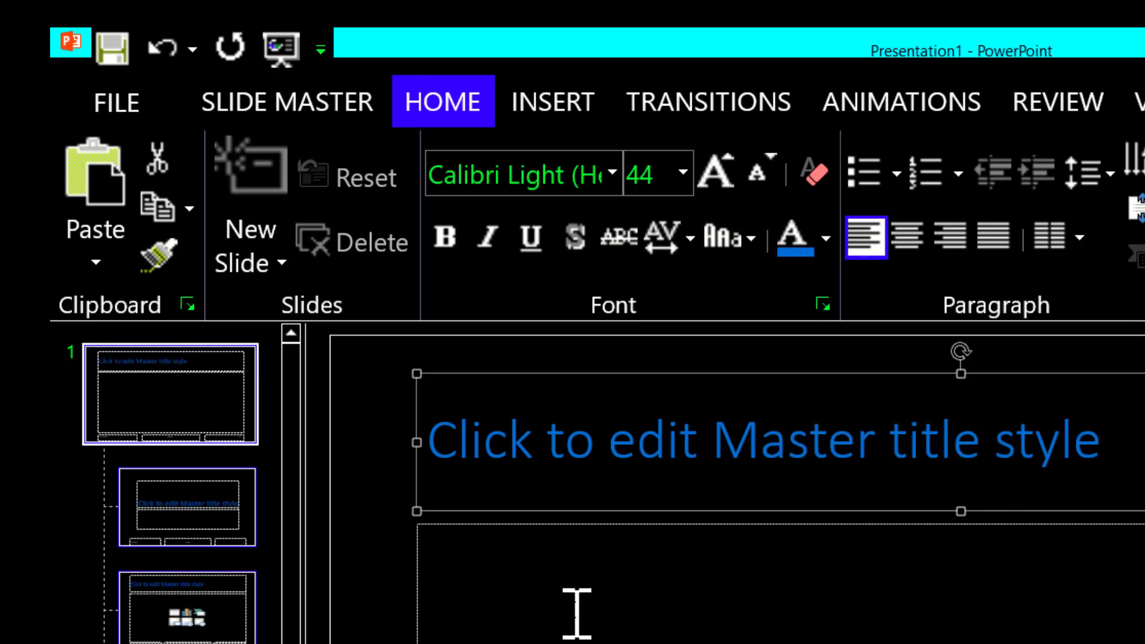
{"action": "mouse_move", "coordinate": [479, 577]}
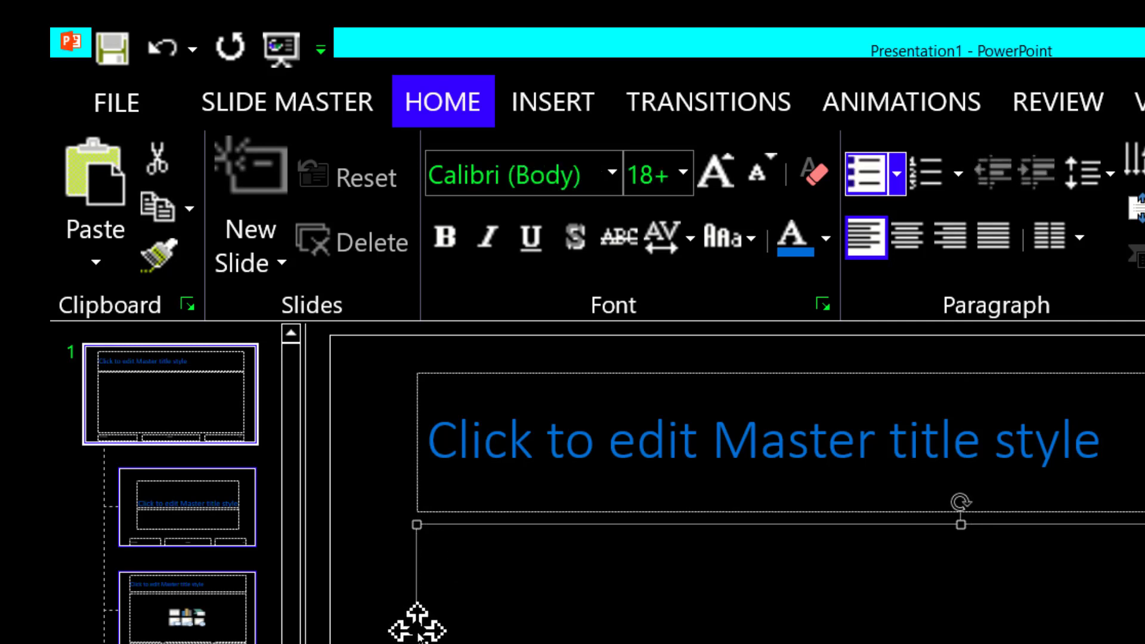
{"action": "mouse_move", "coordinate": [409, 621]}
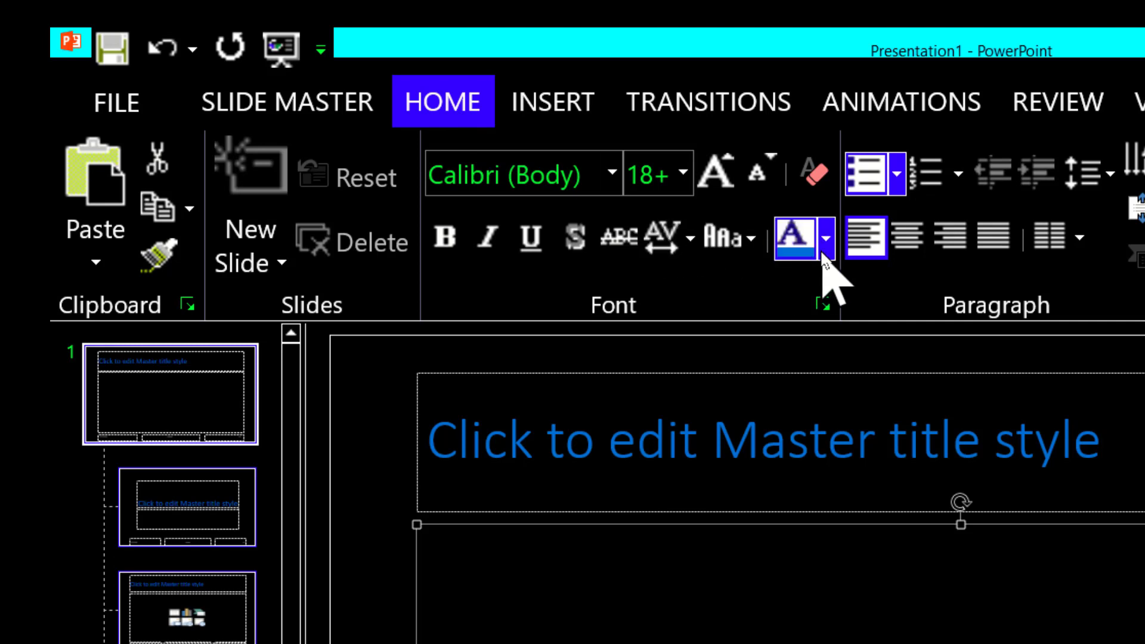
Step: Colour the master body text White, Background 1
{"action": "left_click", "coordinate": [825, 238]}
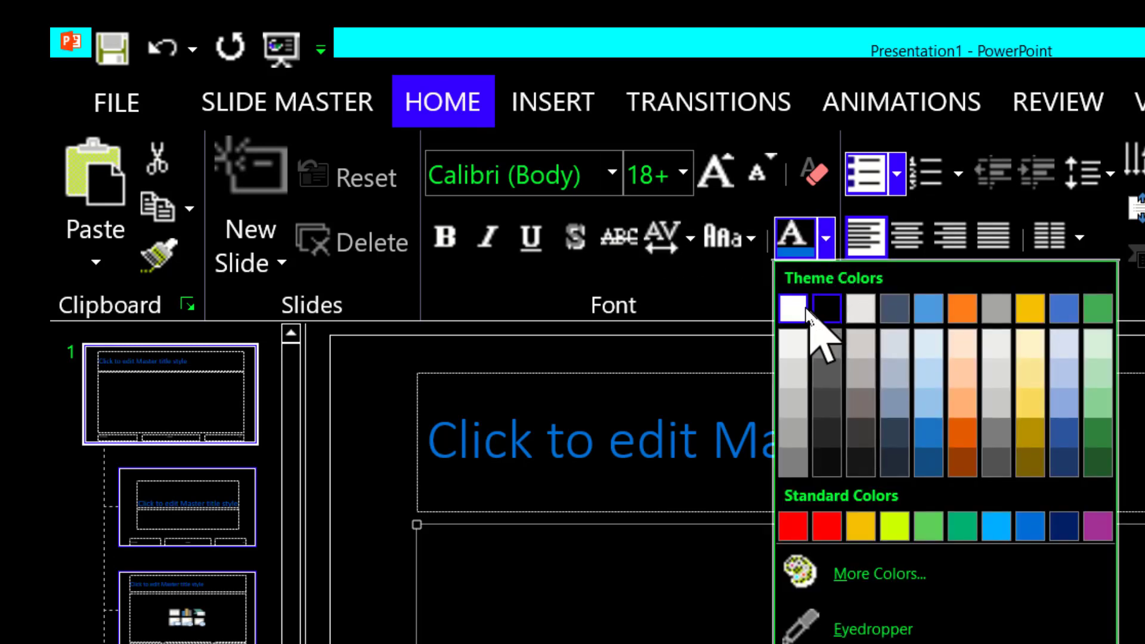
{"action": "mouse_move", "coordinate": [792, 308]}
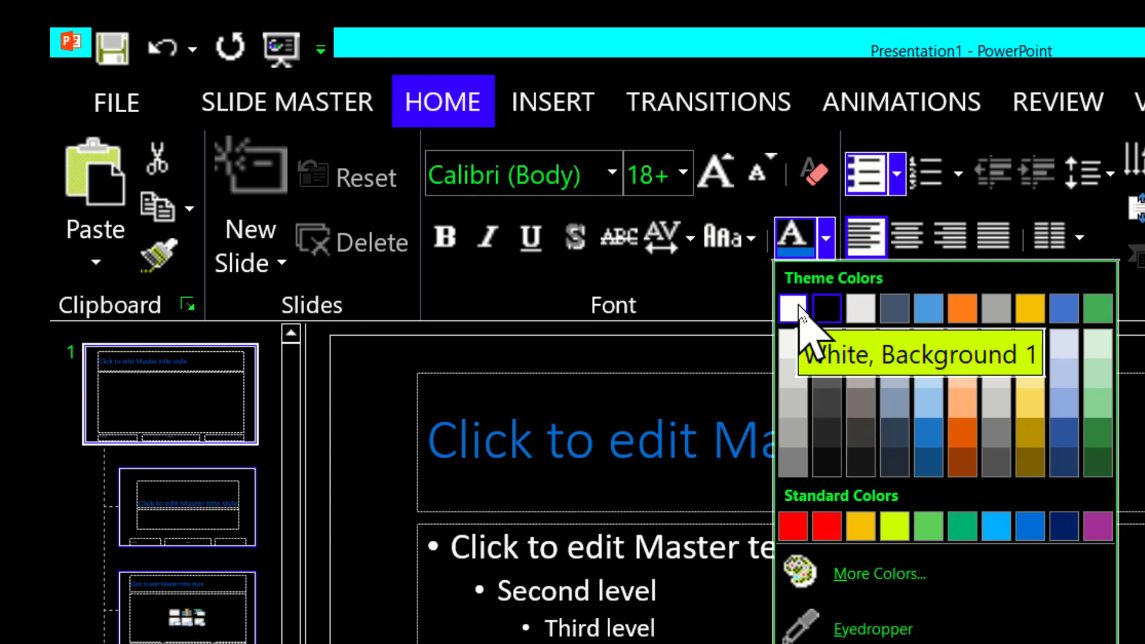
{"action": "left_click", "coordinate": [791, 306]}
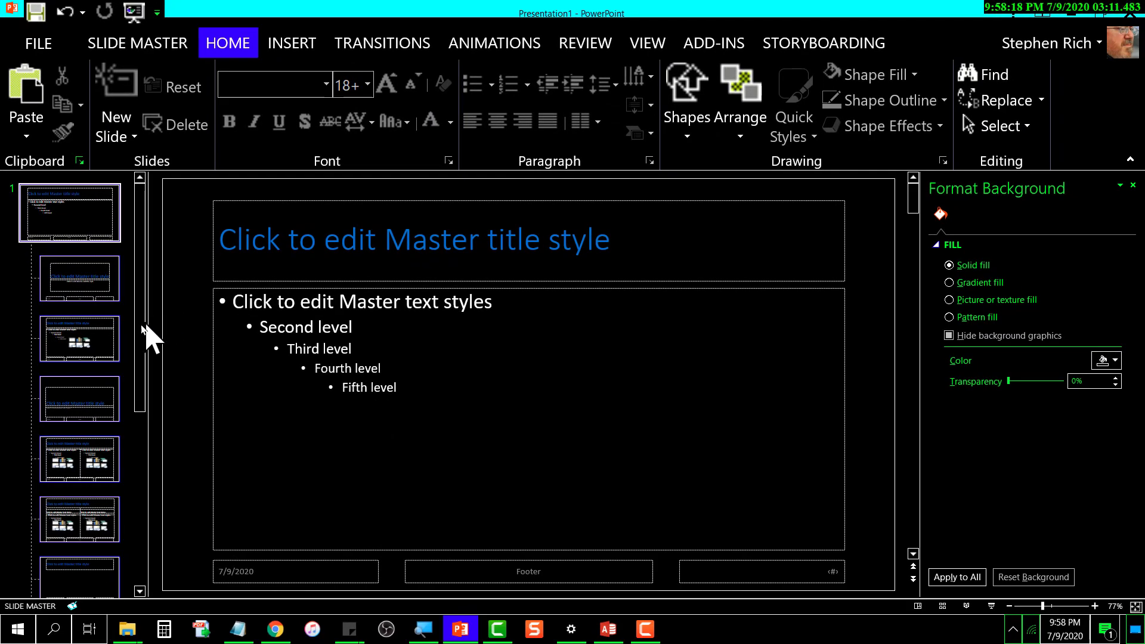
Step: Check the Title and Content and Two Content layouts inherit the formatting
{"action": "left_click", "coordinate": [78, 340]}
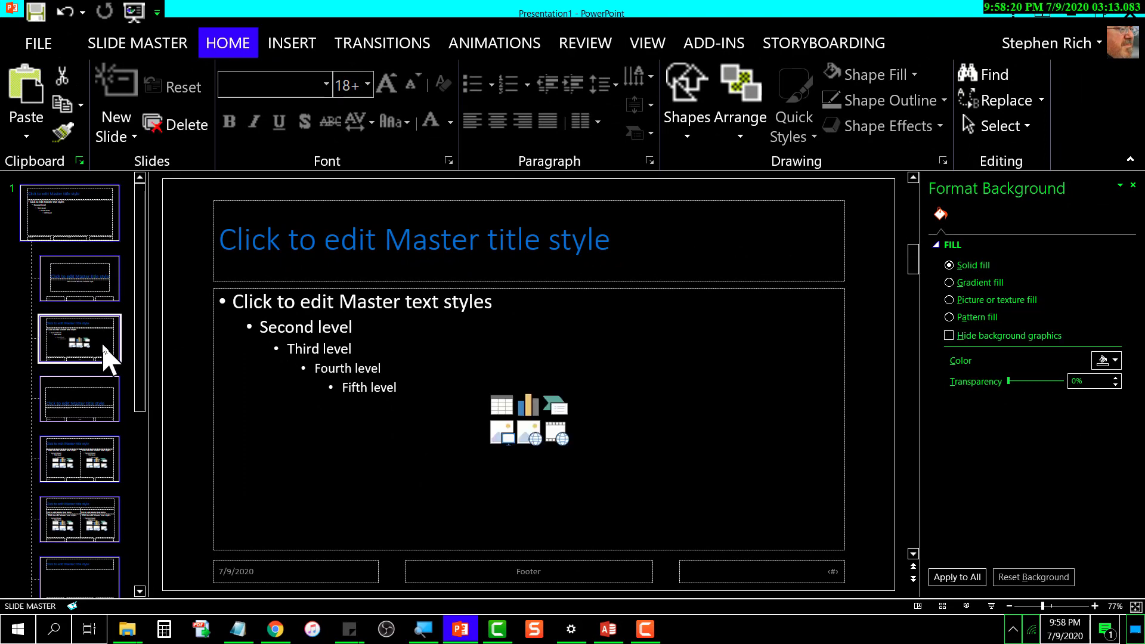
{"action": "left_click", "coordinate": [79, 458]}
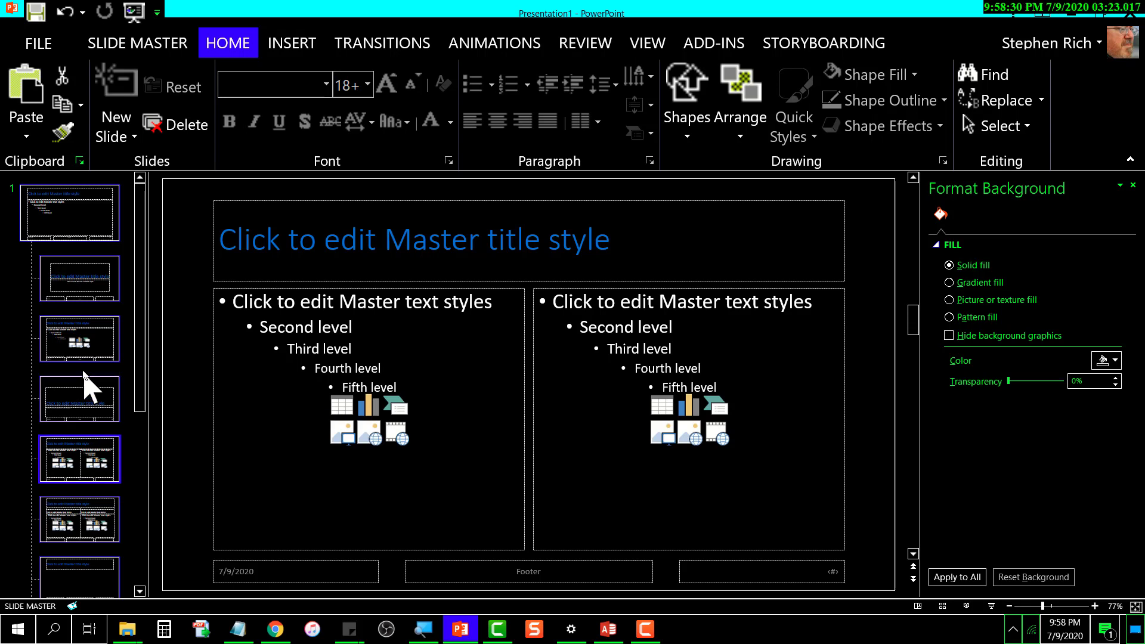
{"action": "mouse_move", "coordinate": [79, 396]}
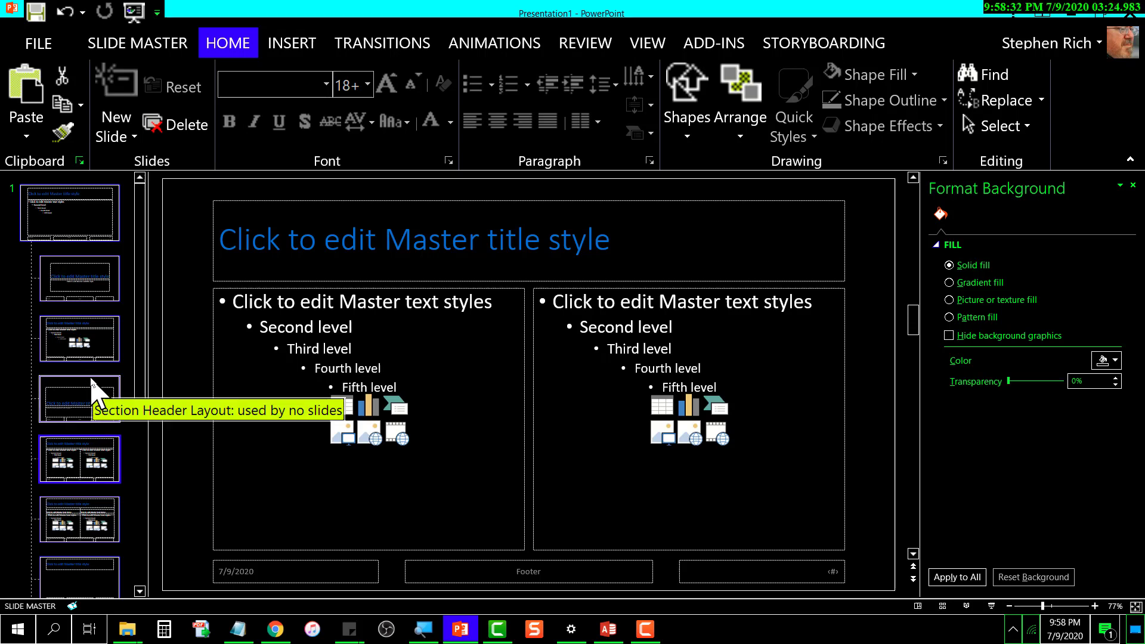
{"action": "mouse_move", "coordinate": [92, 212]}
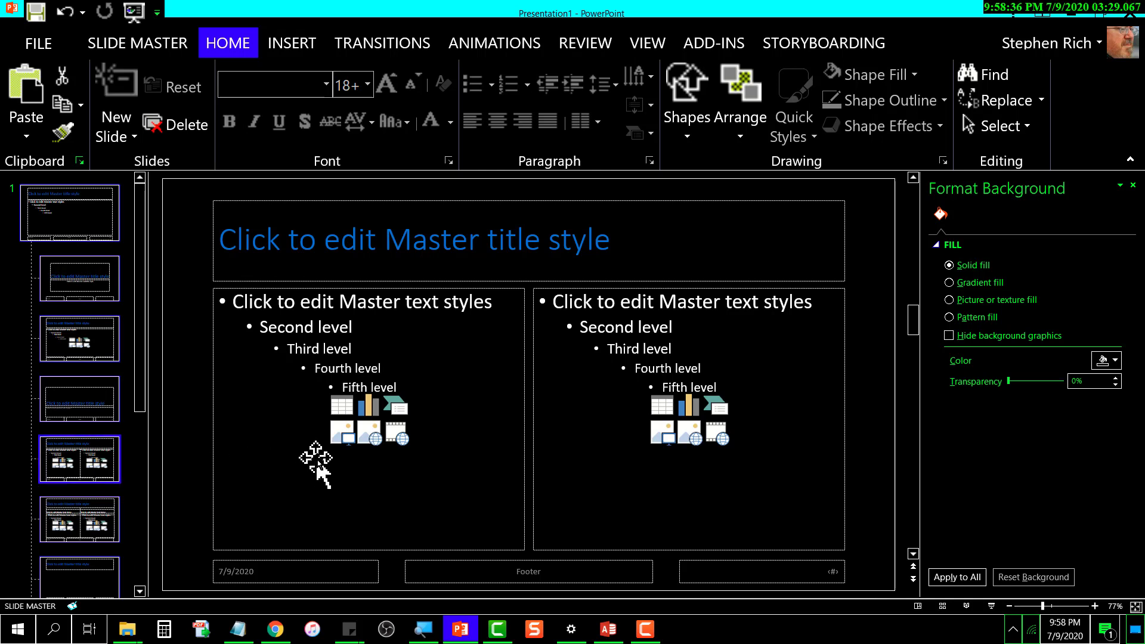
{"action": "mouse_move", "coordinate": [208, 84]}
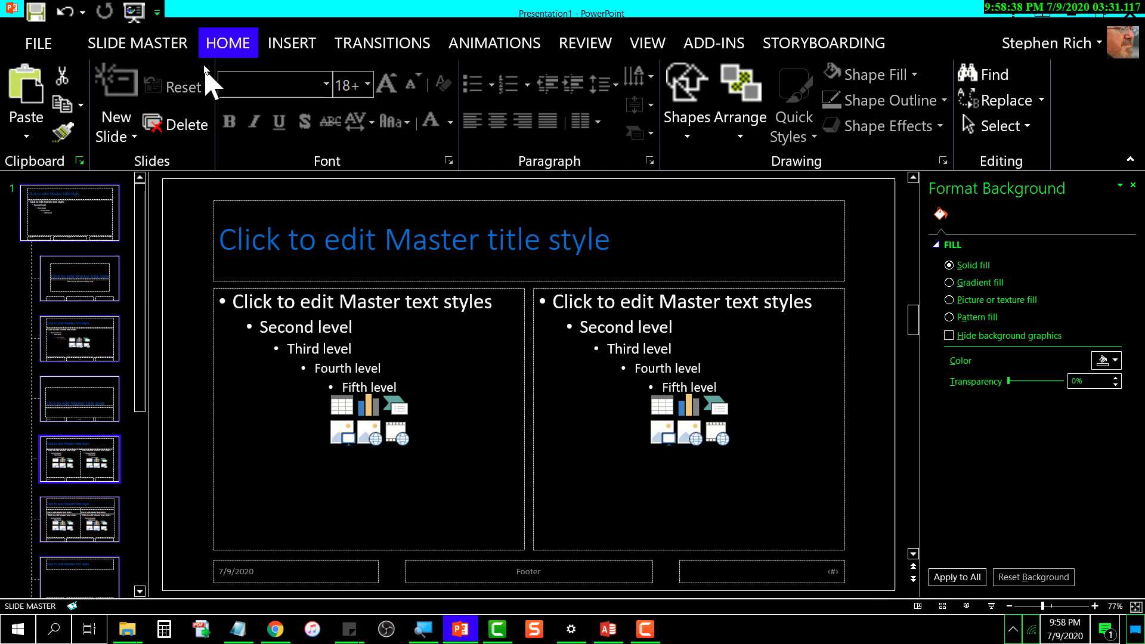
{"action": "mouse_move", "coordinate": [227, 54]}
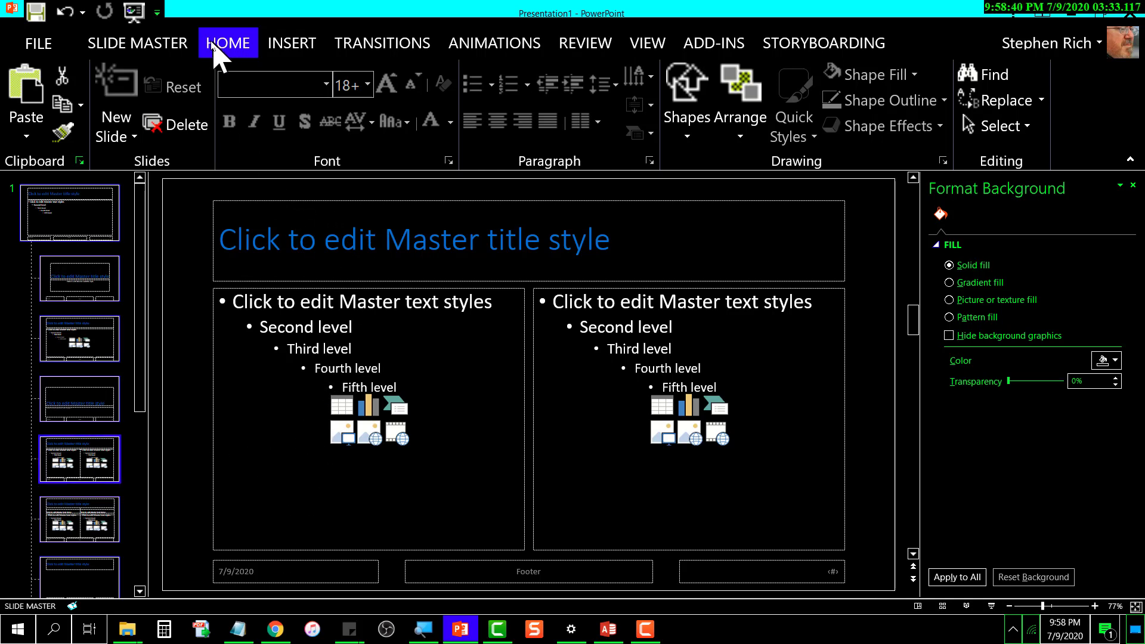
{"action": "left_click", "coordinate": [137, 43]}
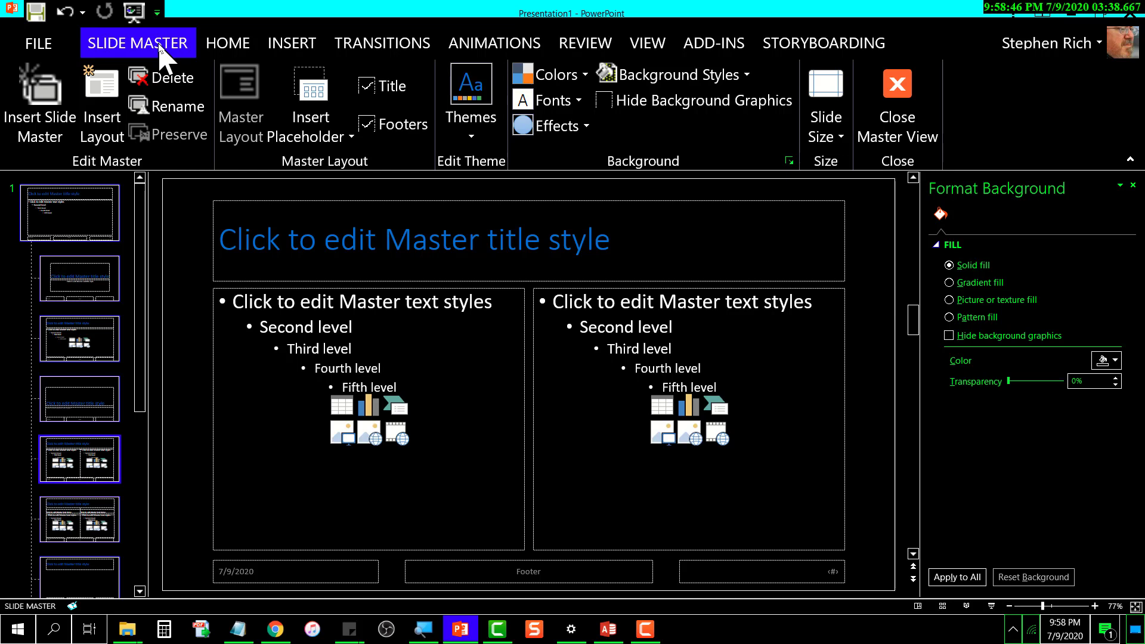
{"action": "mouse_move", "coordinate": [159, 70]}
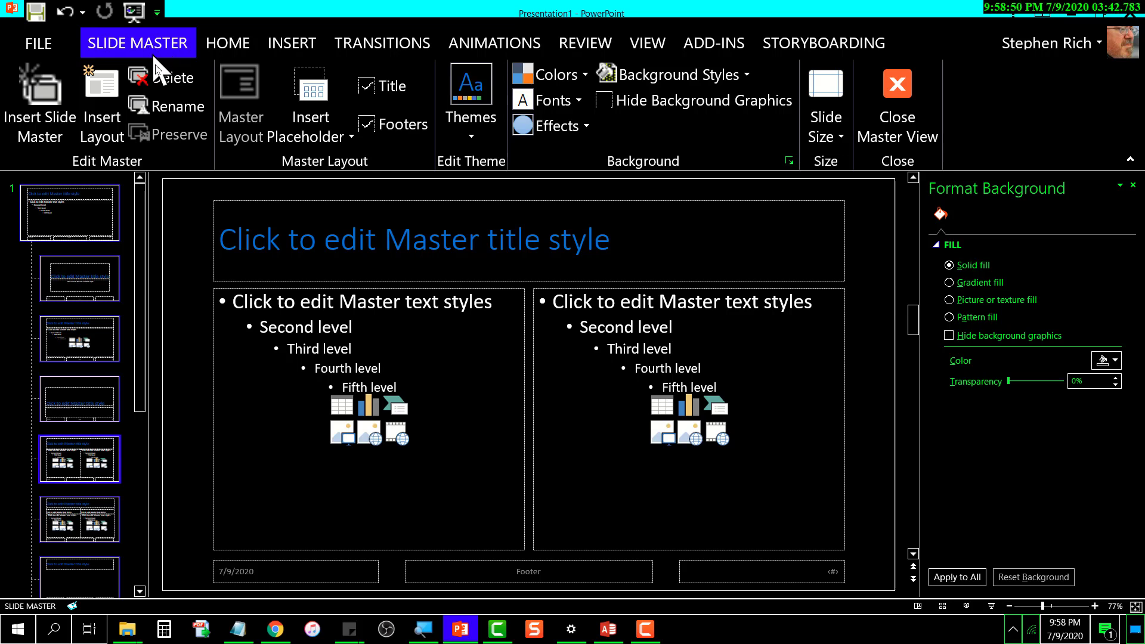
{"action": "mouse_move", "coordinate": [897, 110]}
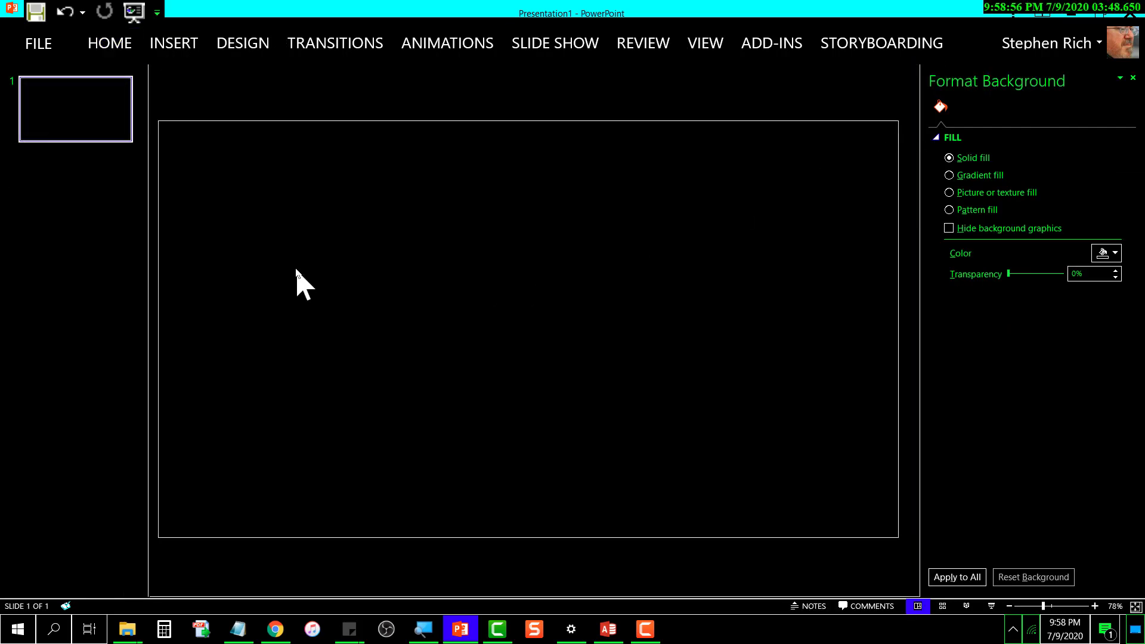
{"action": "mouse_move", "coordinate": [174, 43]}
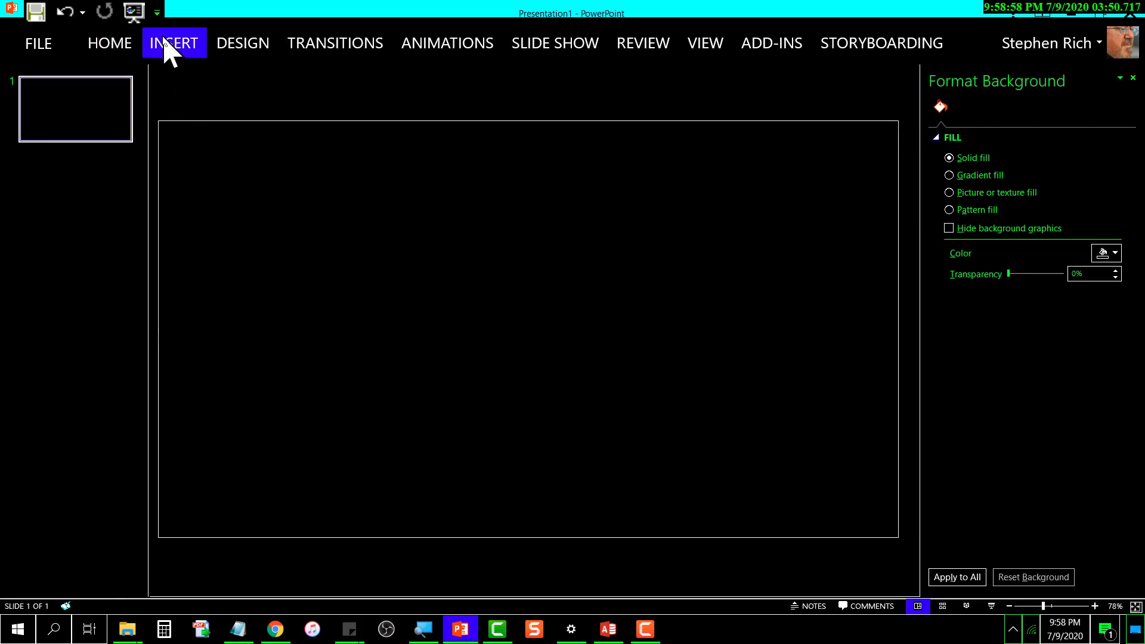
Step: Preview the new-slide layout gallery to confirm the black-background layouts
{"action": "left_click", "coordinate": [174, 43]}
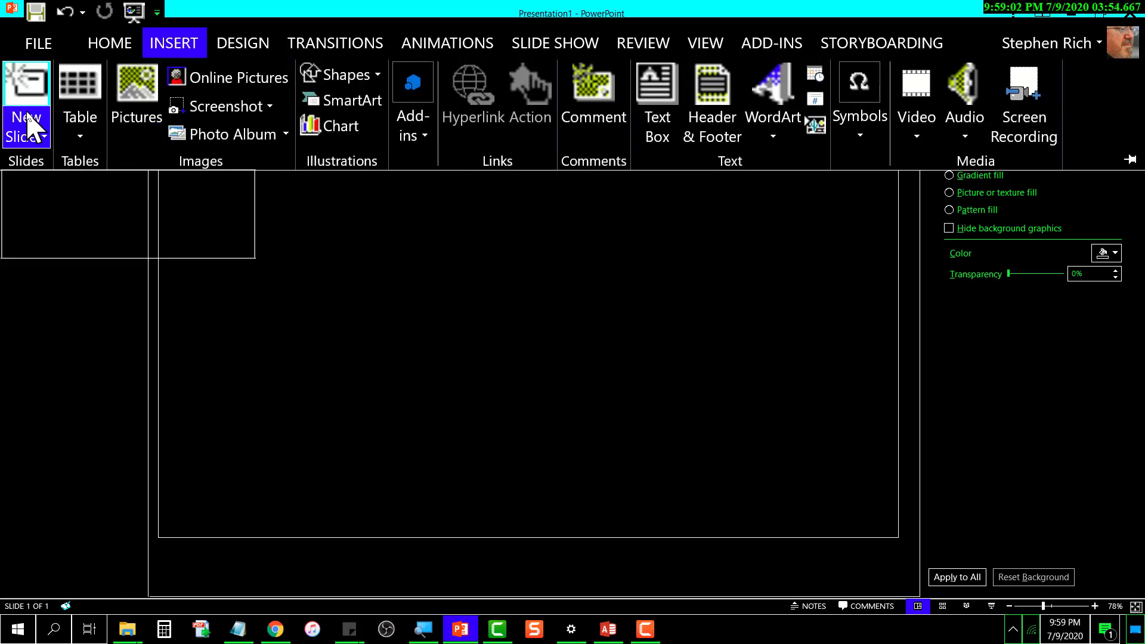
{"action": "left_click", "coordinate": [26, 128]}
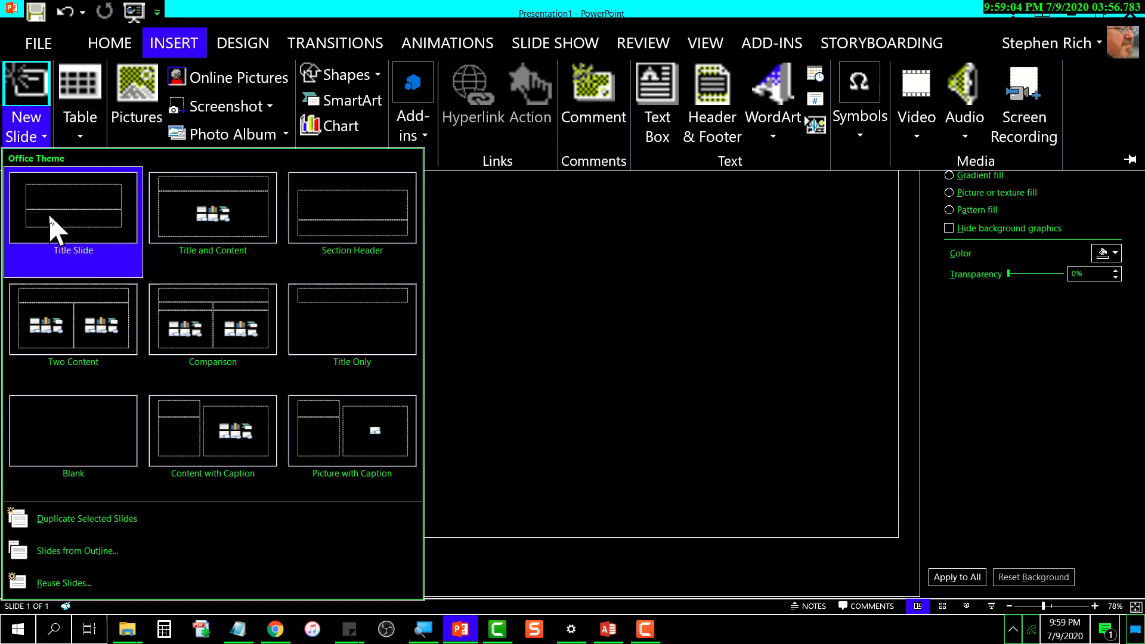
{"action": "left_click", "coordinate": [73, 318]}
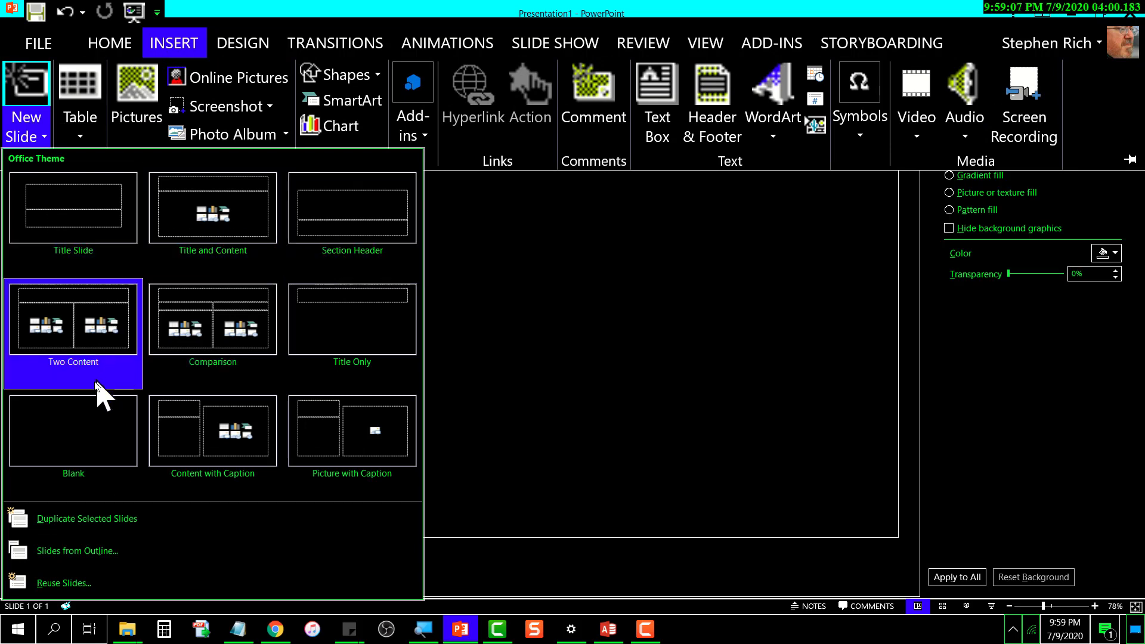
{"action": "left_click", "coordinate": [351, 430]}
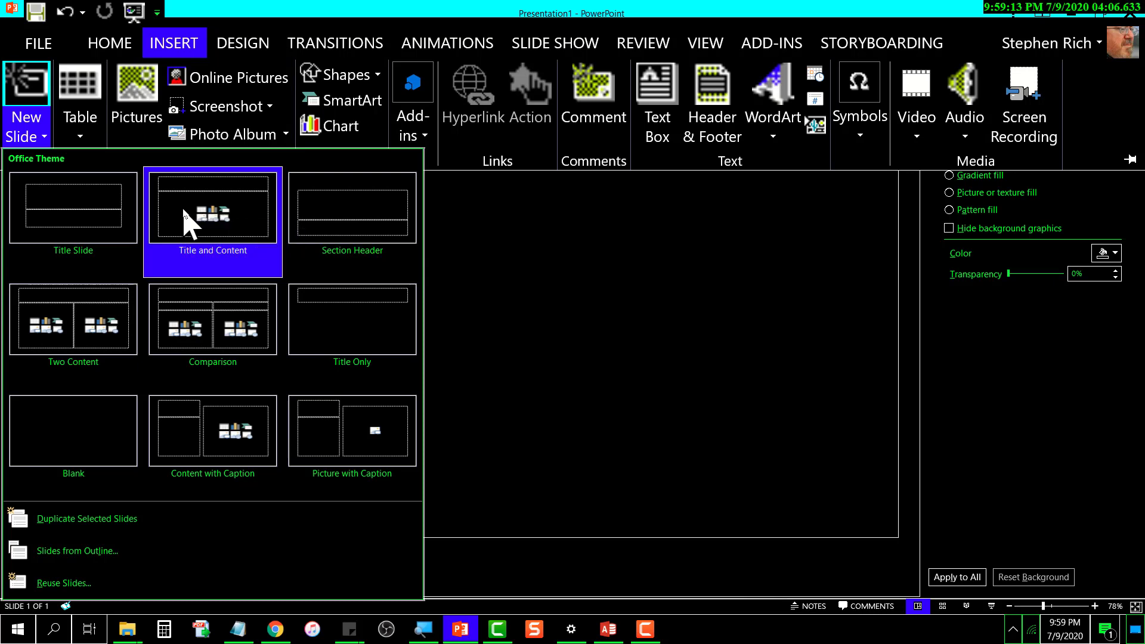
{"action": "mouse_move", "coordinate": [234, 285]}
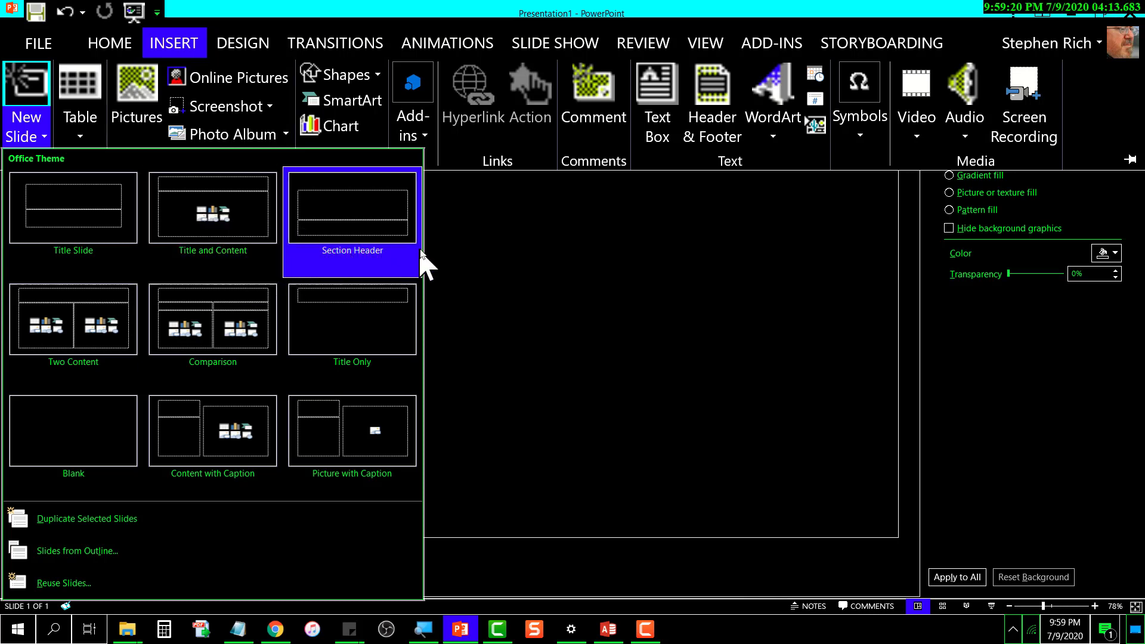
{"action": "mouse_move", "coordinate": [453, 248]}
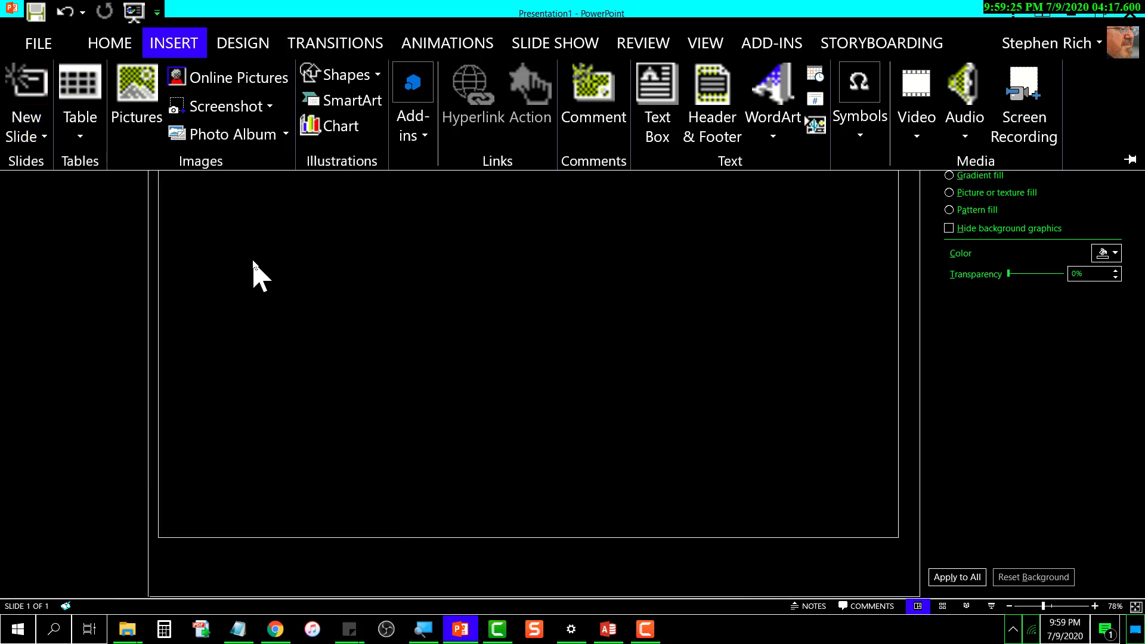
{"action": "mouse_move", "coordinate": [234, 262]}
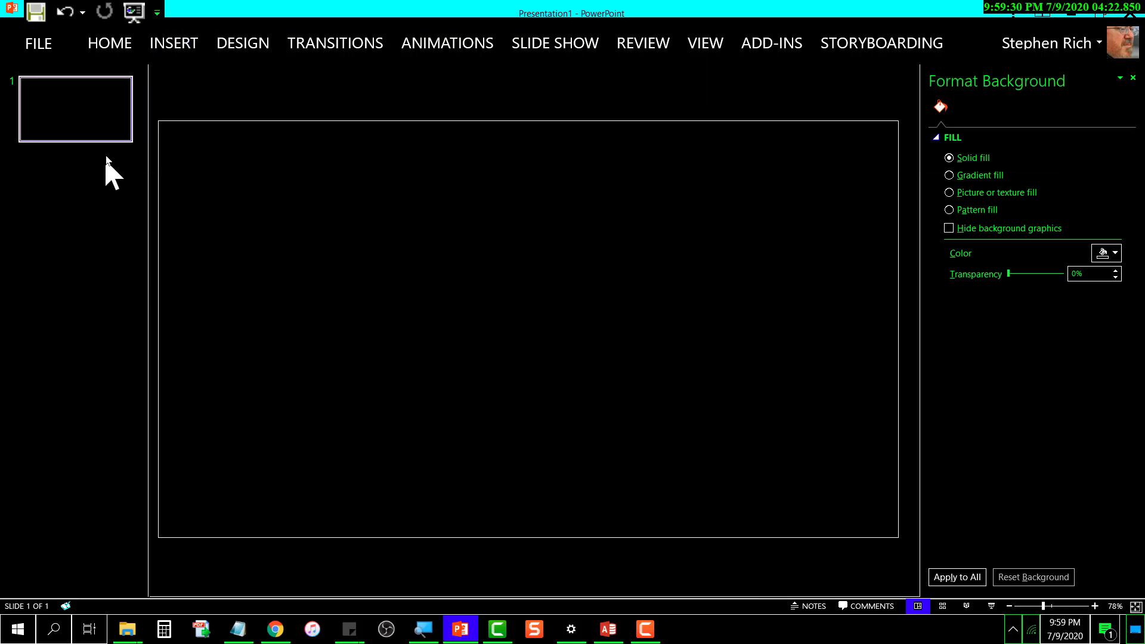
{"action": "mouse_move", "coordinate": [110, 135]}
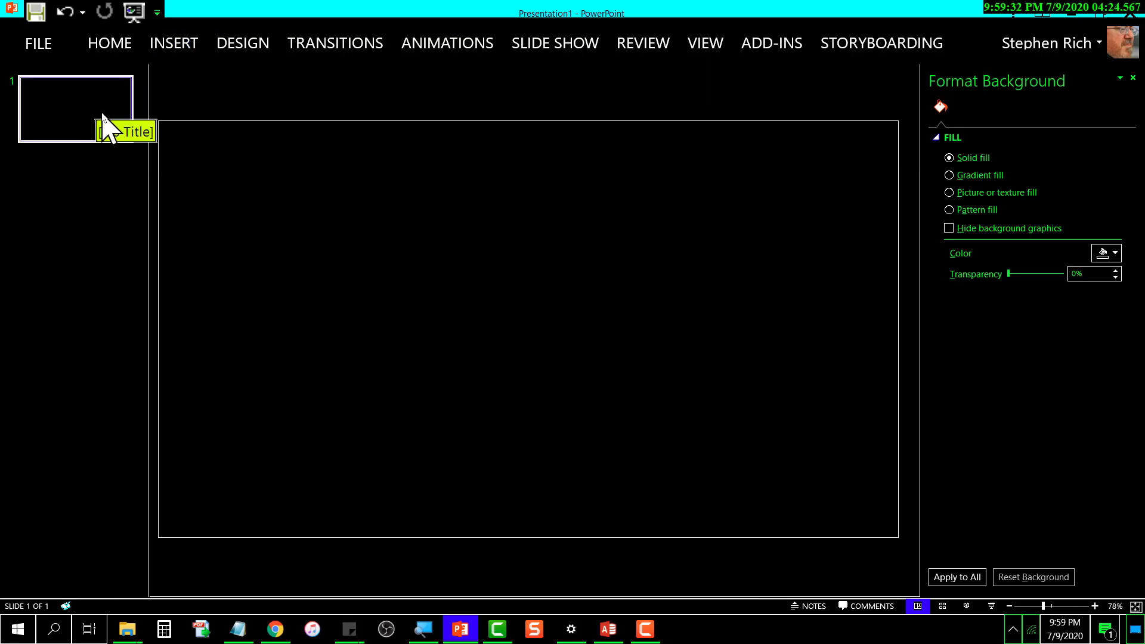
{"action": "mouse_move", "coordinate": [80, 120]}
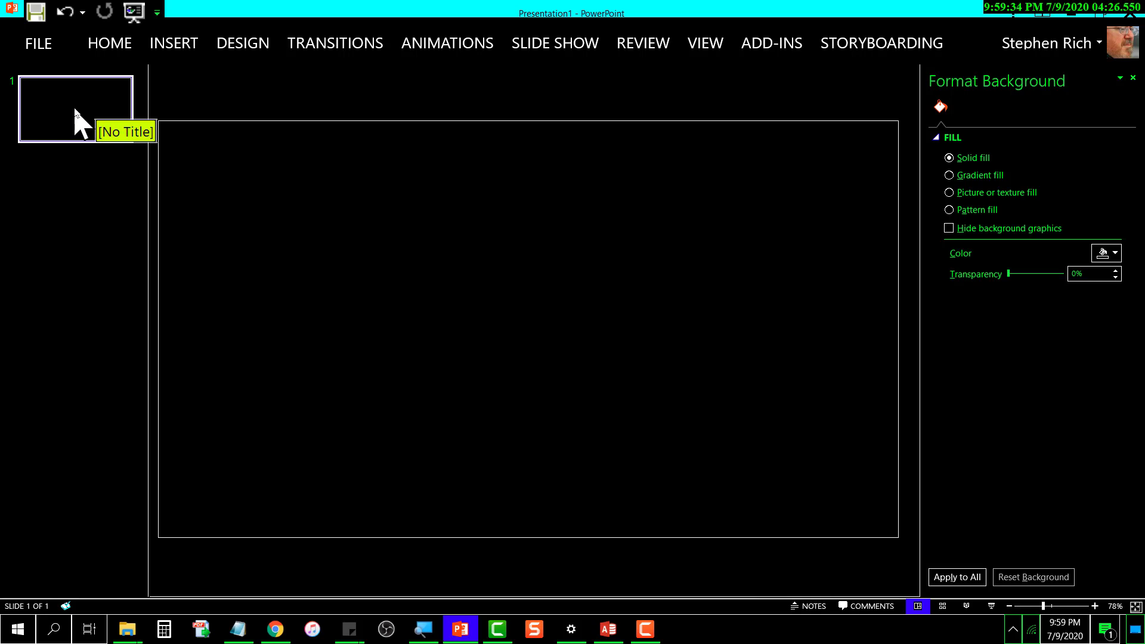
{"action": "mouse_move", "coordinate": [90, 130]}
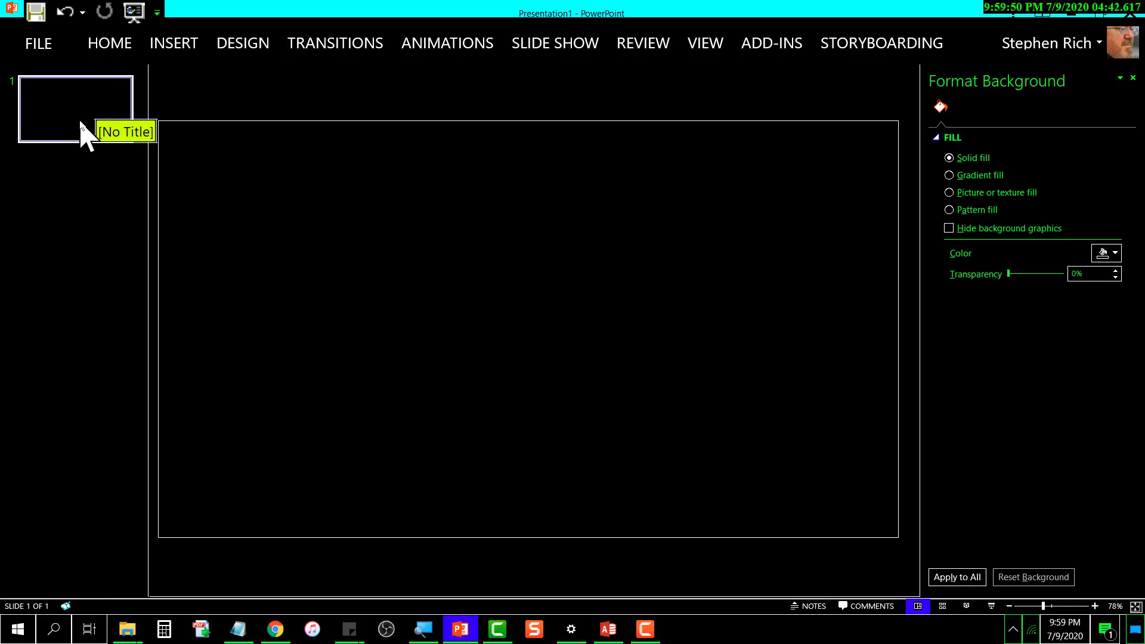
{"action": "mouse_move", "coordinate": [82, 138]}
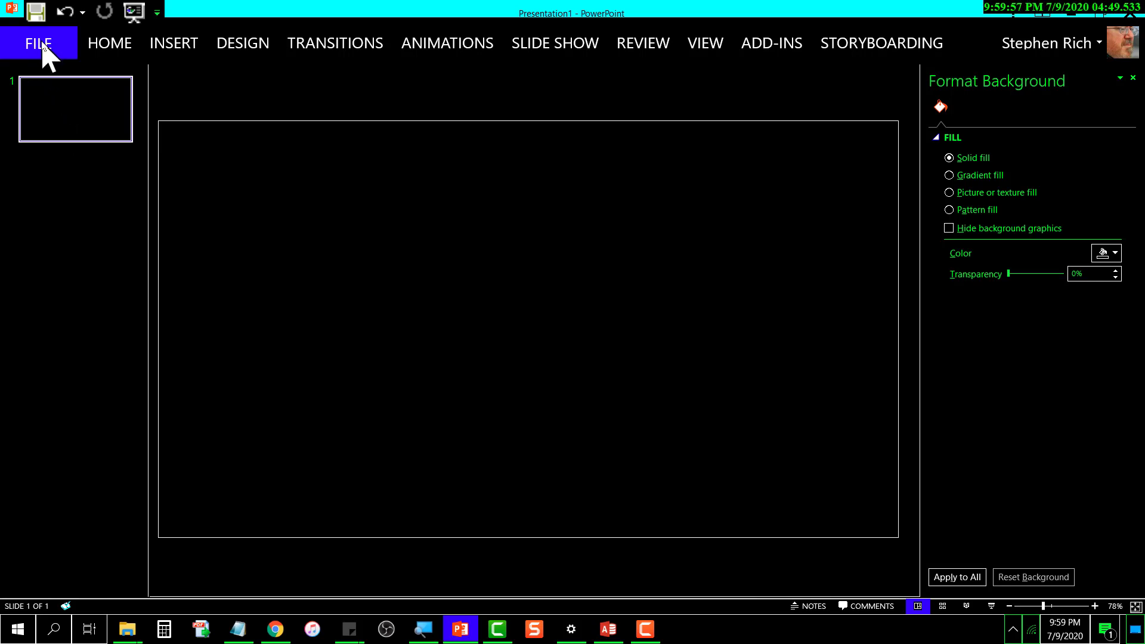
Step: Start Save As to this computer in a recent folder
{"action": "left_click", "coordinate": [38, 43]}
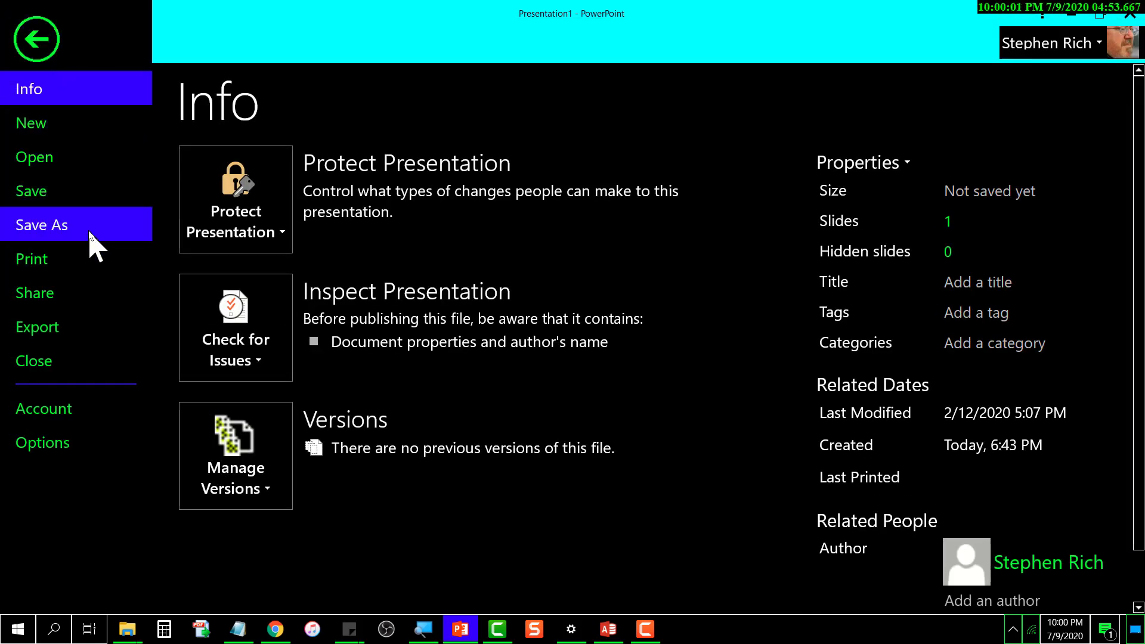
{"action": "left_click", "coordinate": [41, 224]}
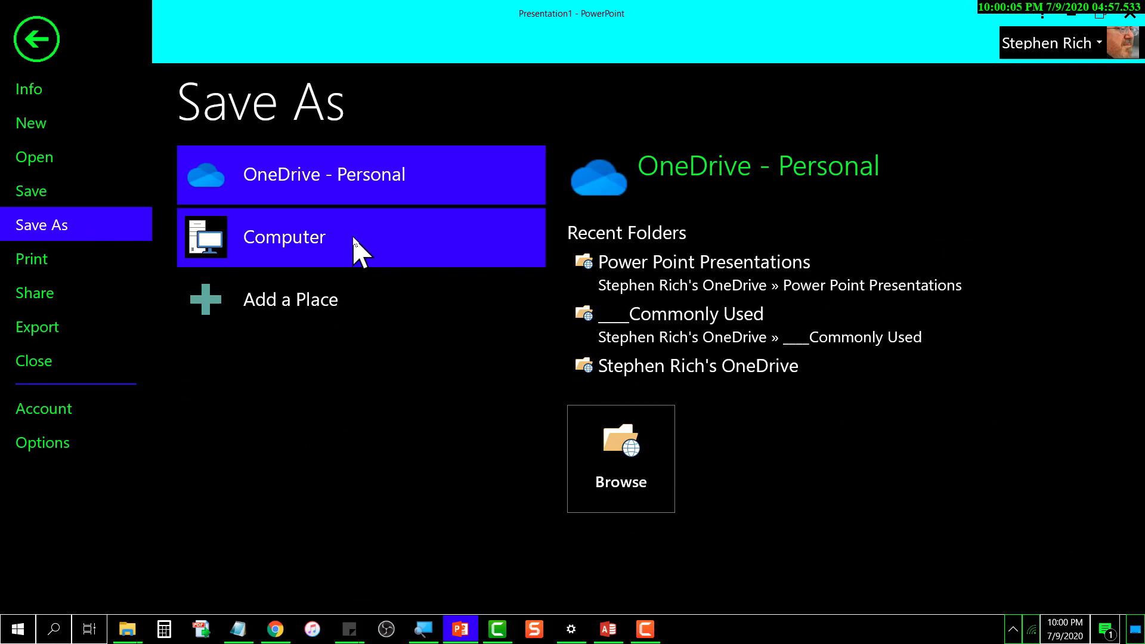
{"action": "left_click", "coordinate": [329, 236]}
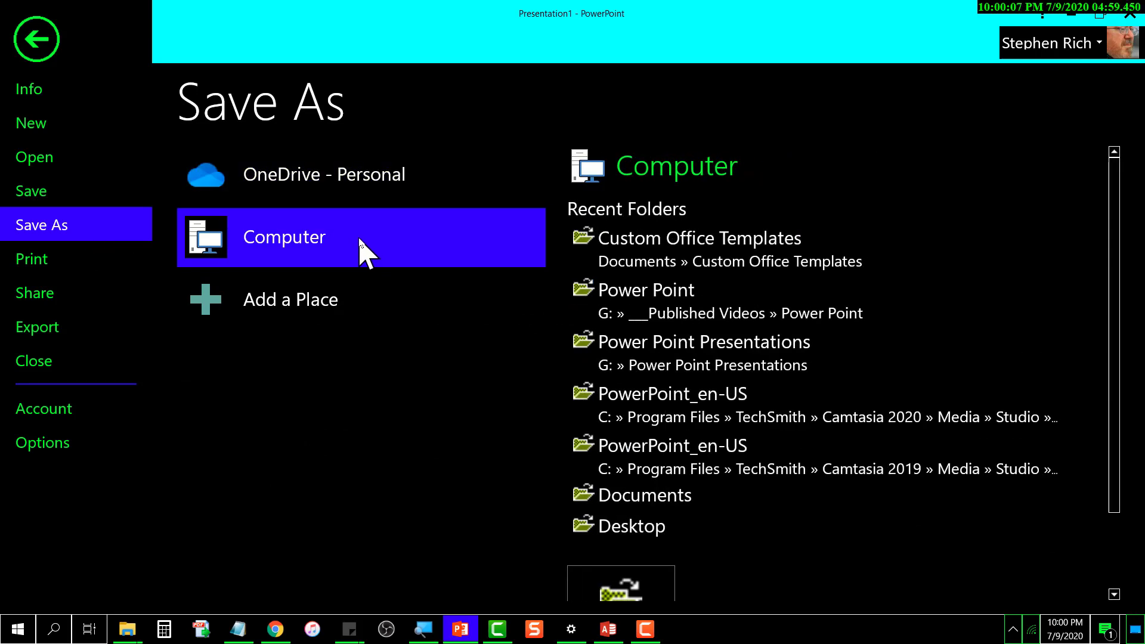
{"action": "mouse_move", "coordinate": [461, 241]}
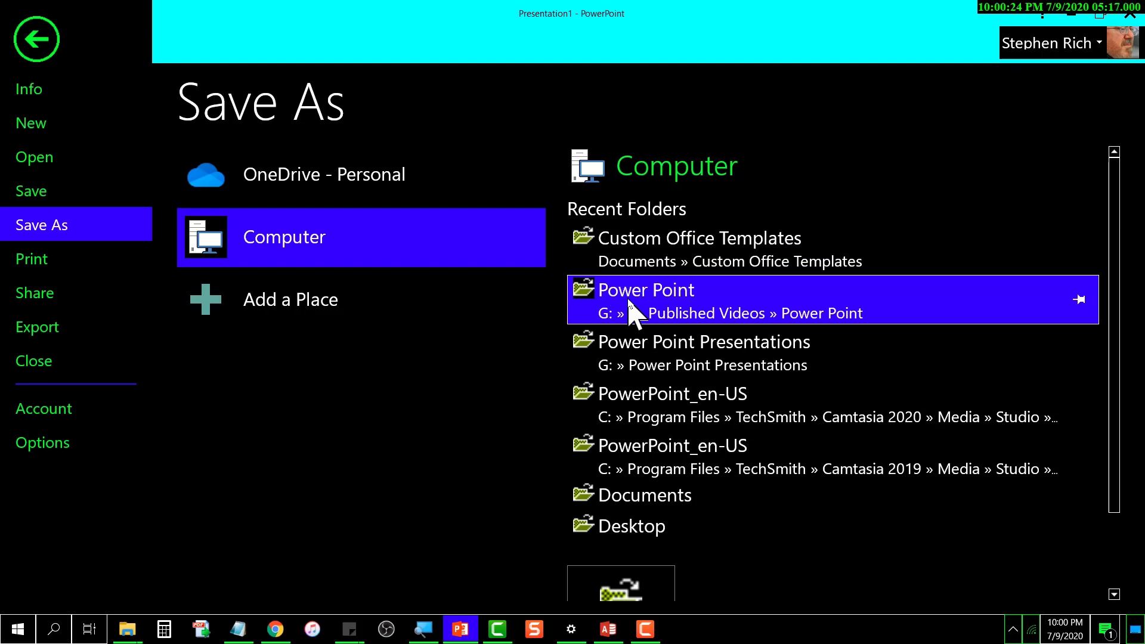
{"action": "left_click", "coordinate": [645, 300]}
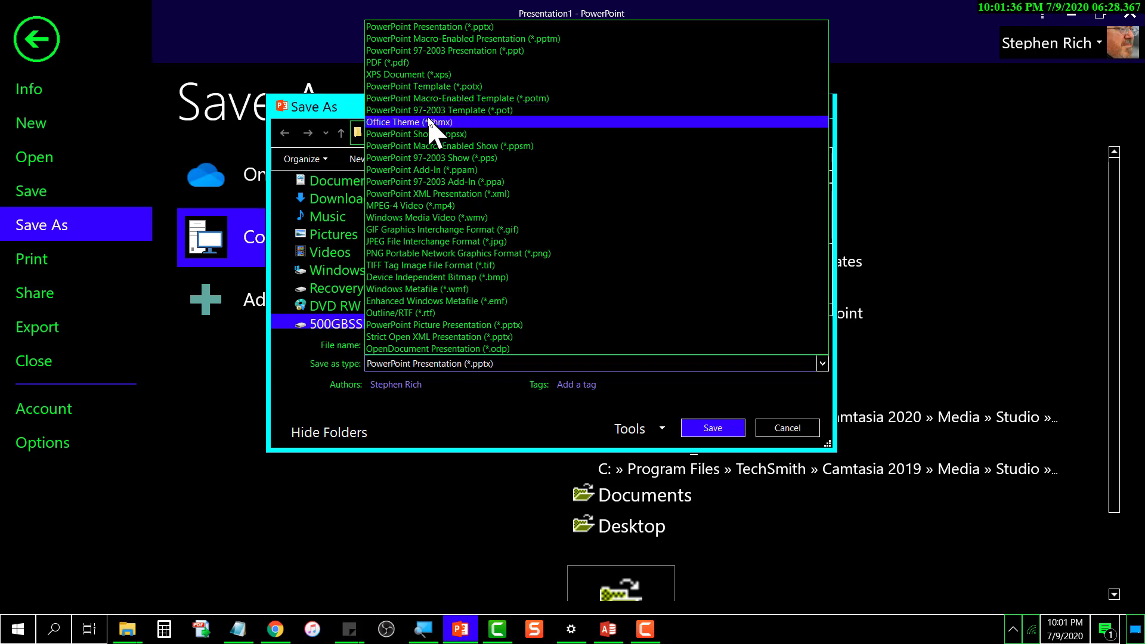
{"action": "mouse_move", "coordinate": [433, 102]}
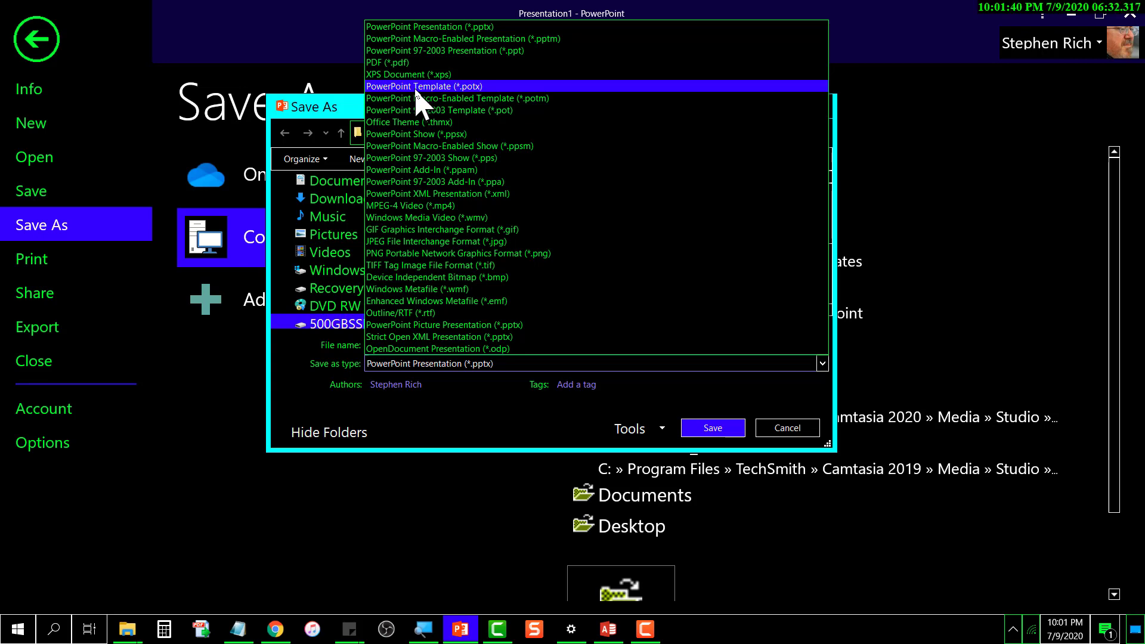
Step: Save as PowerPoint Template 'PP Template Black Background Slides.potx', replacing the existing file
{"action": "left_click", "coordinate": [423, 86]}
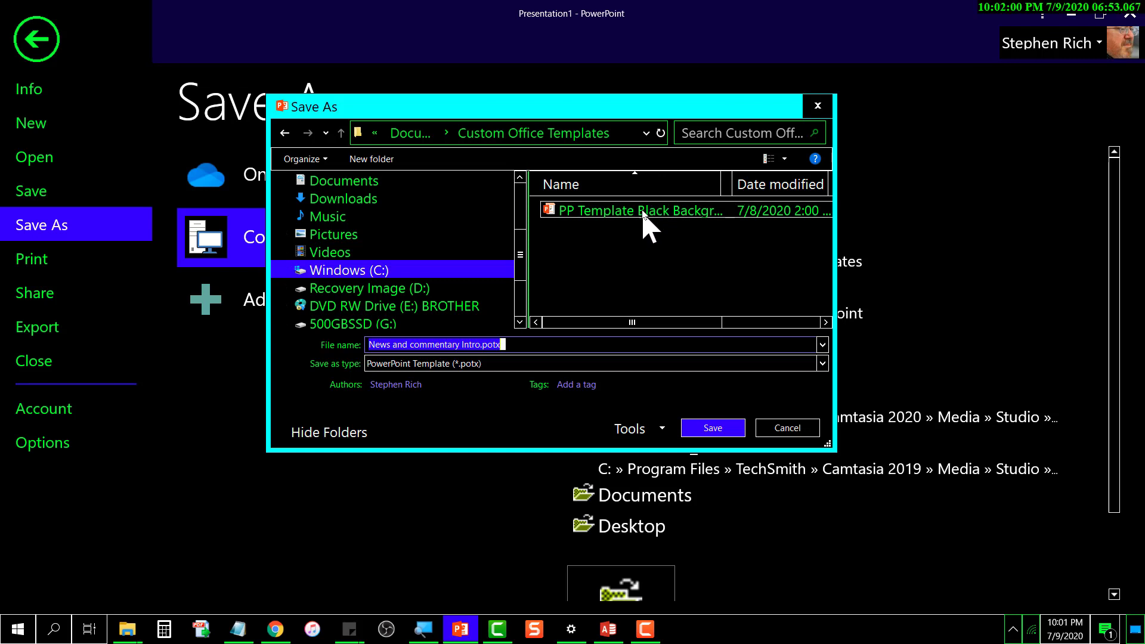
{"action": "left_click", "coordinate": [639, 210]}
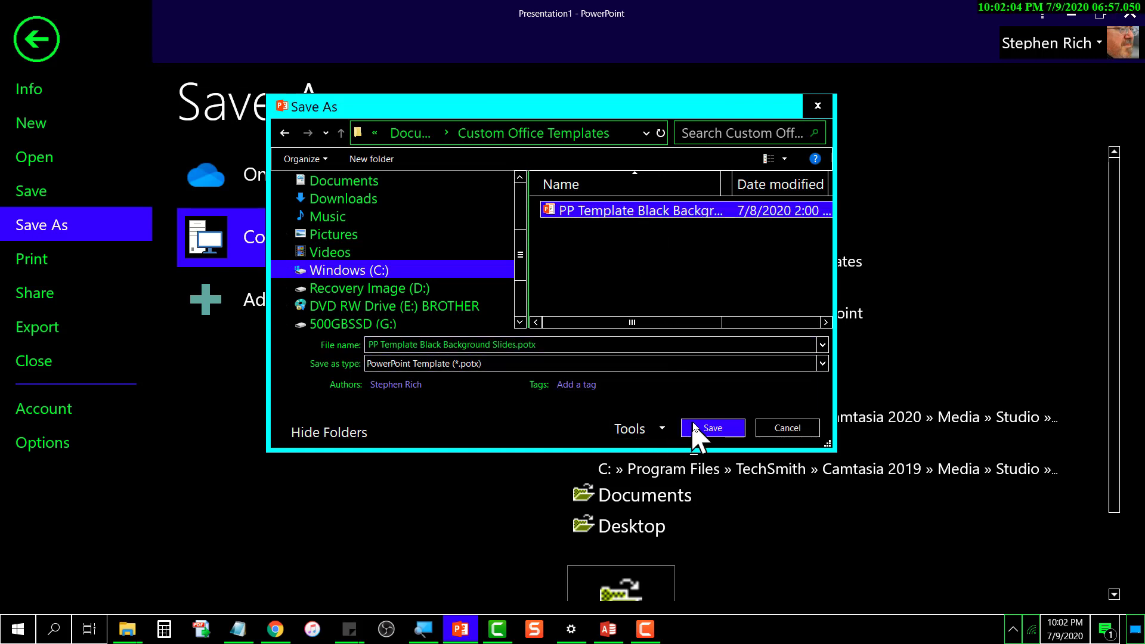
{"action": "left_click", "coordinate": [711, 428]}
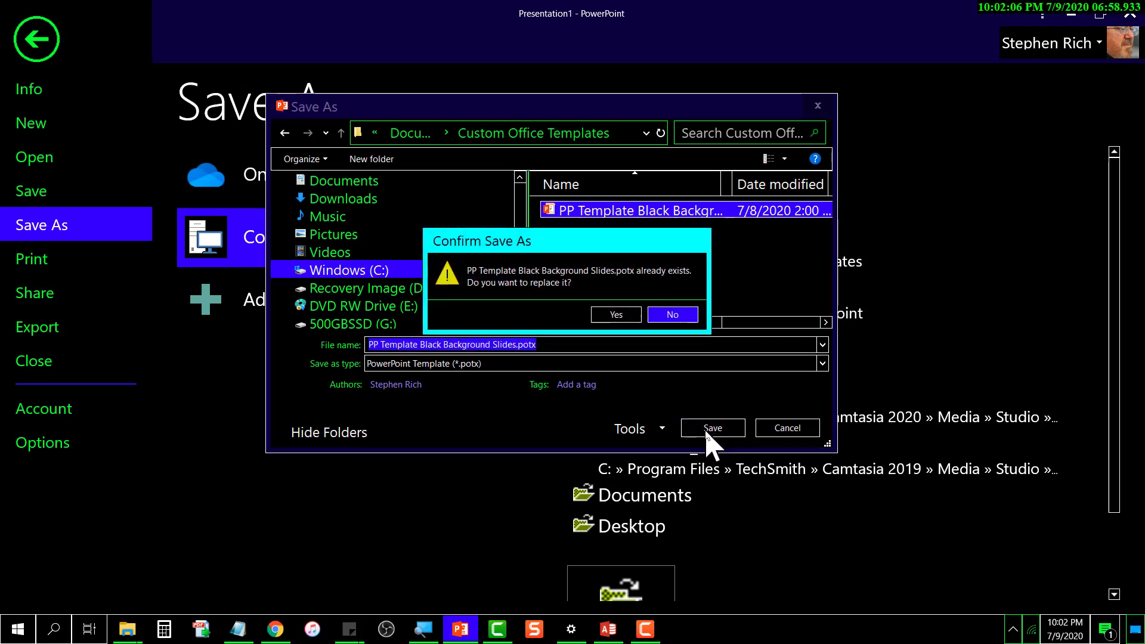
{"action": "mouse_move", "coordinate": [615, 314]}
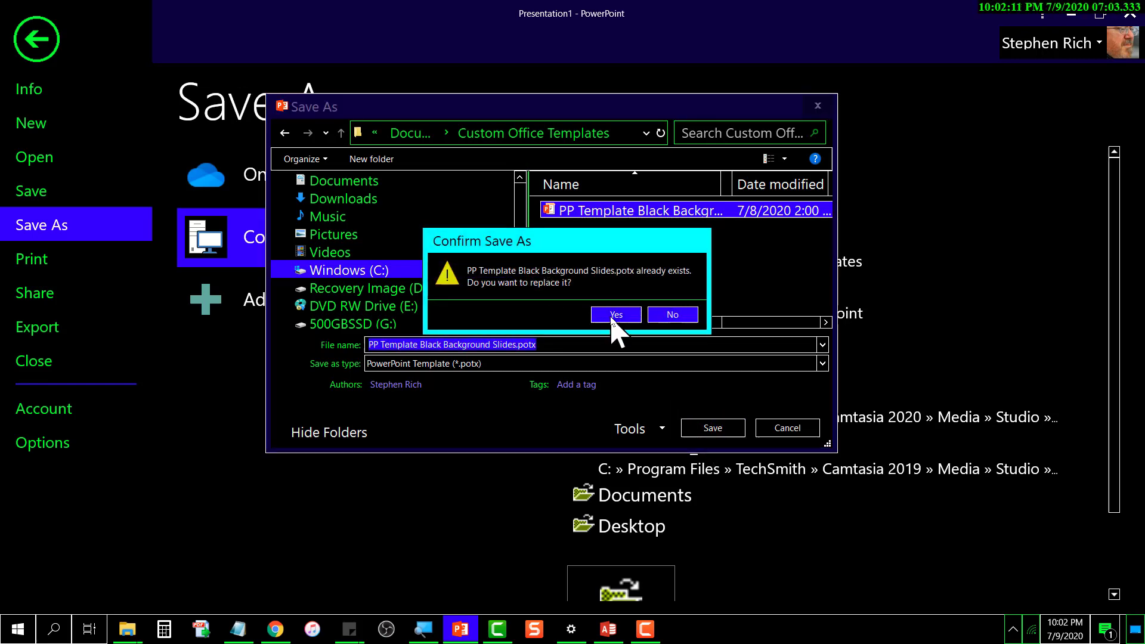
{"action": "left_click", "coordinate": [615, 314]}
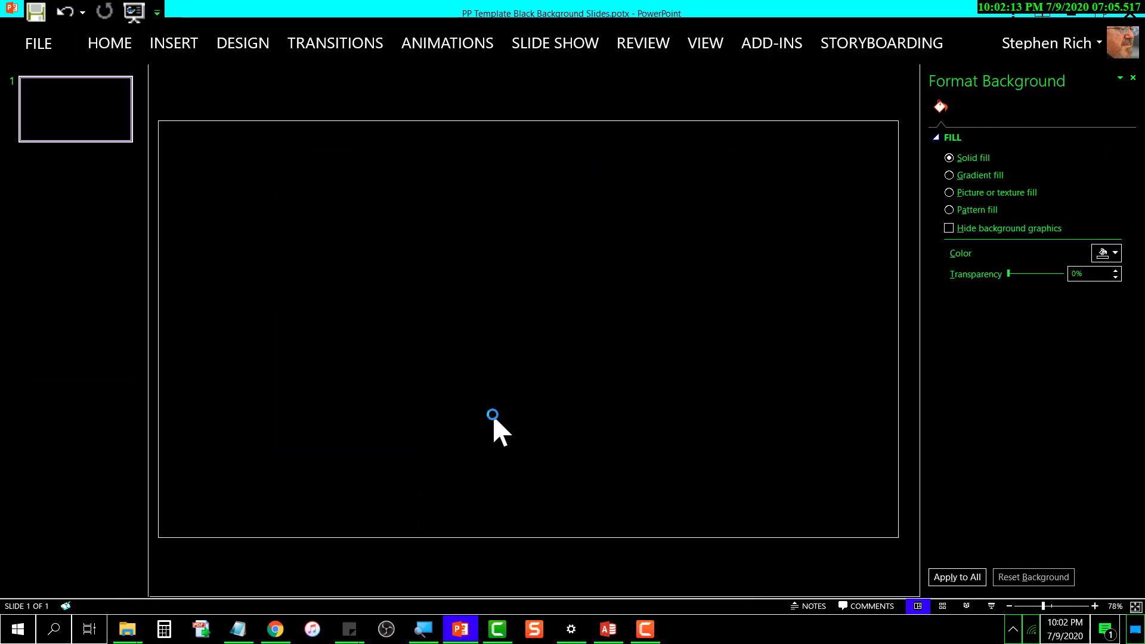
{"action": "mouse_move", "coordinate": [582, 246]}
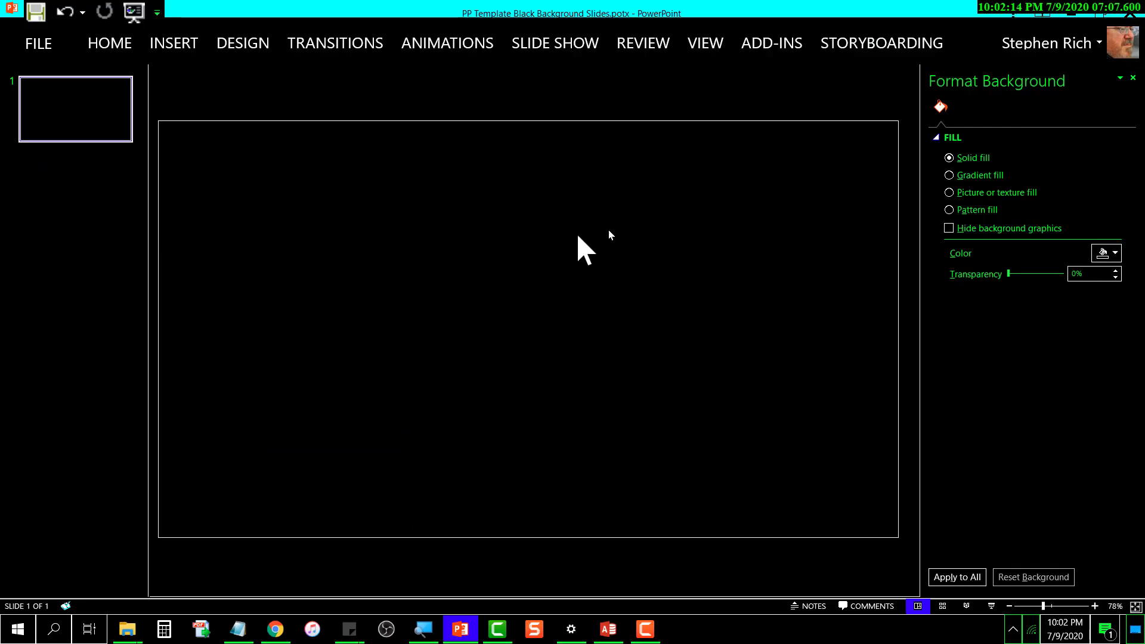
{"action": "mouse_move", "coordinate": [986, 21]}
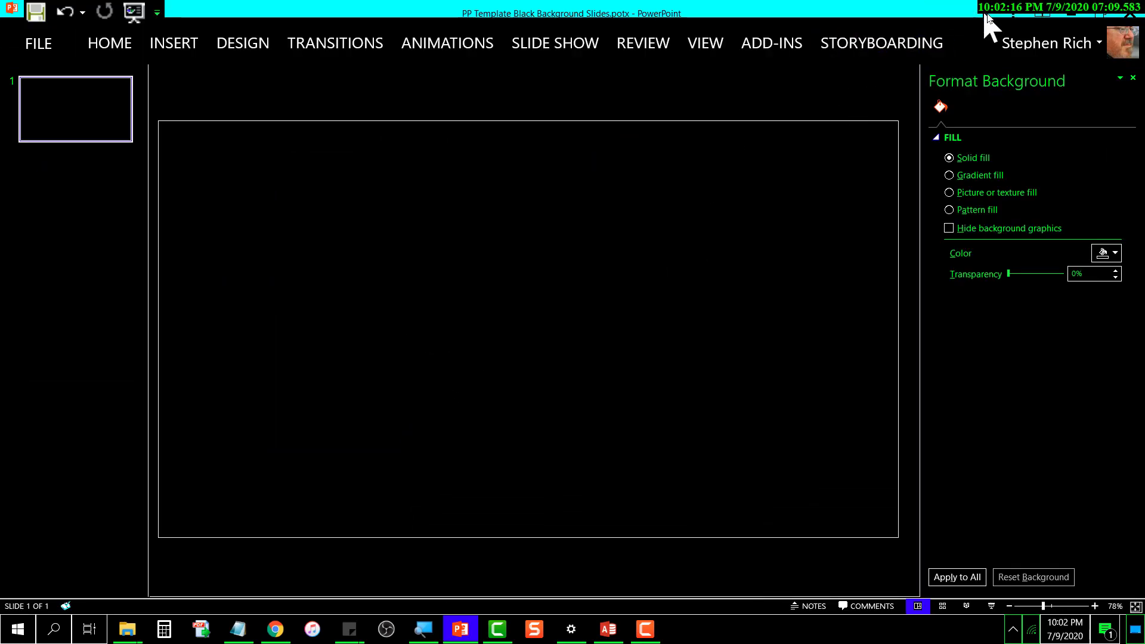
{"action": "mouse_move", "coordinate": [1132, 21]}
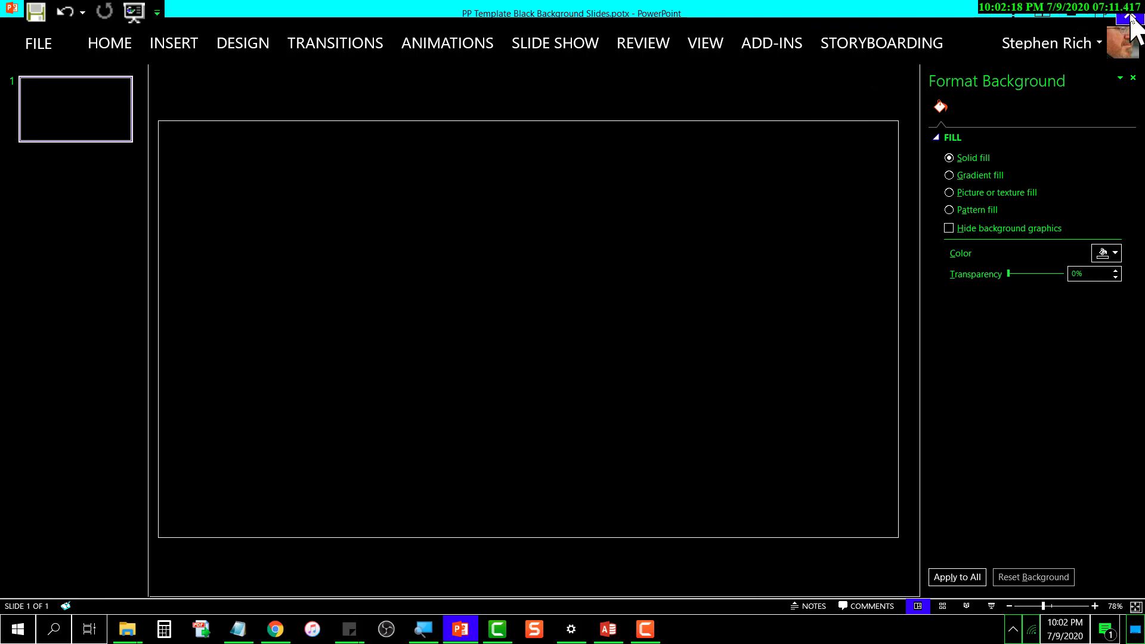
Step: Close the saved template's PowerPoint window
{"action": "left_click", "coordinate": [274, 628]}
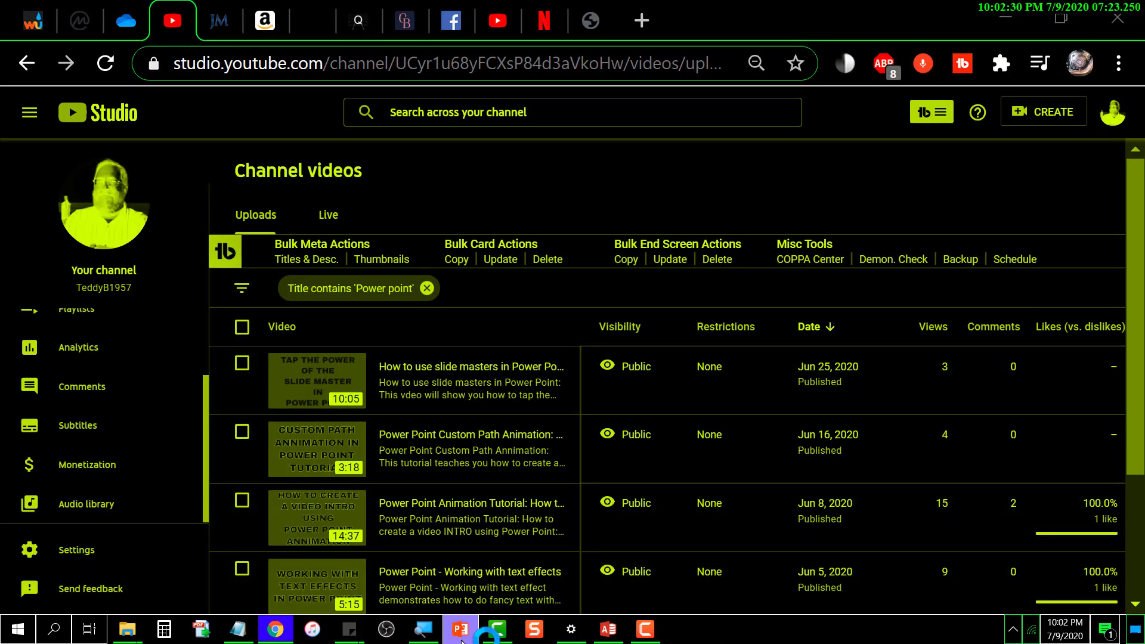
Step: Create a new presentation from the PP Template Black Background Slides personal template
{"action": "left_click", "coordinate": [460, 629]}
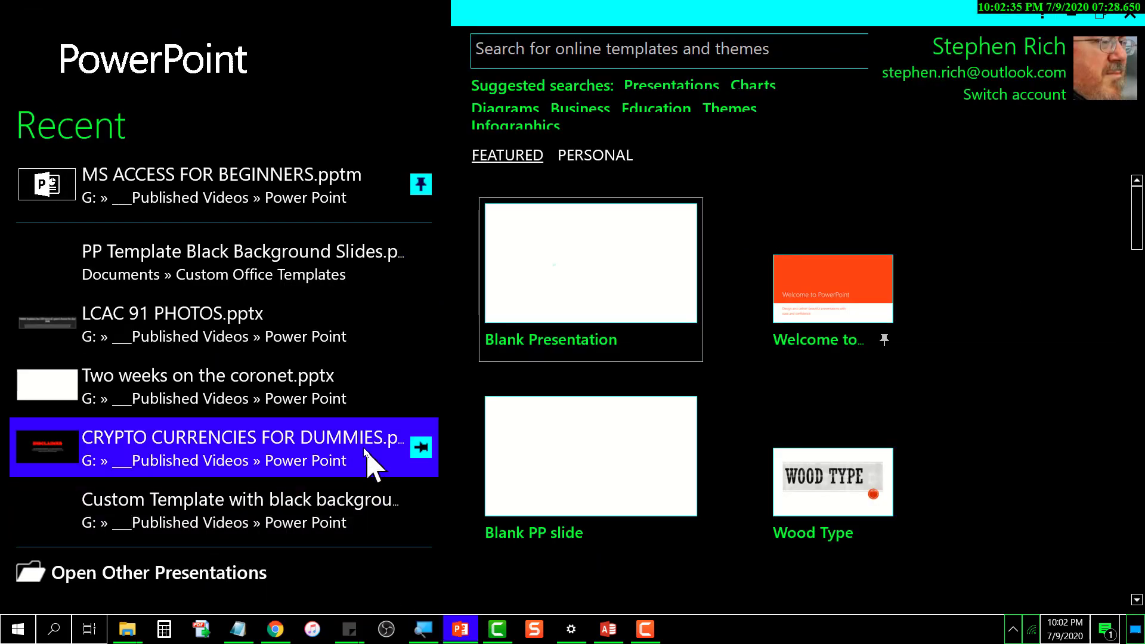
{"action": "mouse_move", "coordinate": [527, 126]}
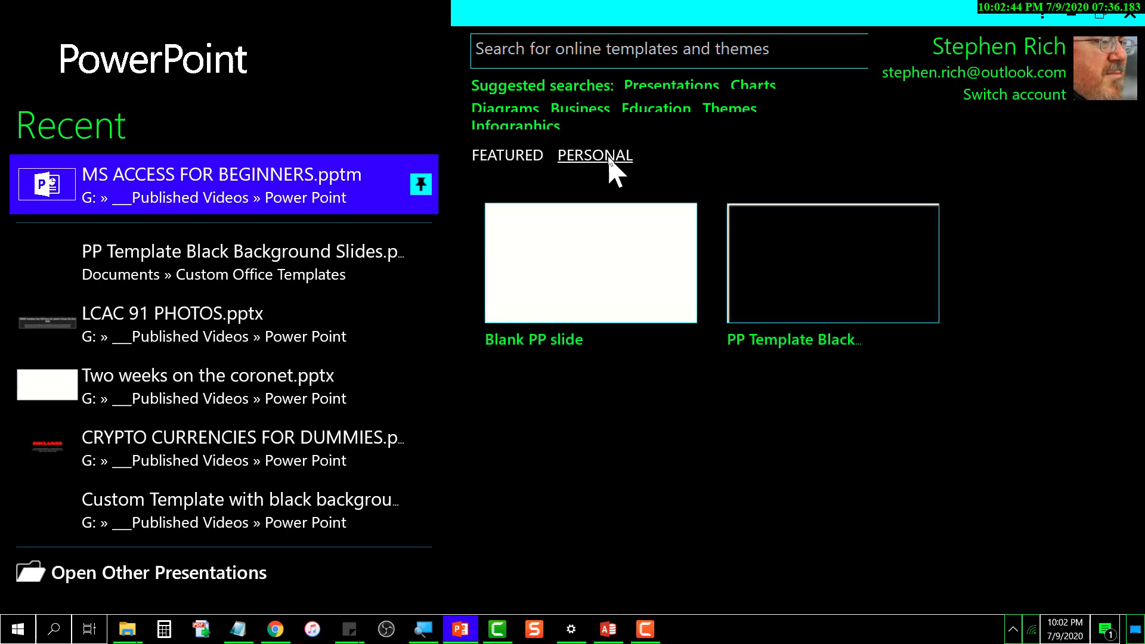
{"action": "mouse_move", "coordinate": [815, 310]}
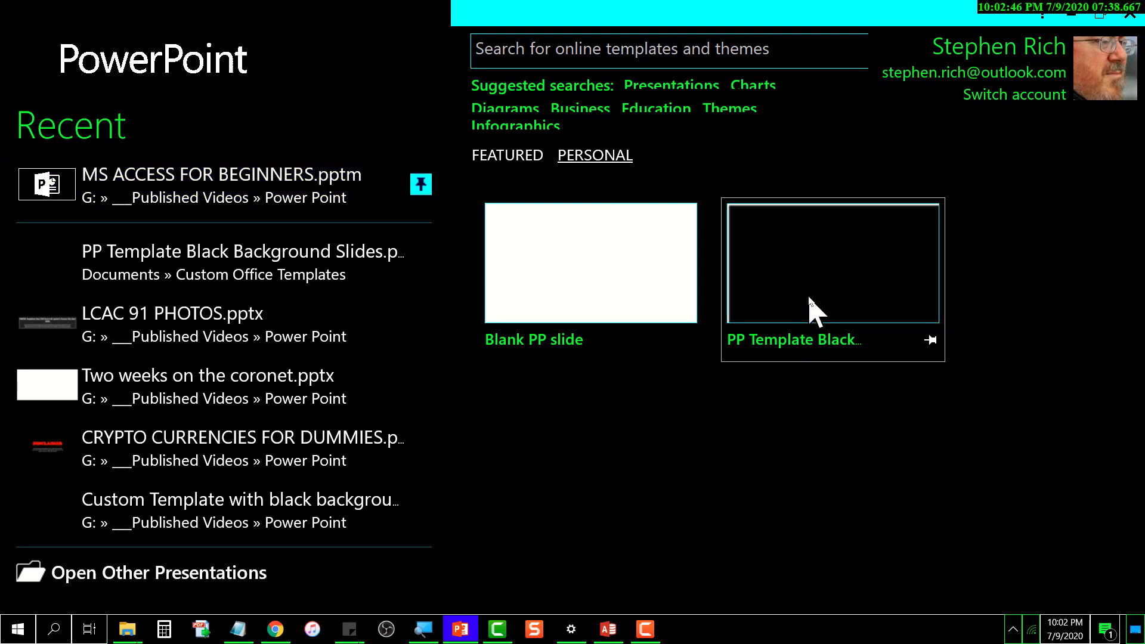
{"action": "left_click", "coordinate": [831, 262]}
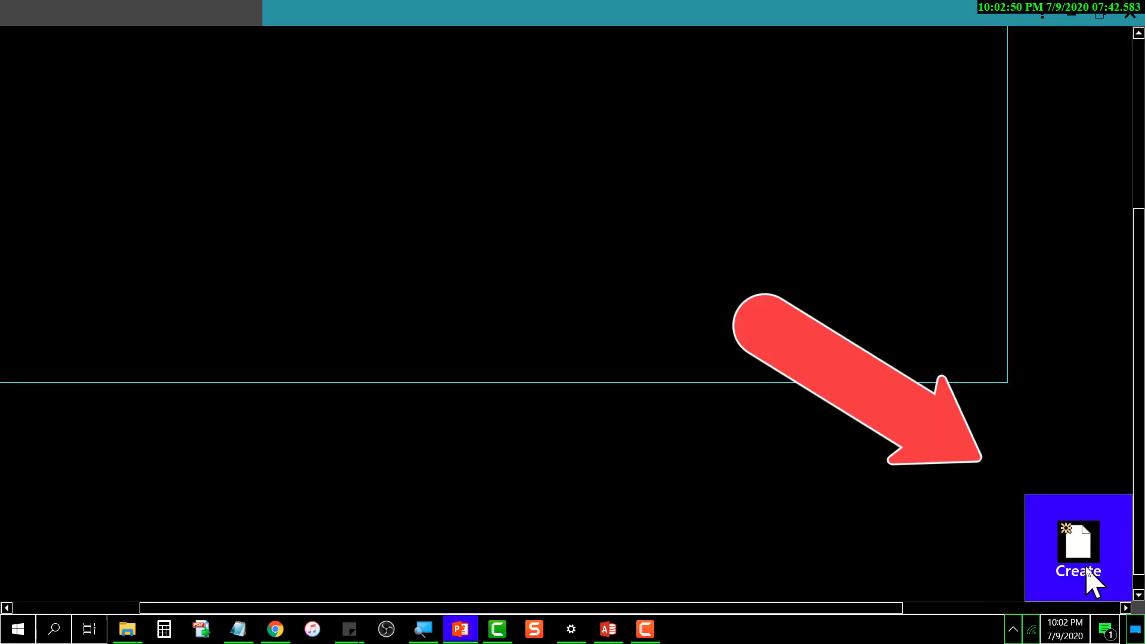
{"action": "left_click", "coordinate": [1078, 566]}
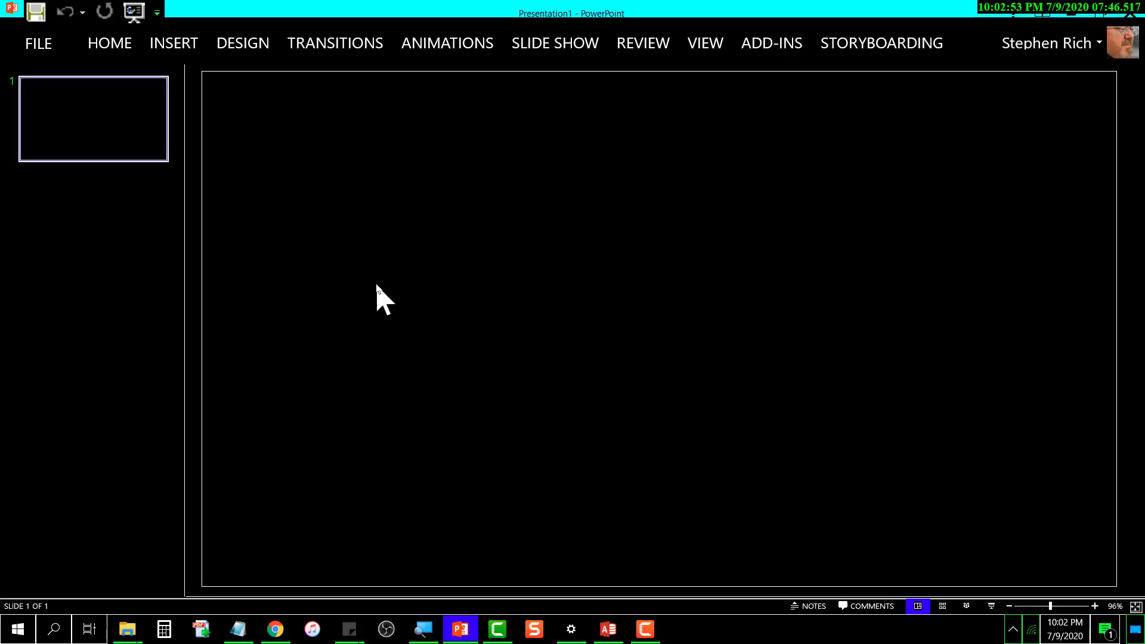
{"action": "mouse_move", "coordinate": [300, 240]}
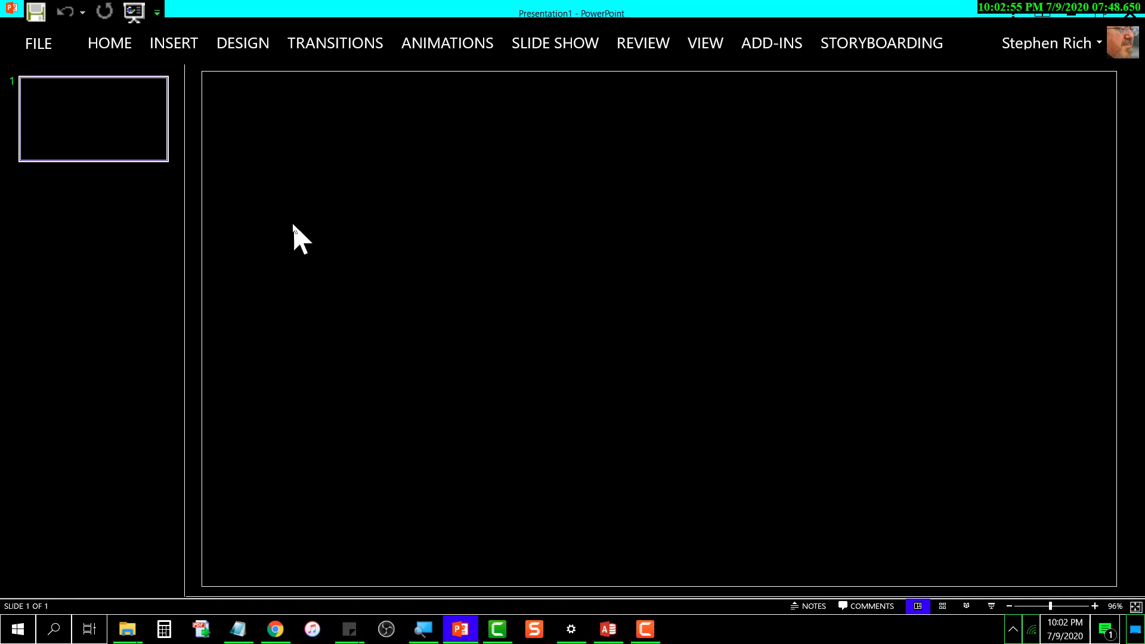
{"action": "mouse_move", "coordinate": [283, 248]}
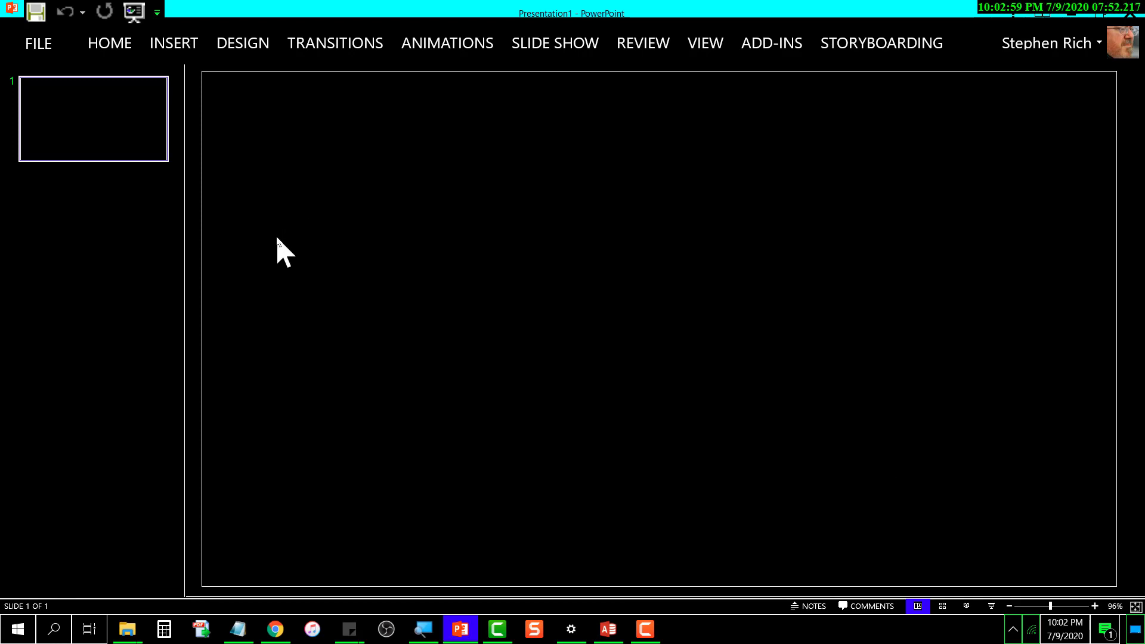
{"action": "mouse_move", "coordinate": [251, 223]}
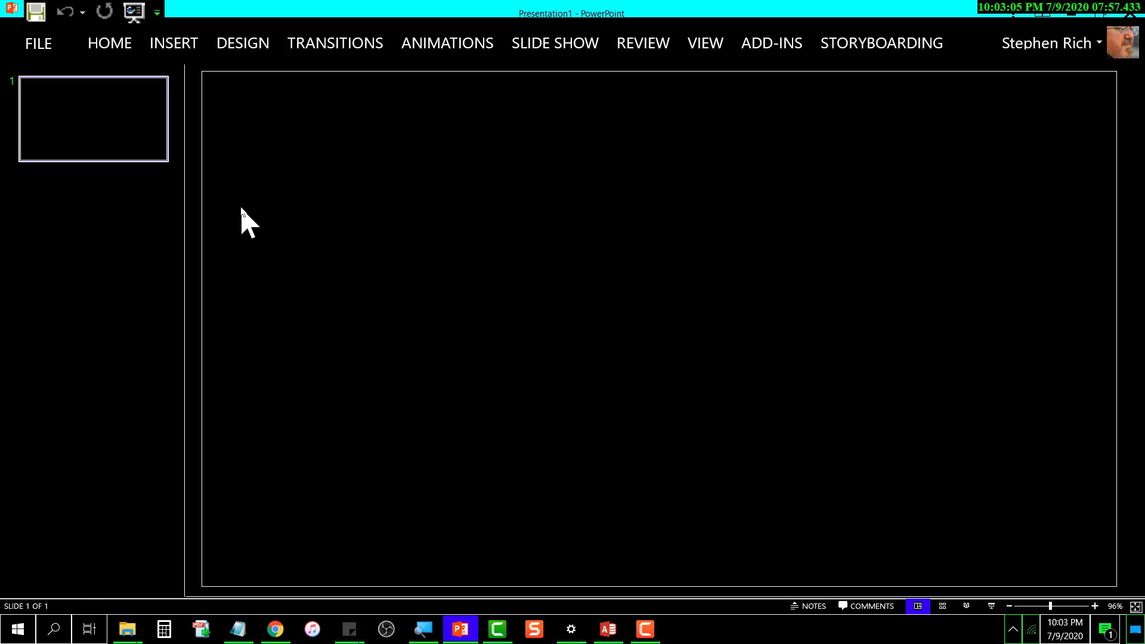
{"action": "mouse_move", "coordinate": [156, 12]}
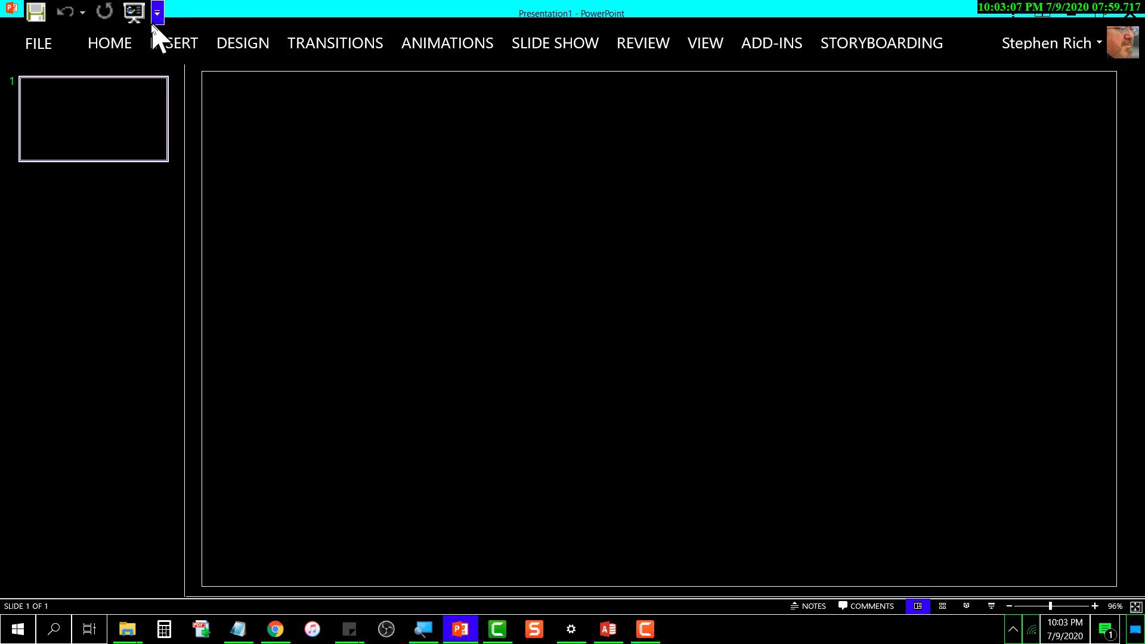
Step: Add a second slide with the Title and Content layout
{"action": "left_click", "coordinate": [173, 43]}
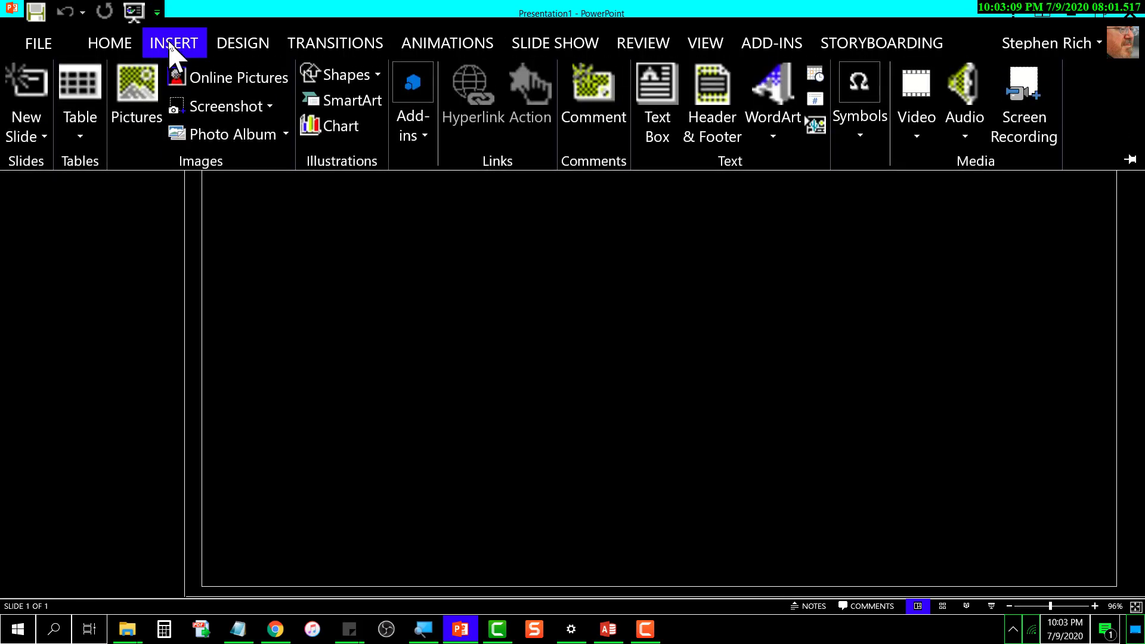
{"action": "left_click", "coordinate": [27, 124]}
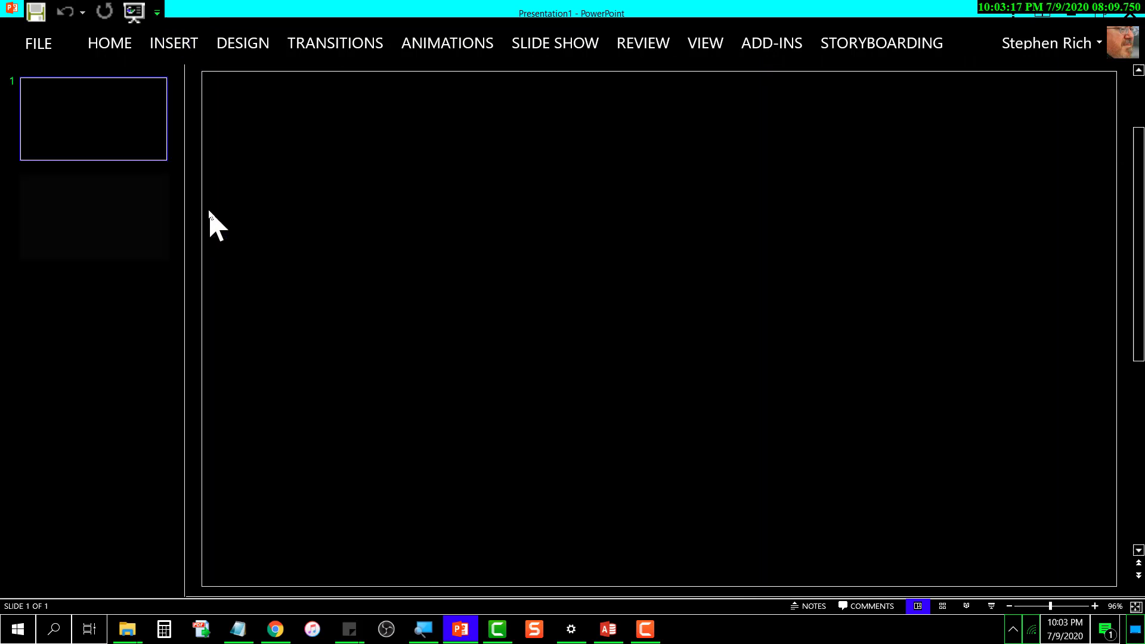
{"action": "left_click", "coordinate": [704, 43]}
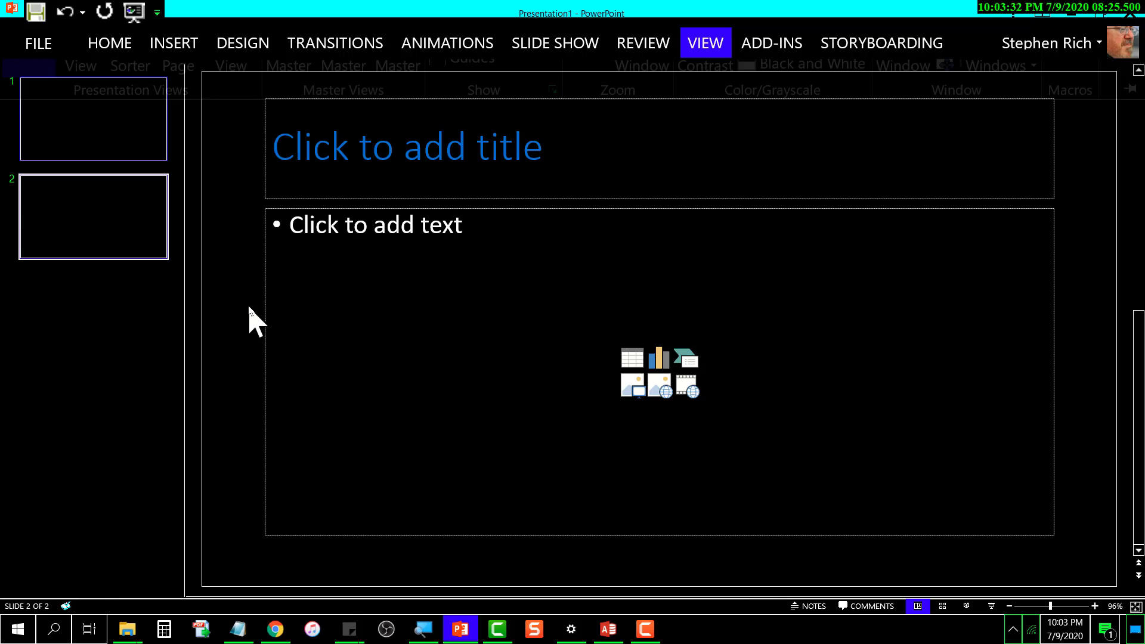
{"action": "left_click", "coordinate": [703, 43]}
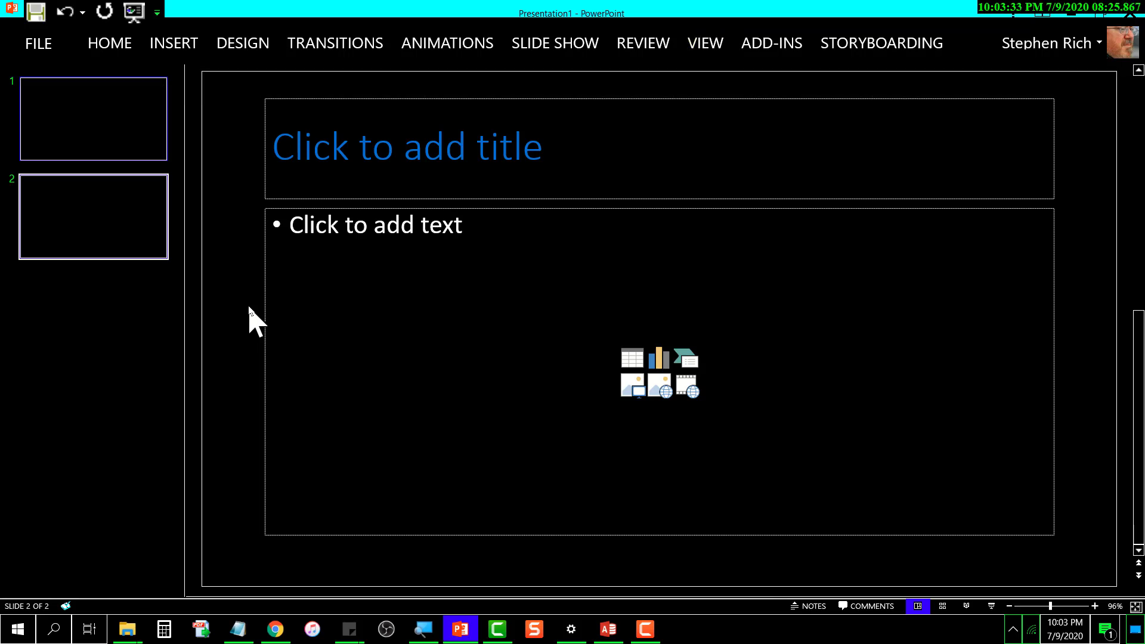
{"action": "mouse_move", "coordinate": [395, 151]}
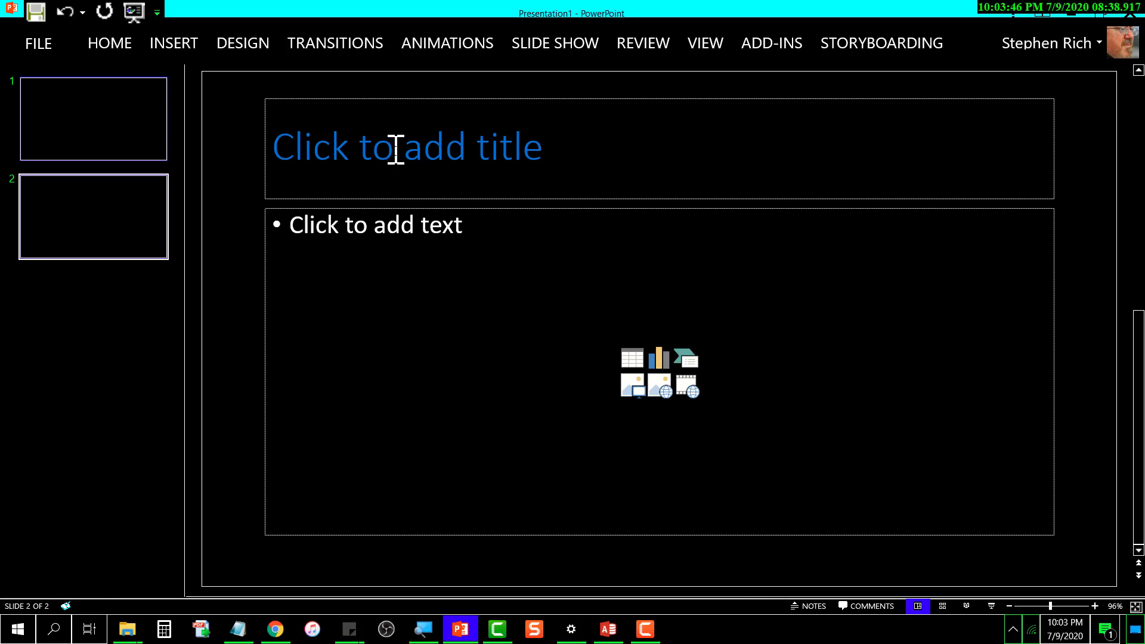
{"action": "mouse_move", "coordinate": [311, 255]}
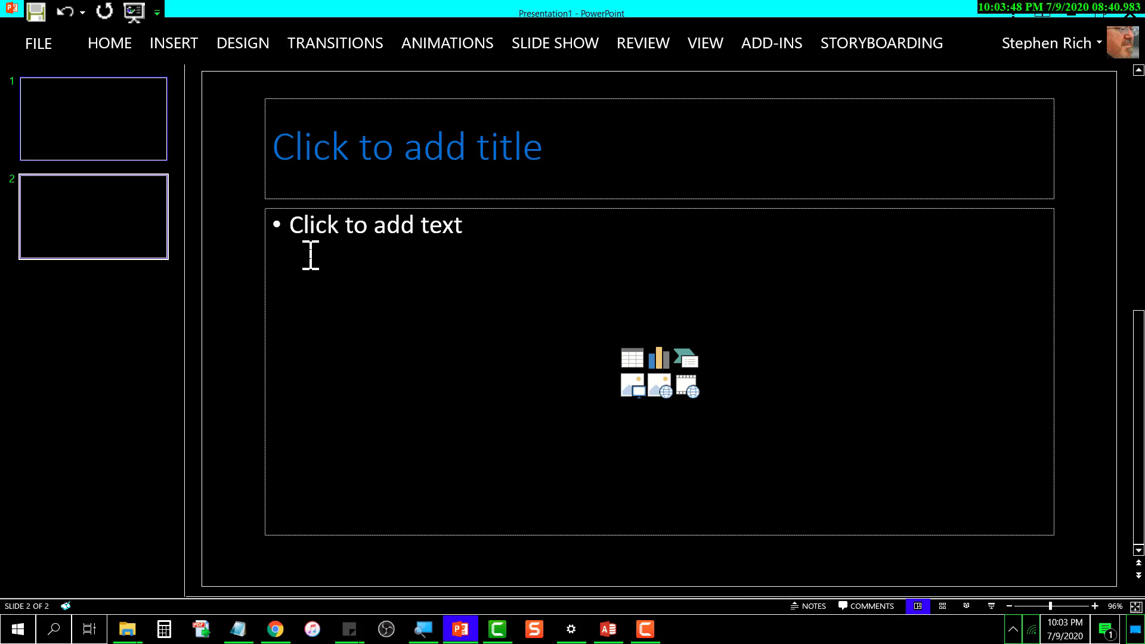
{"action": "mouse_move", "coordinate": [370, 253]}
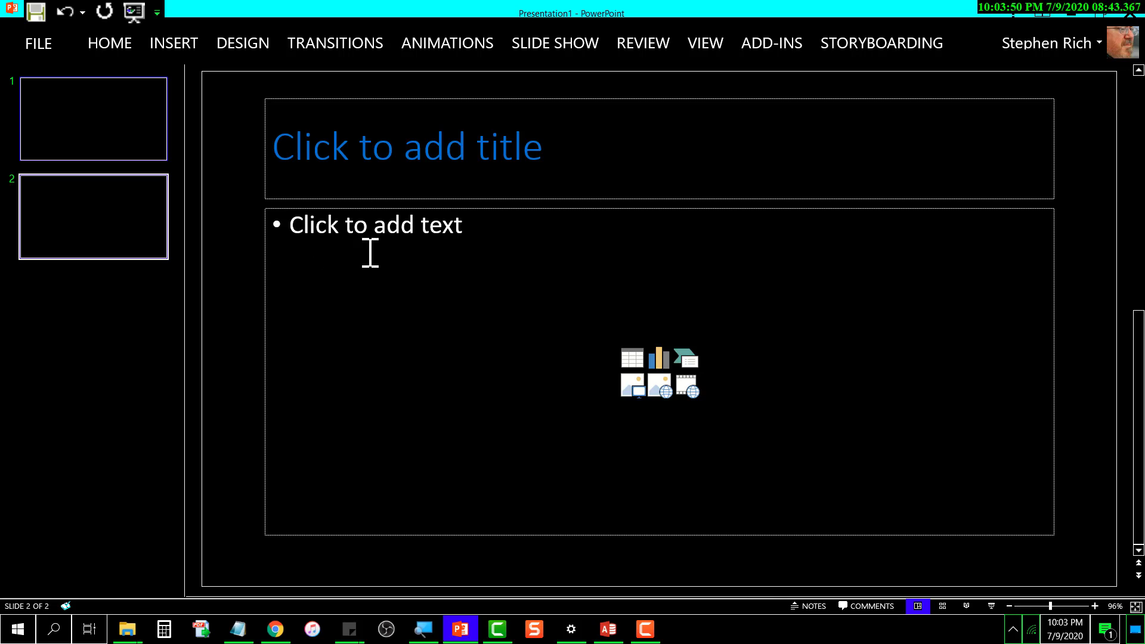
{"action": "mouse_move", "coordinate": [555, 214]}
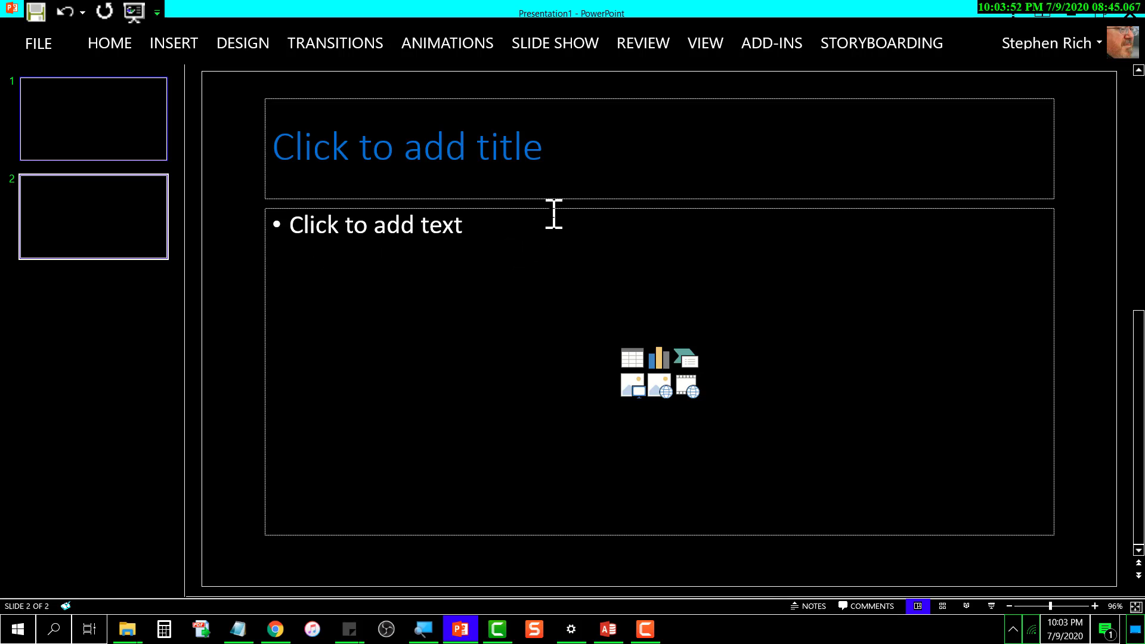
{"action": "mouse_move", "coordinate": [272, 334]}
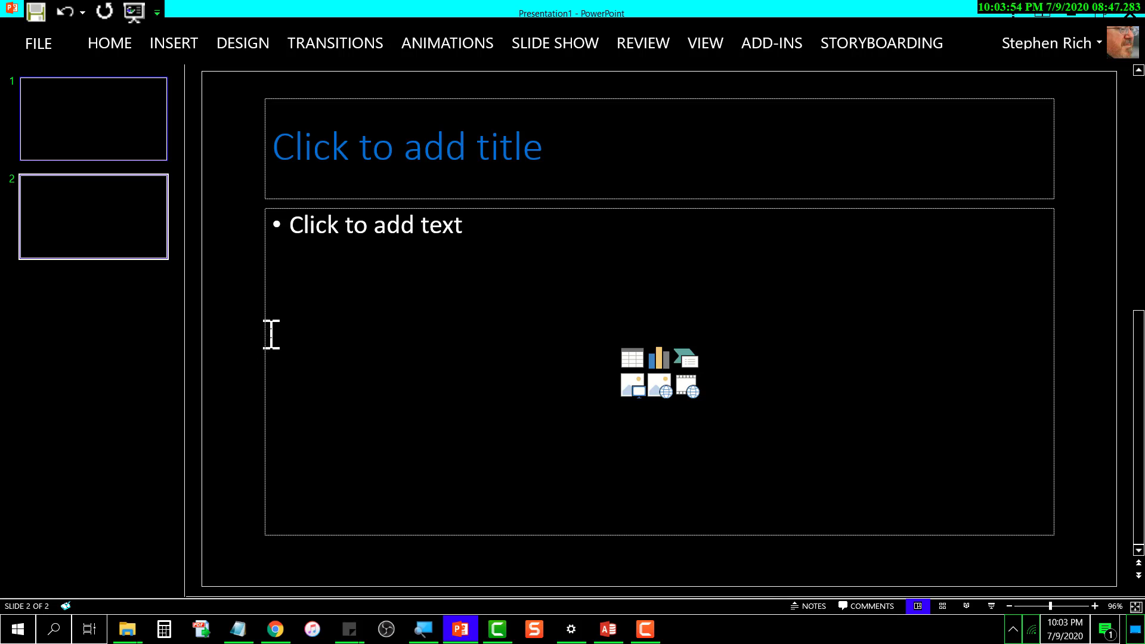
{"action": "mouse_move", "coordinate": [468, 299]}
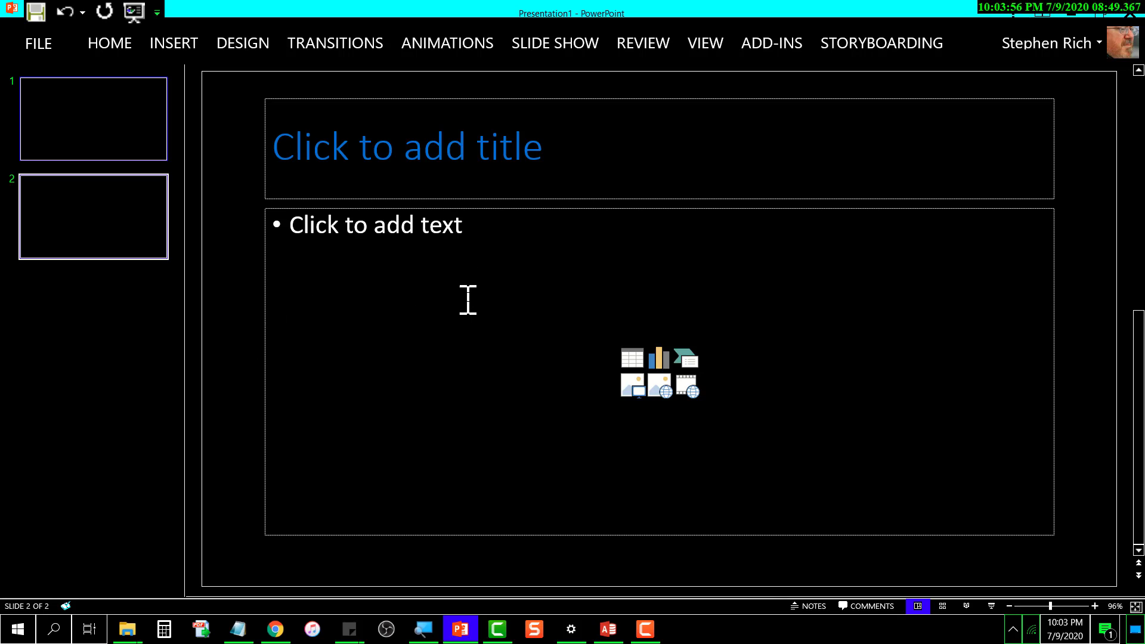
{"action": "mouse_move", "coordinate": [577, 306]}
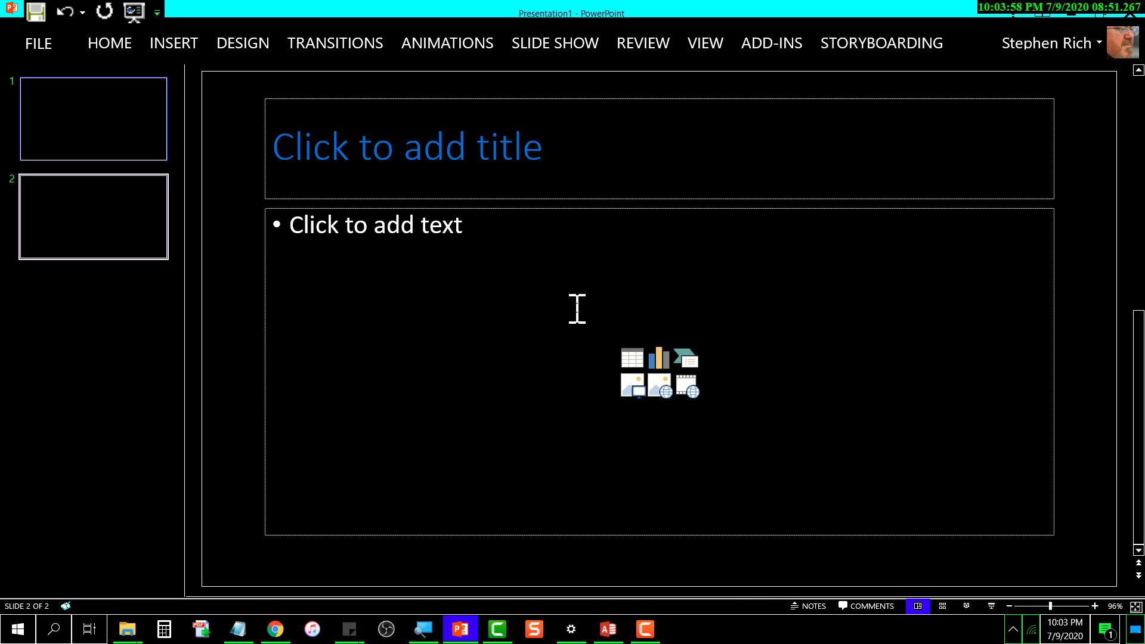
{"action": "mouse_move", "coordinate": [583, 304]}
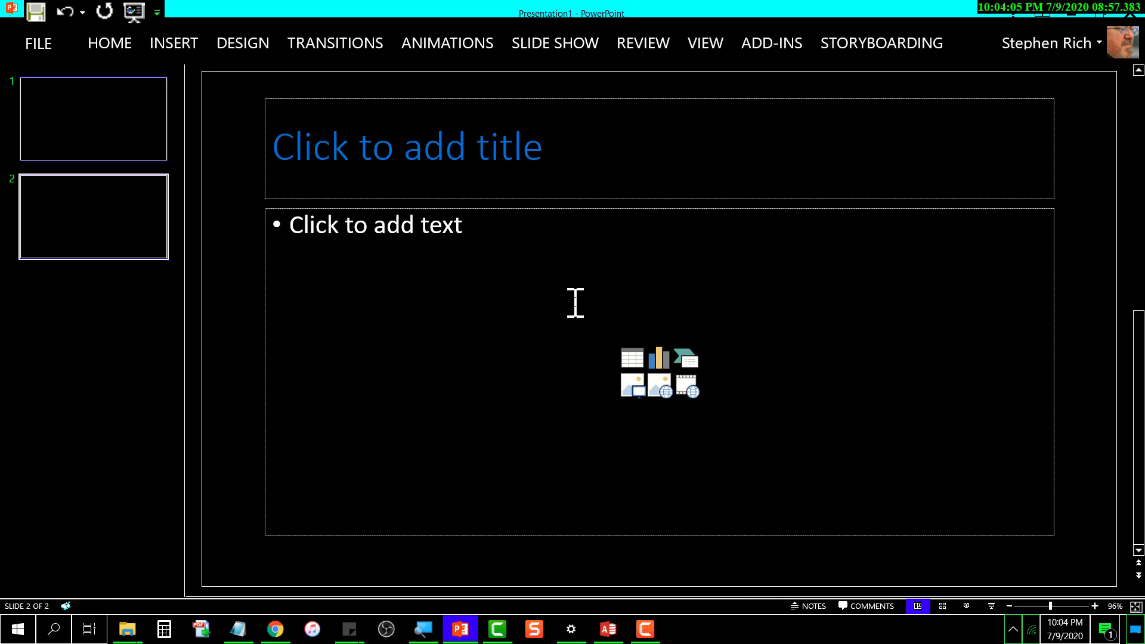
{"action": "mouse_move", "coordinate": [564, 299]}
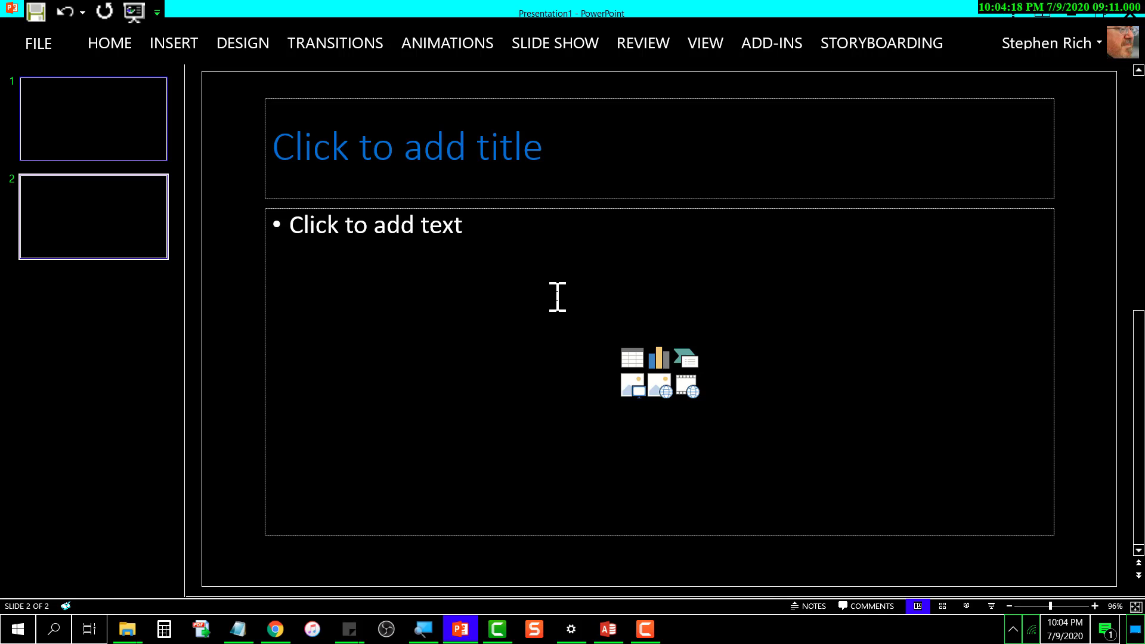
{"action": "mouse_move", "coordinate": [552, 298]}
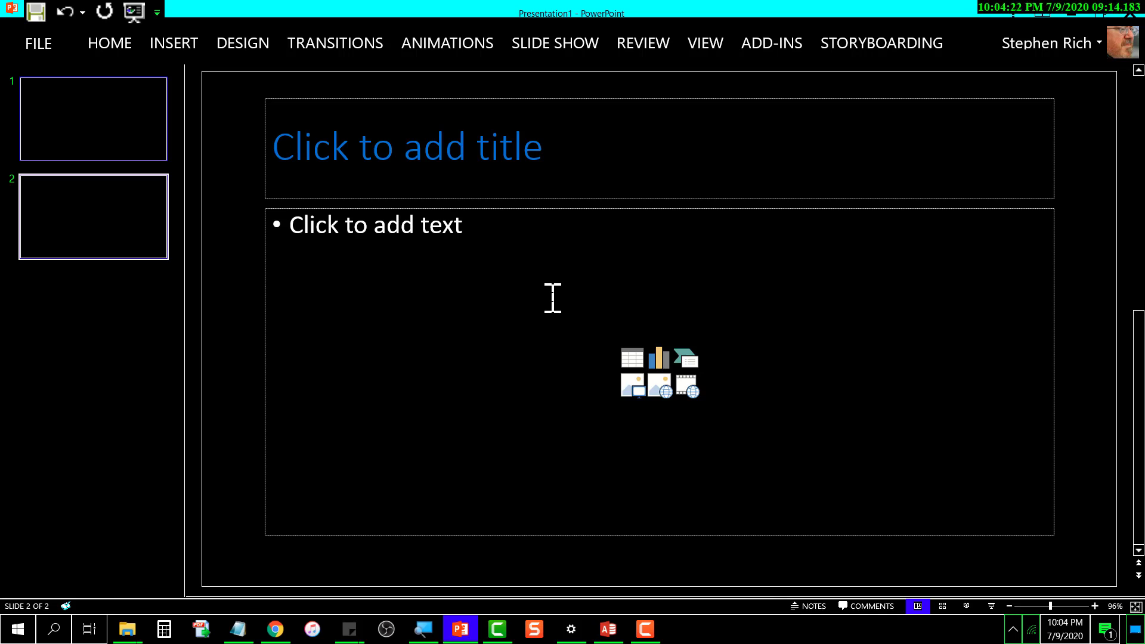